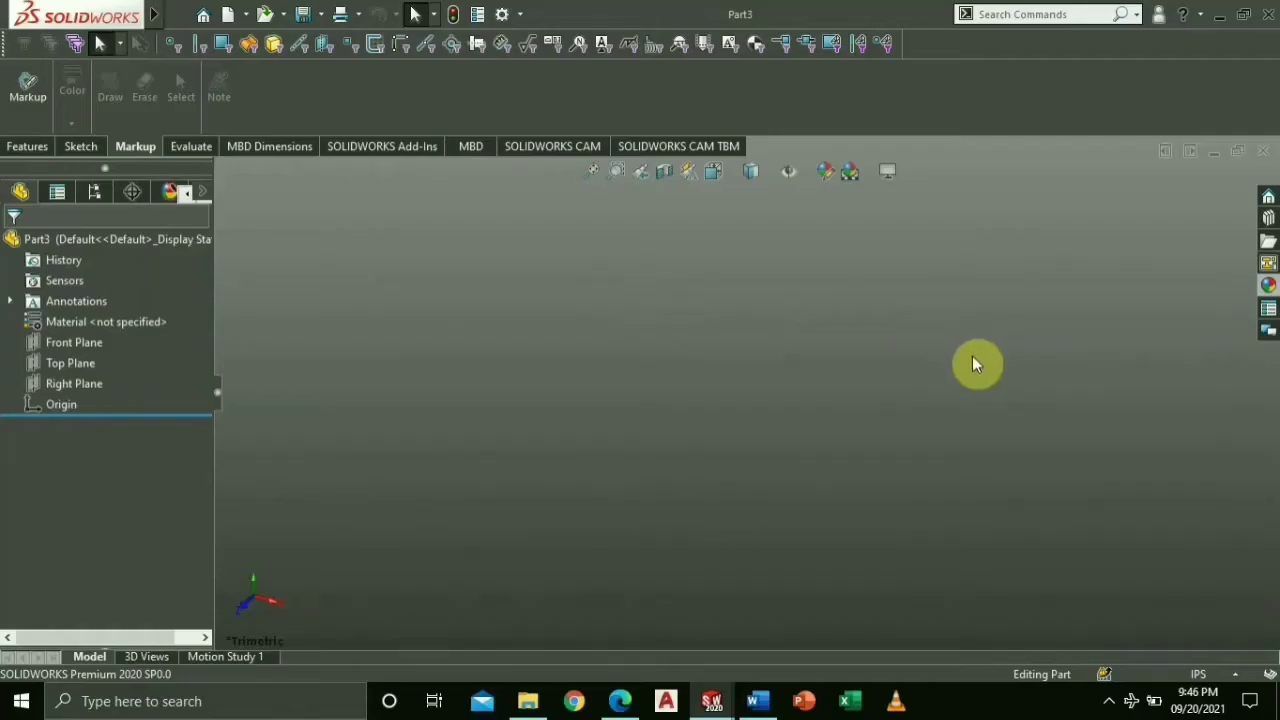
Step: Bring up the bracket reference drawing in Word beside the blank SOLIDWORKS part
click(1198, 672)
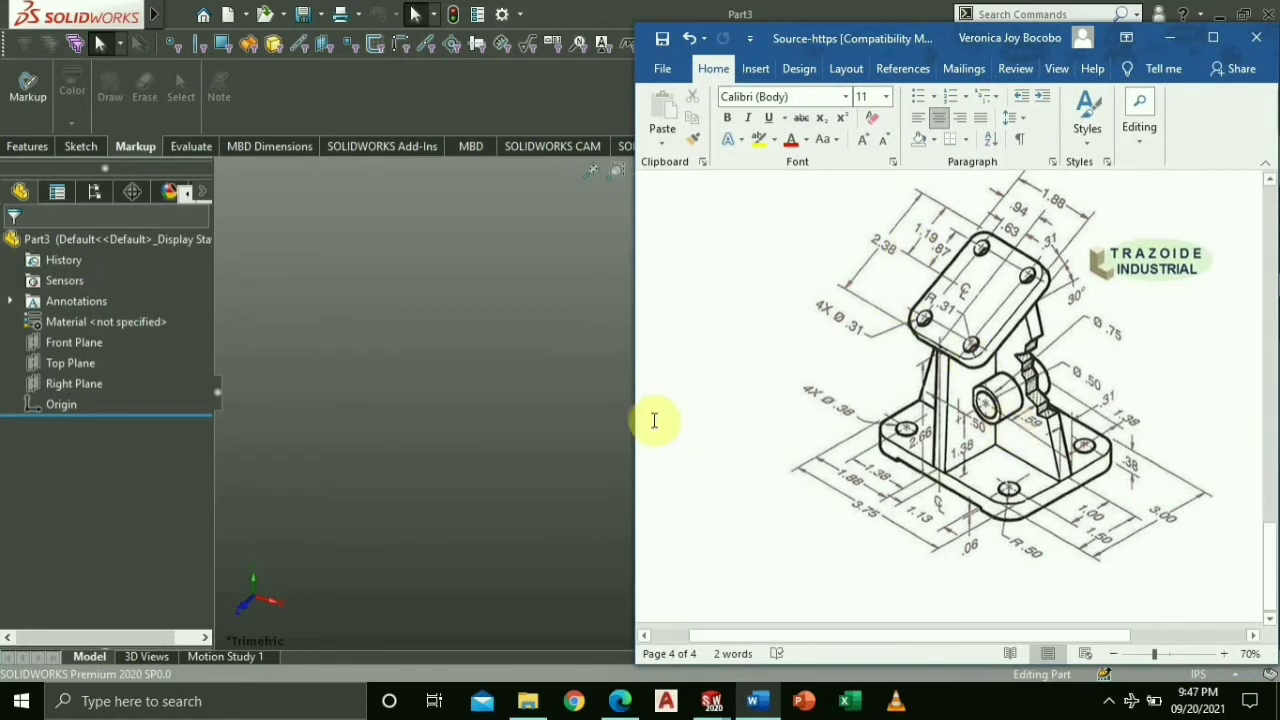
Step: Sketch a Center Rectangle from the origin on the Top Plane
click(70, 362)
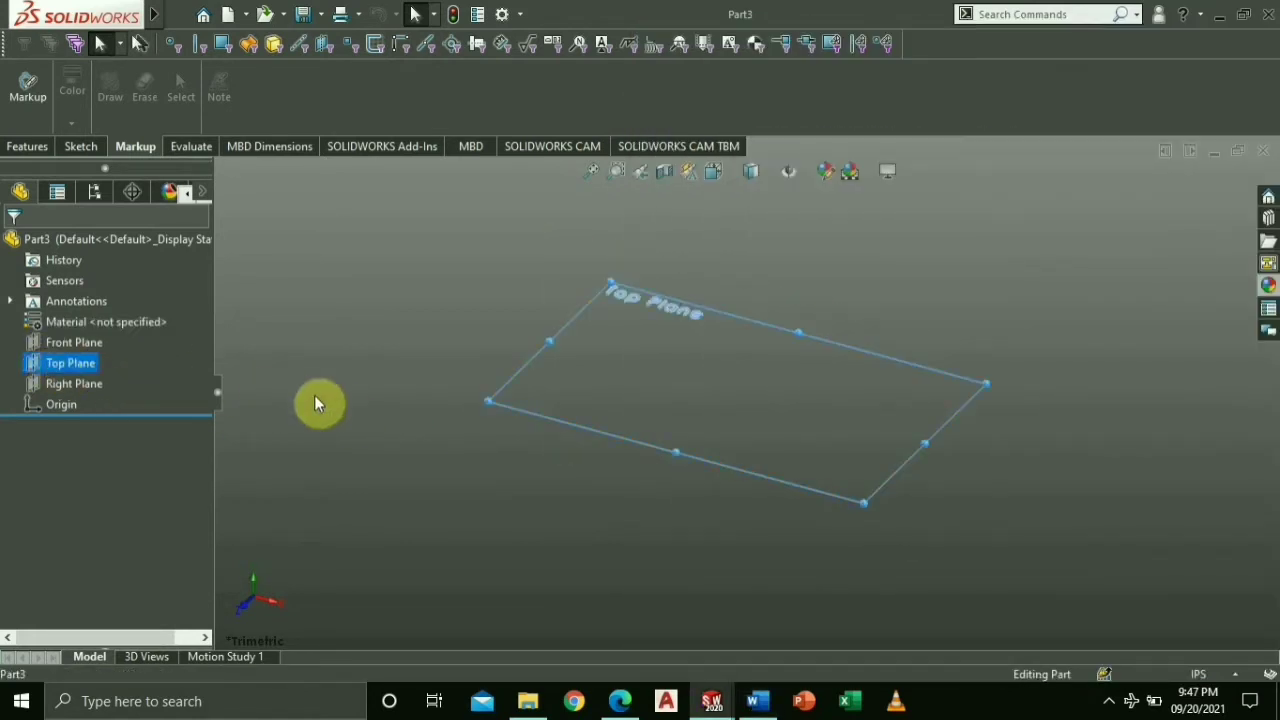
click(136, 104)
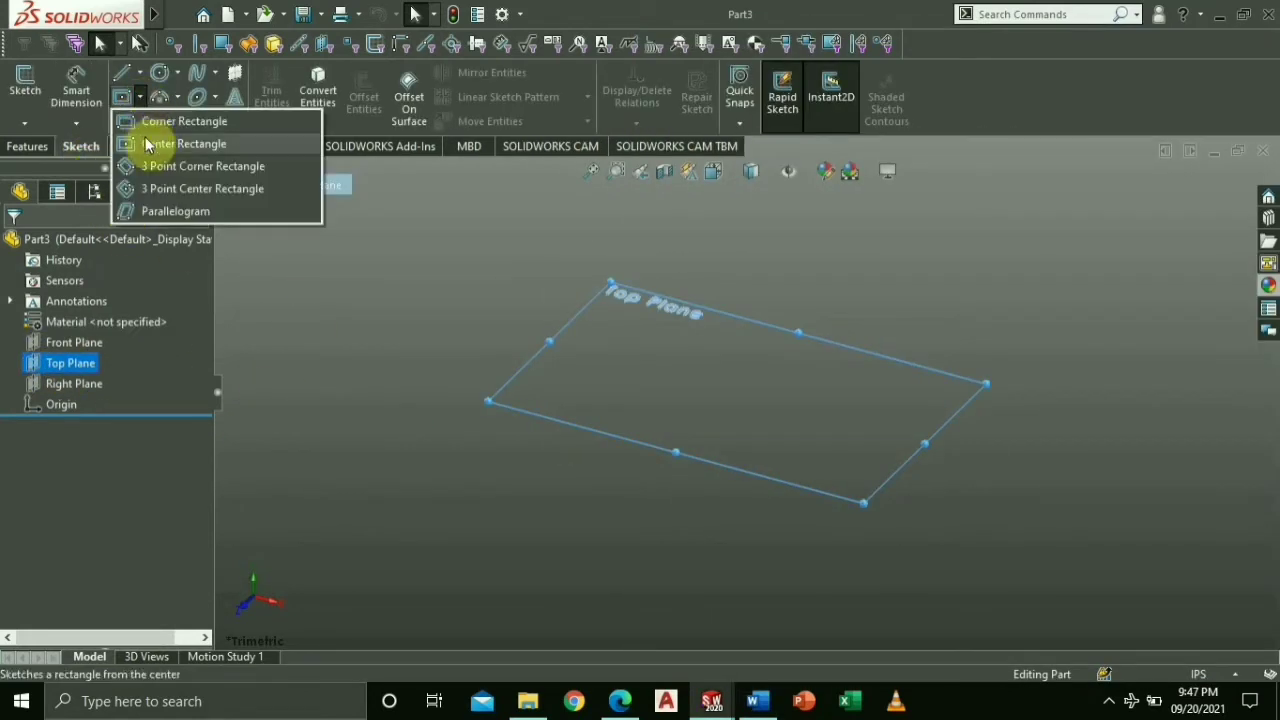
click(184, 122)
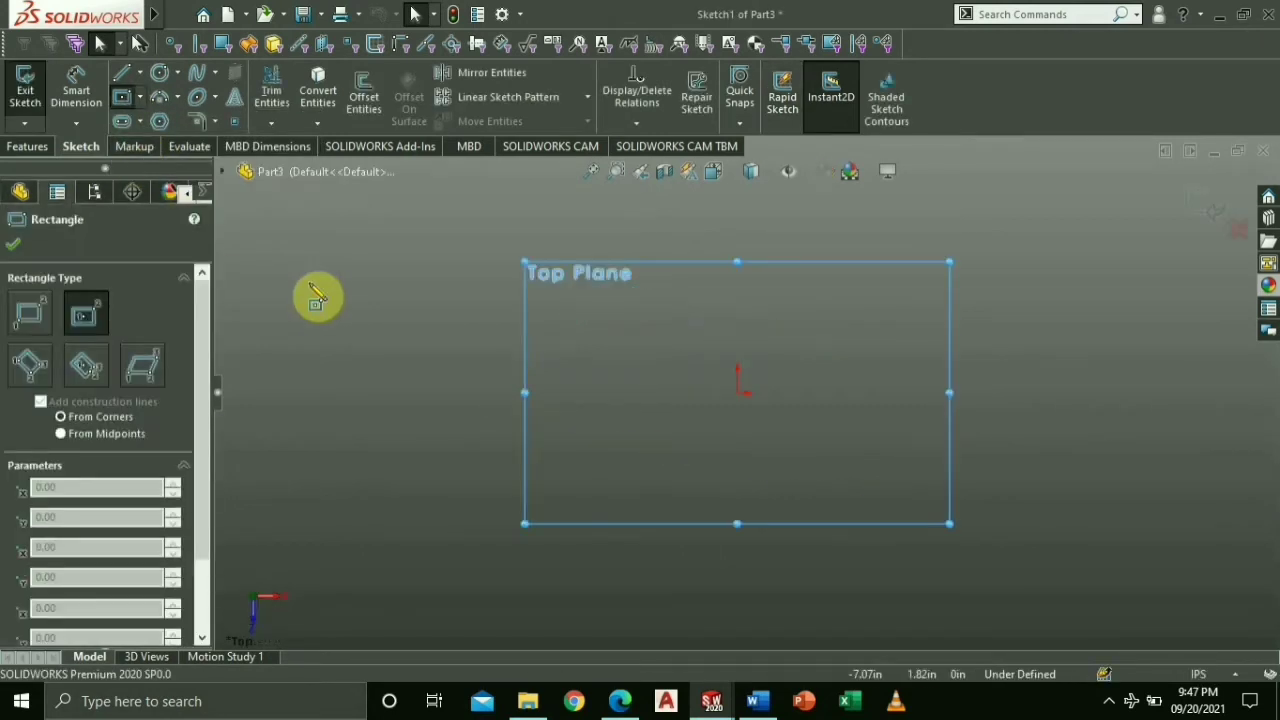
drag(600, 318, 870, 470)
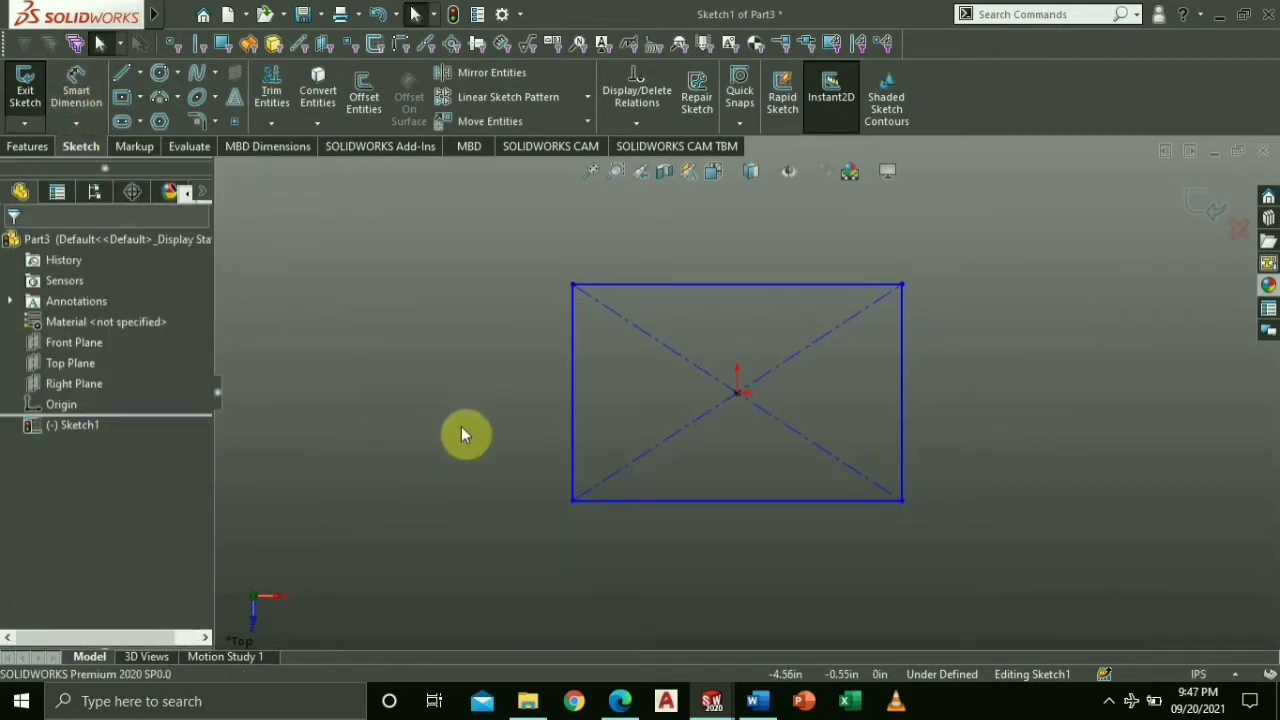
Step: Smart Dimension the rectangle 3.75 wide by 3.00 tall, fully defining it
click(756, 700)
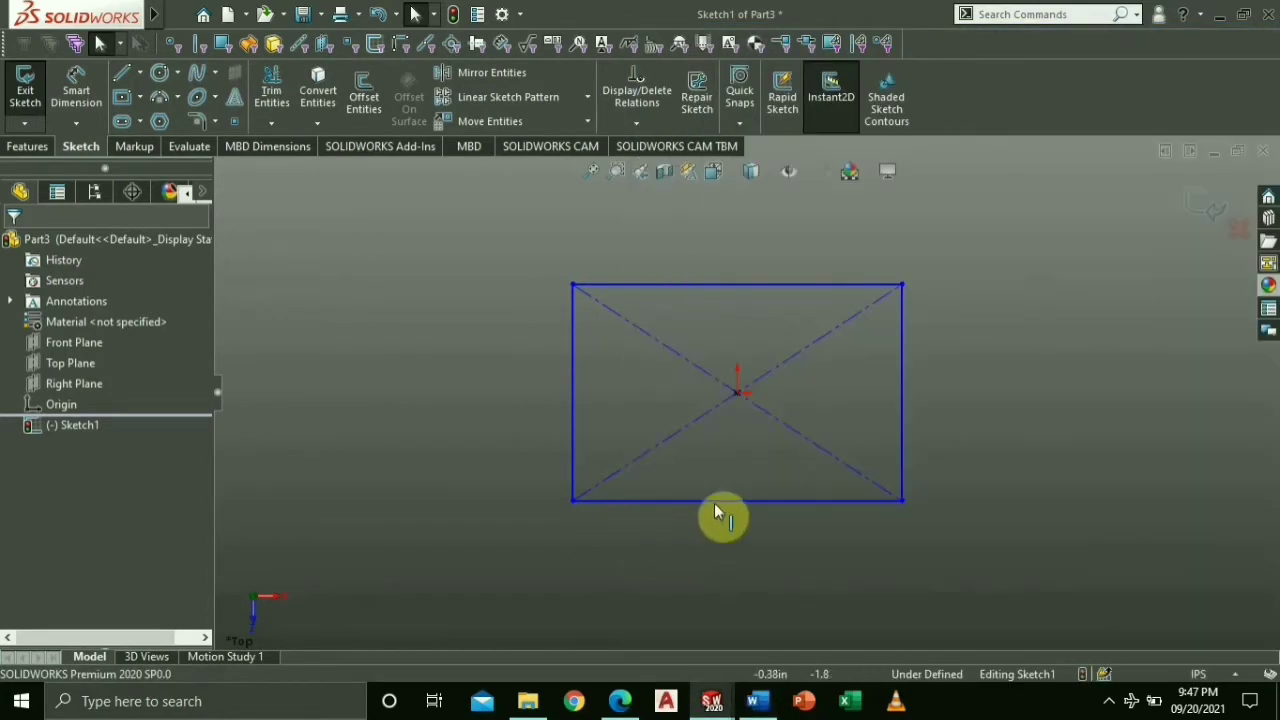
click(720, 500)
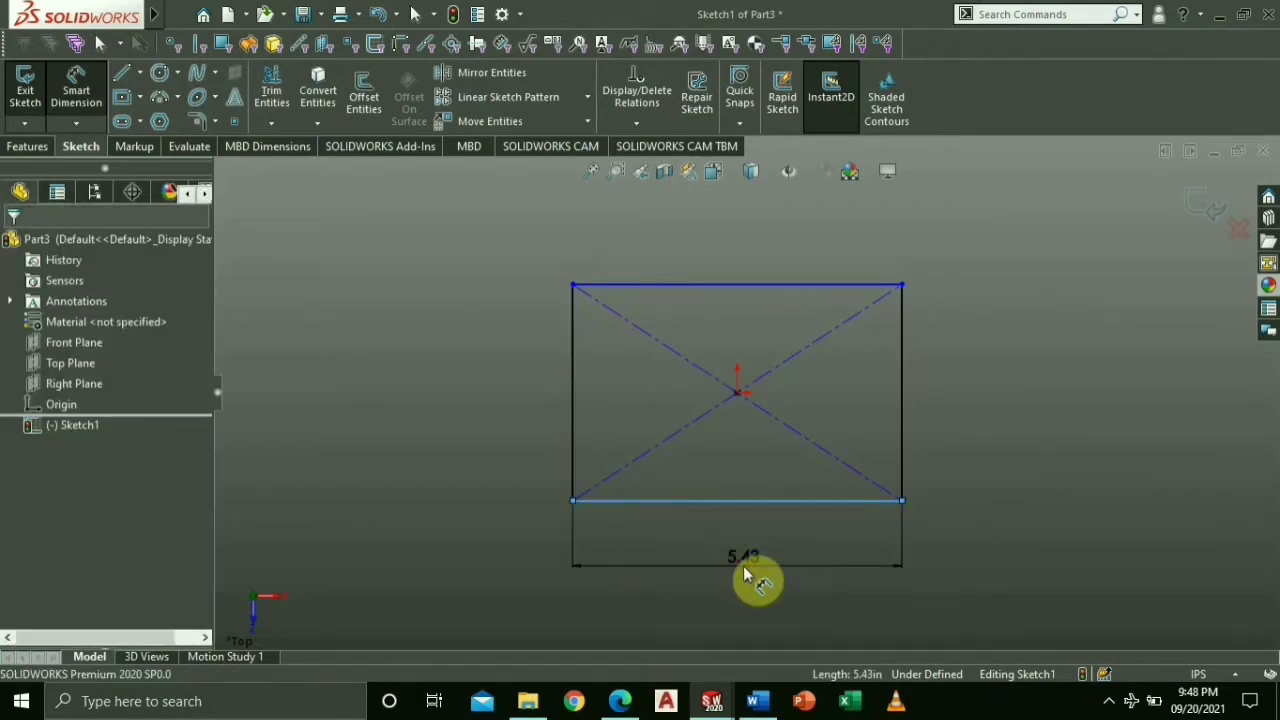
click(744, 556)
text(3.75)
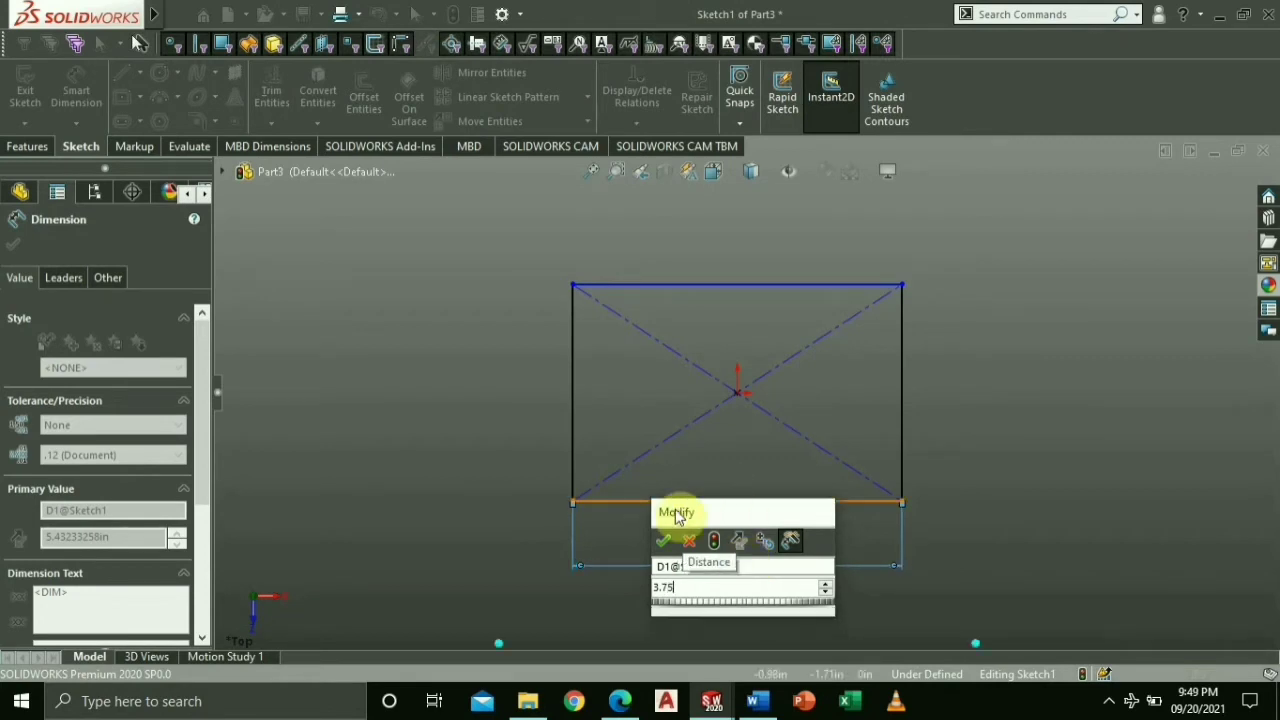
click(664, 540)
text(3)
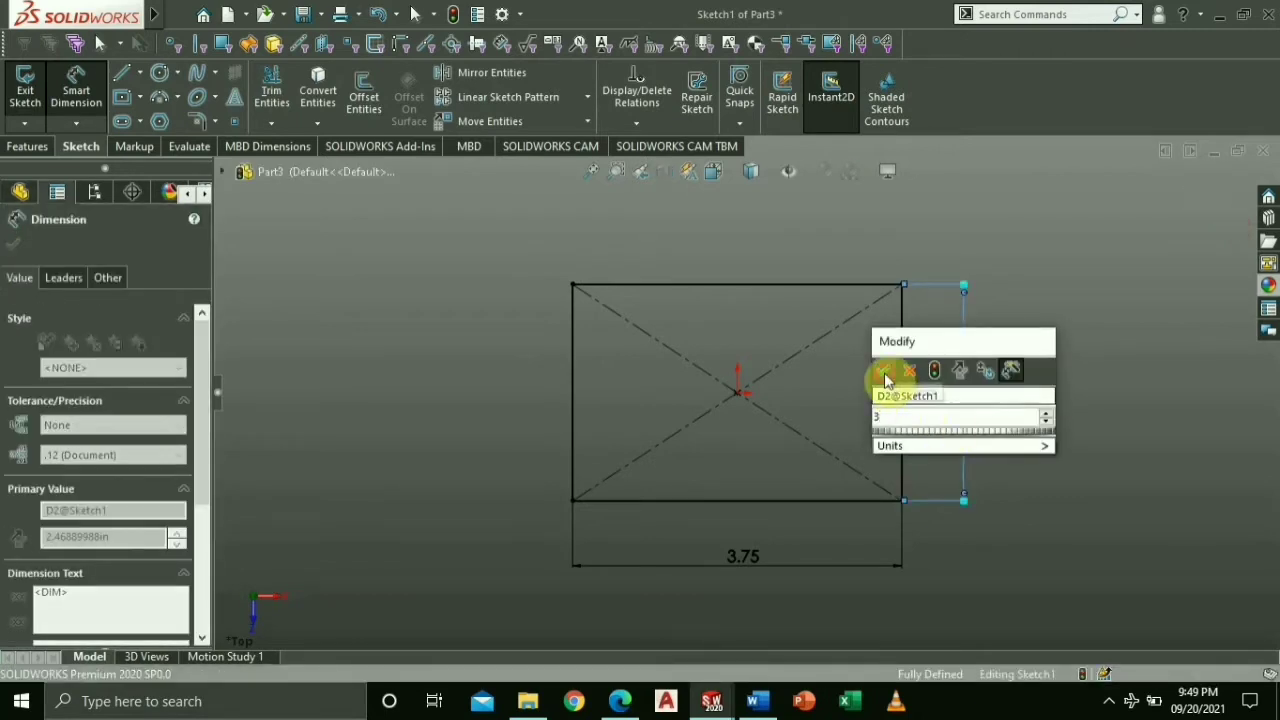
click(884, 370)
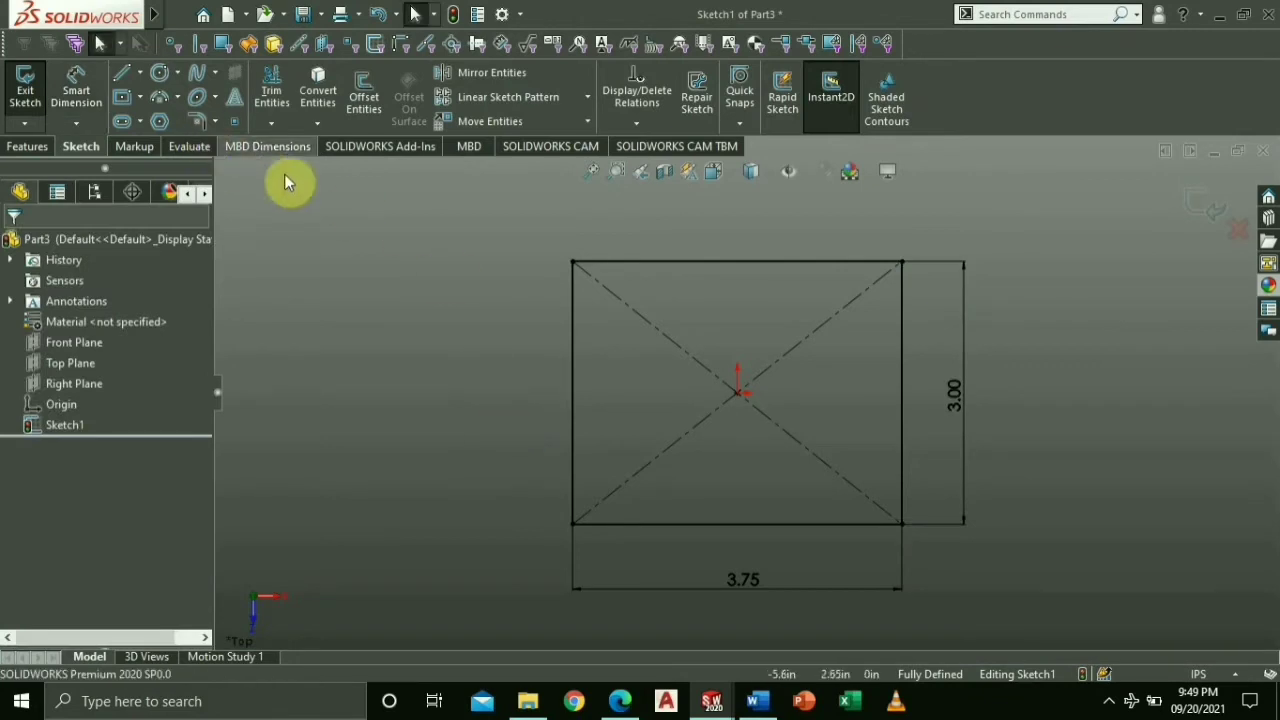
mouse_move(350, 280)
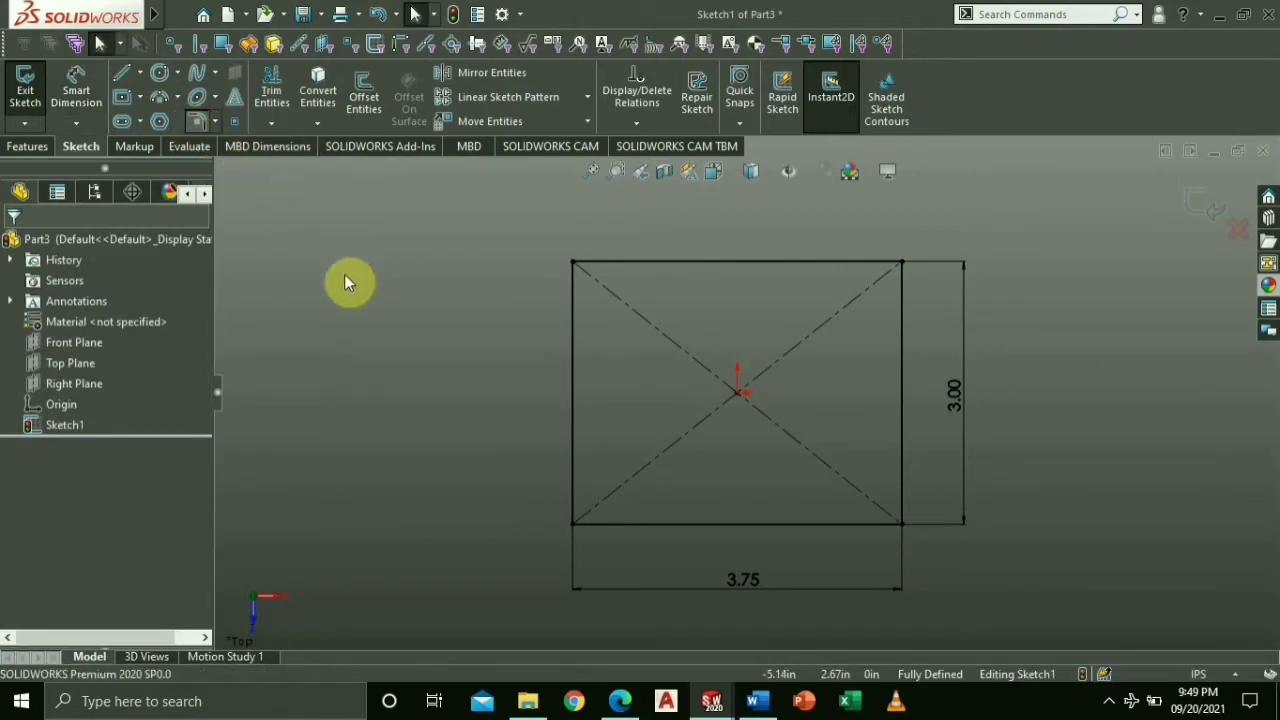
Step: Round all four rectangle corners with 0.50 radius sketch fillets
click(756, 700)
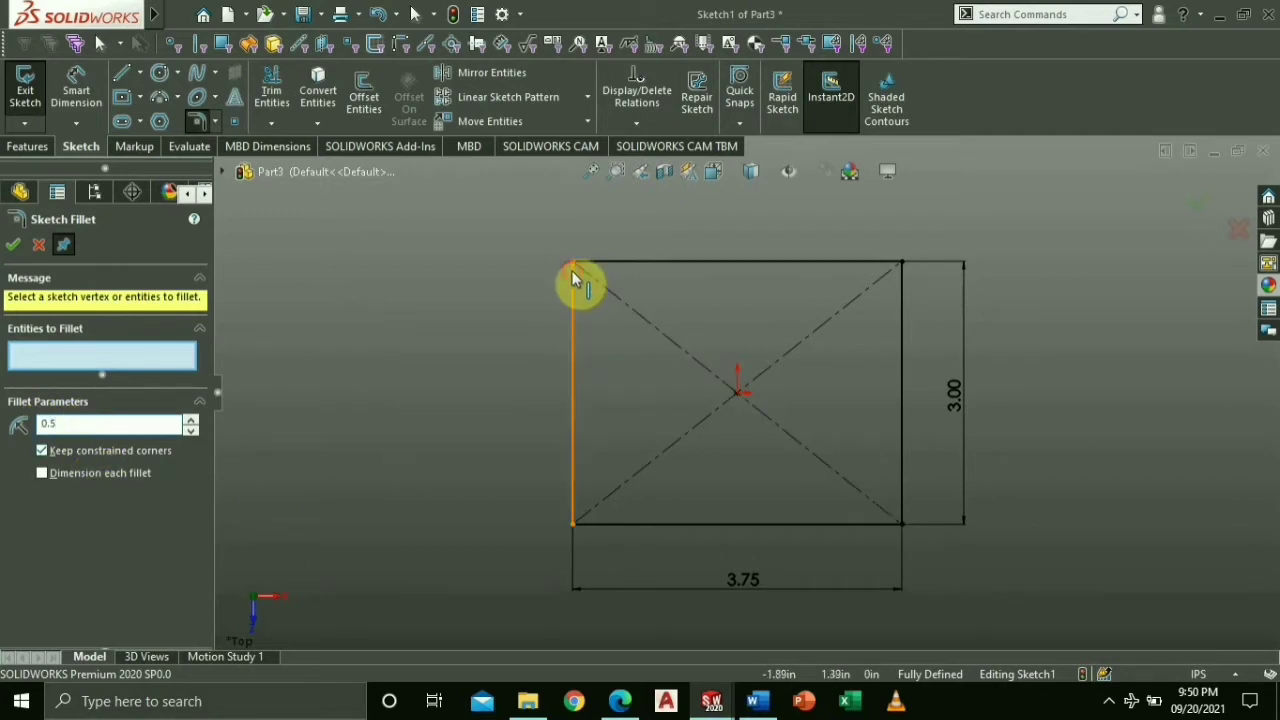
click(850, 268)
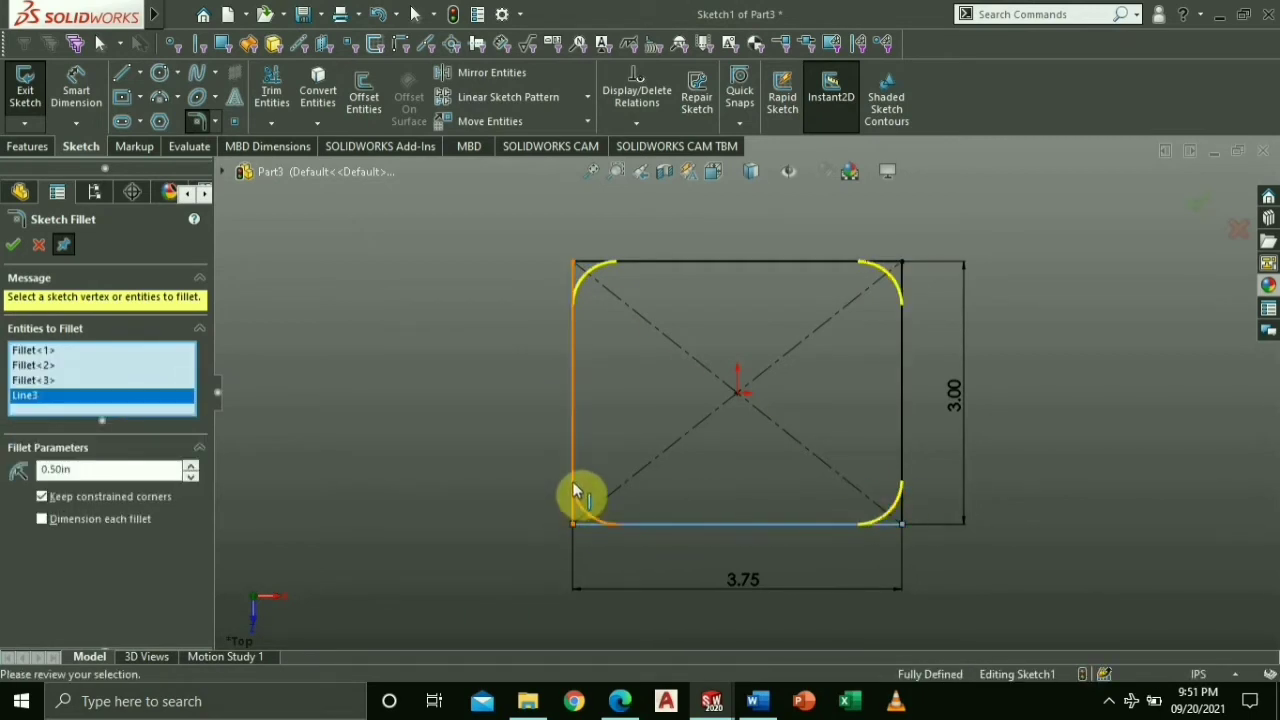
click(12, 244)
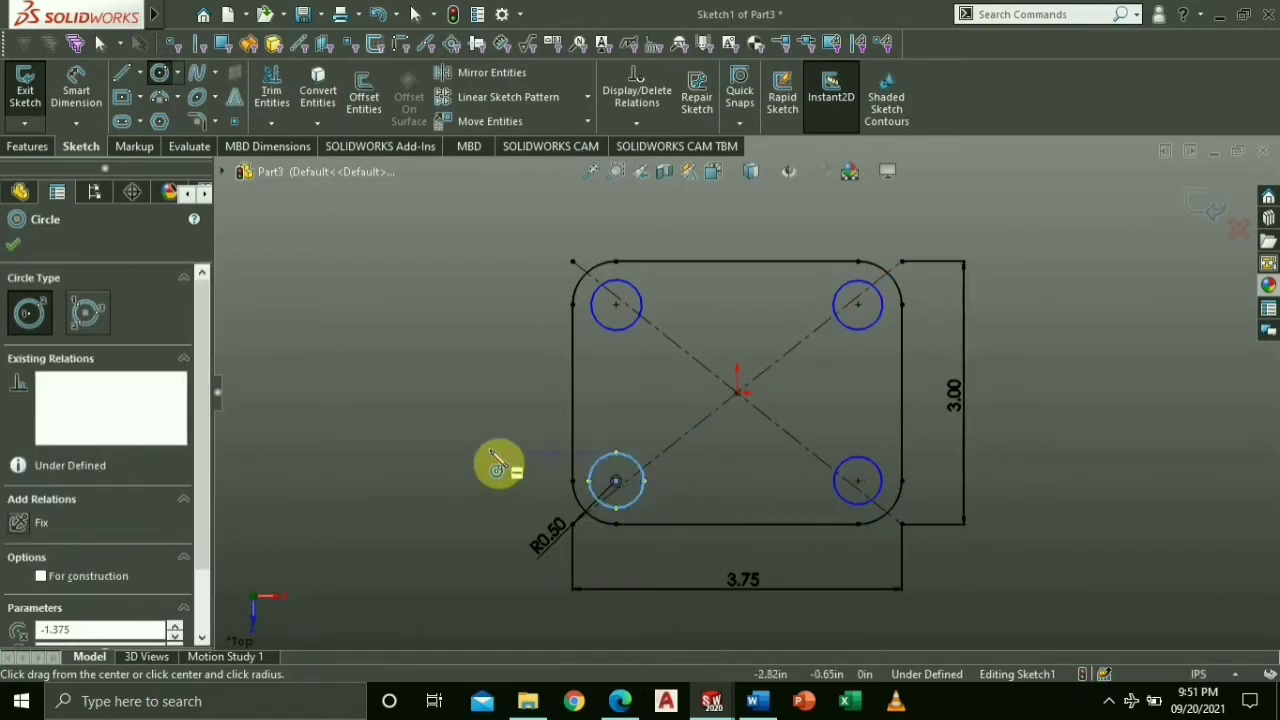
Step: Draw circles at the fillet centres and dimension them Ø0.38 with equal relations
click(756, 700)
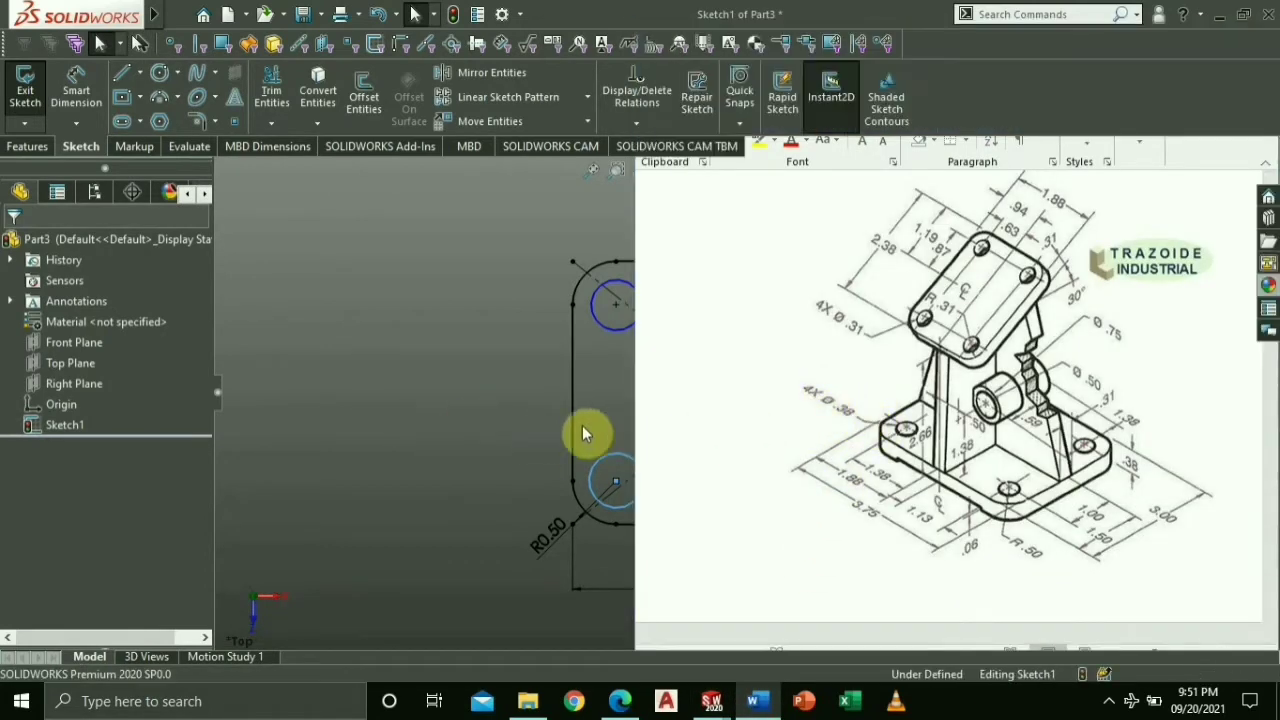
click(76, 96)
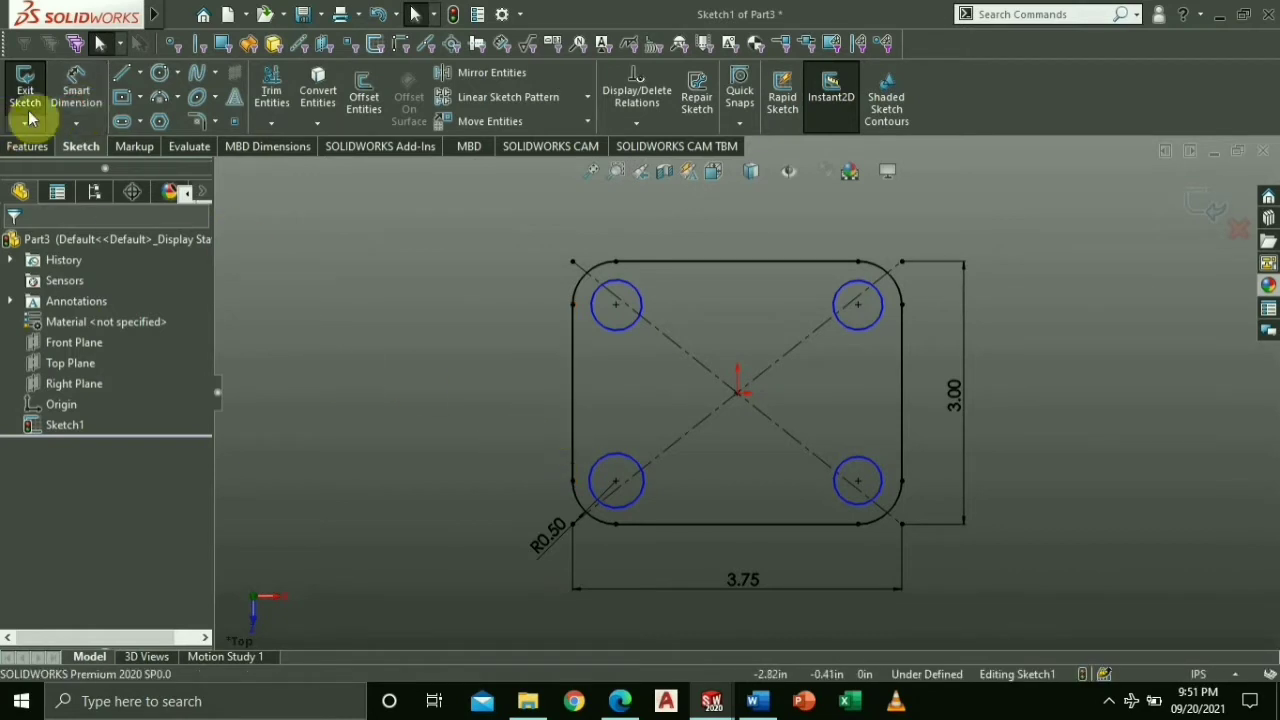
click(616, 304)
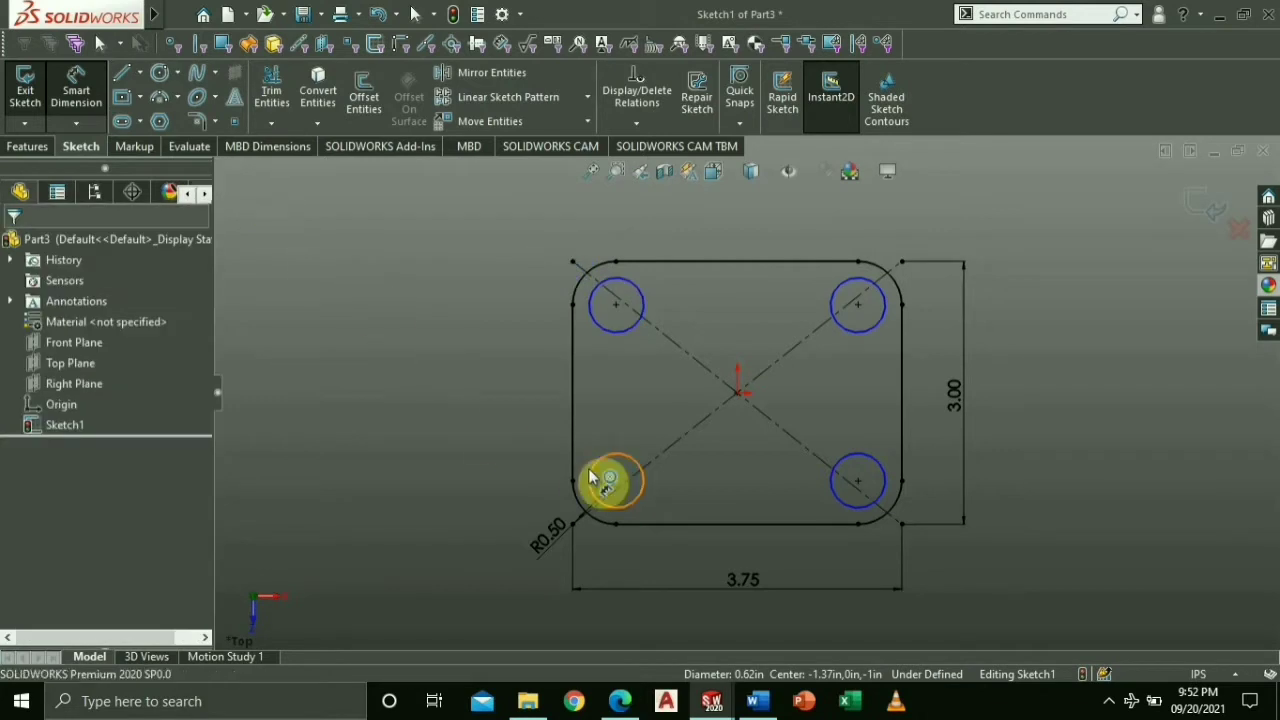
click(616, 482)
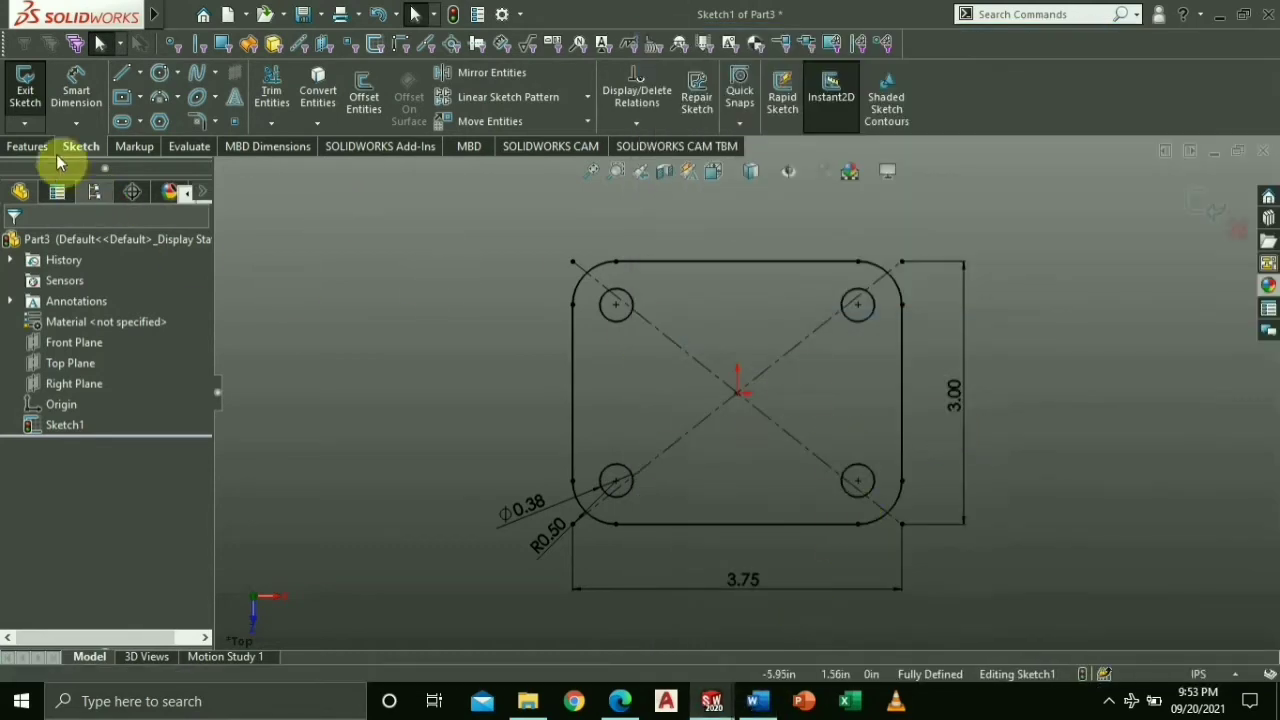
Step: Extrude Sketch1 into the solid base plate Boss-Extrude1 and fit it in view
click(28, 146)
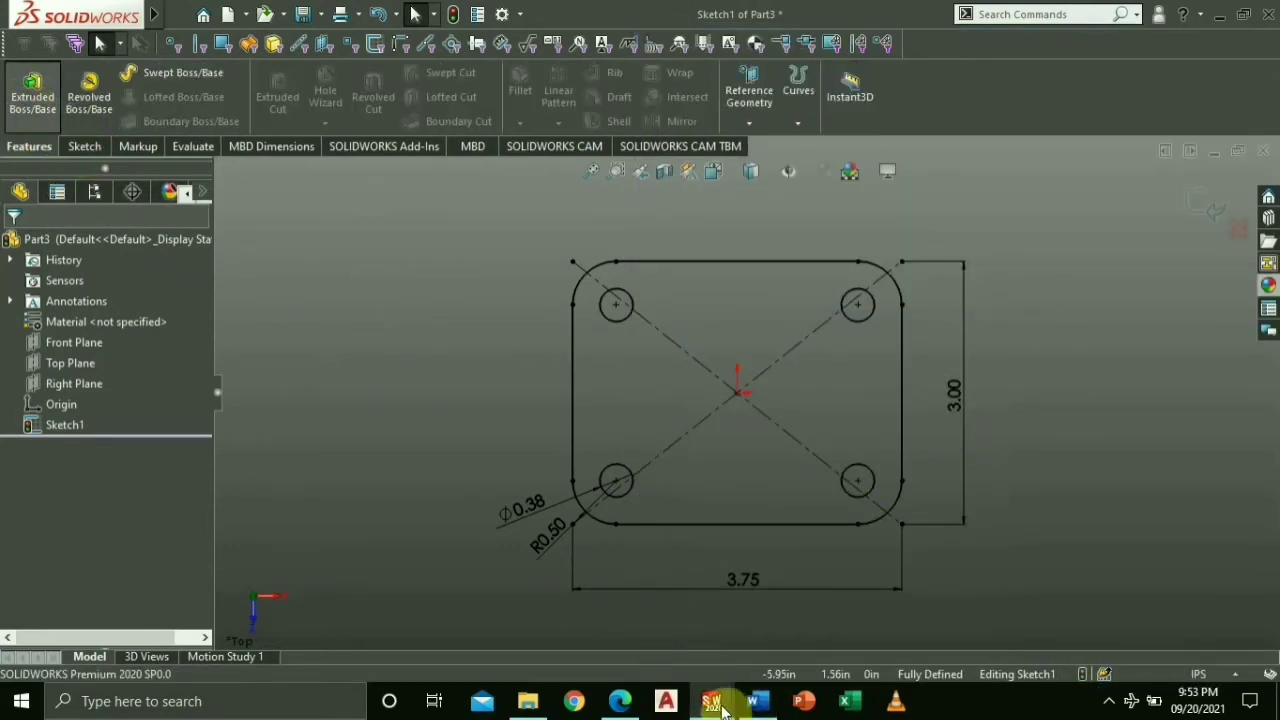
click(756, 700)
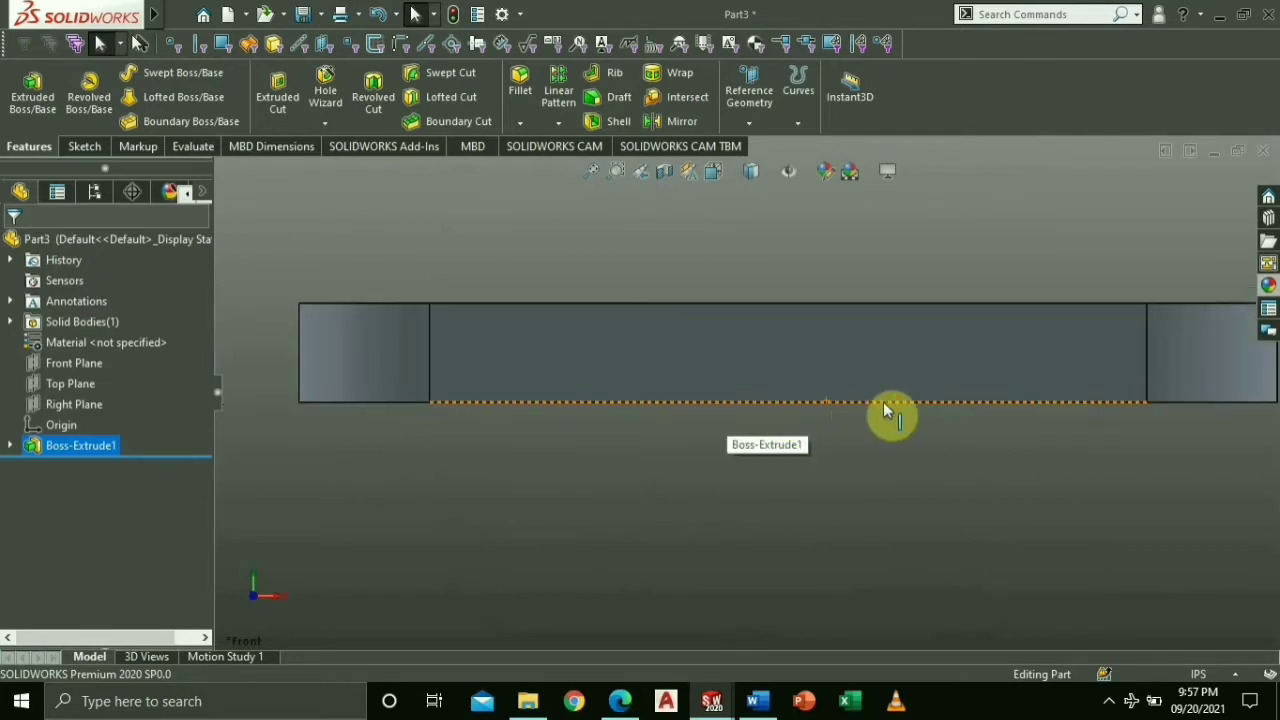
key(space)
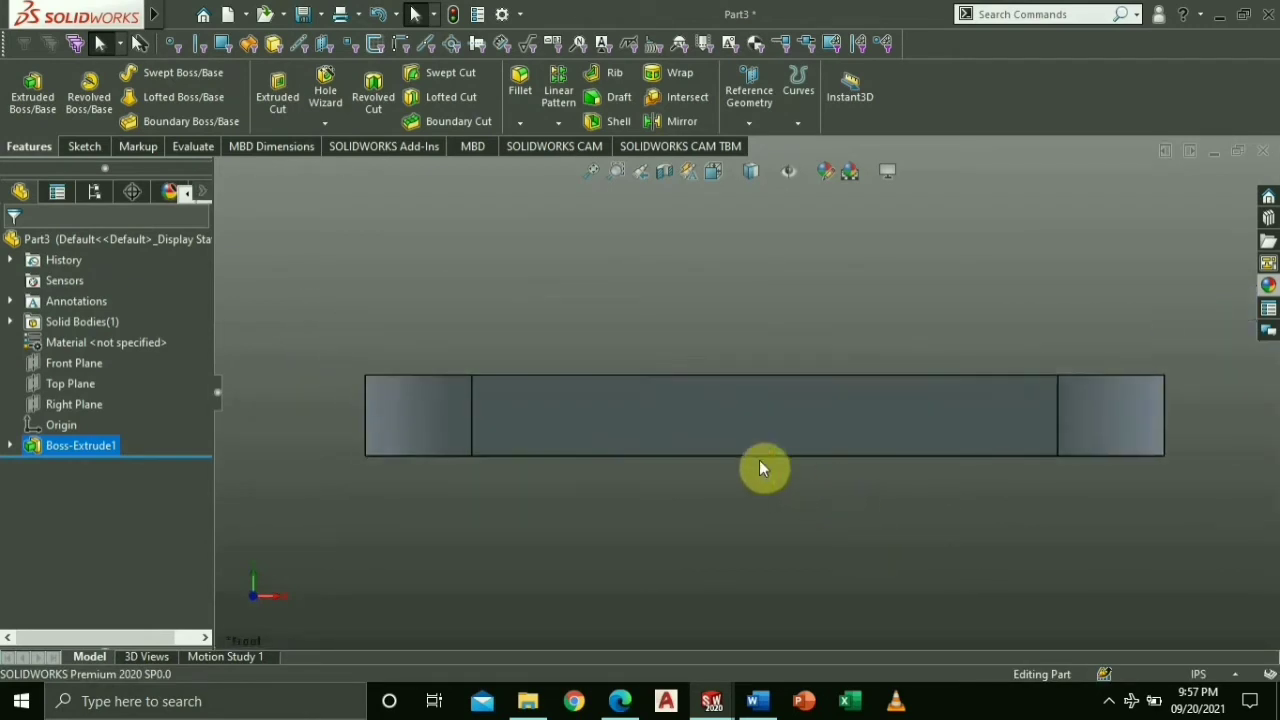
Step: Sketch a thin corner rectangle along the plate's front-face bottom edge, viewed from the front
click(764, 414)
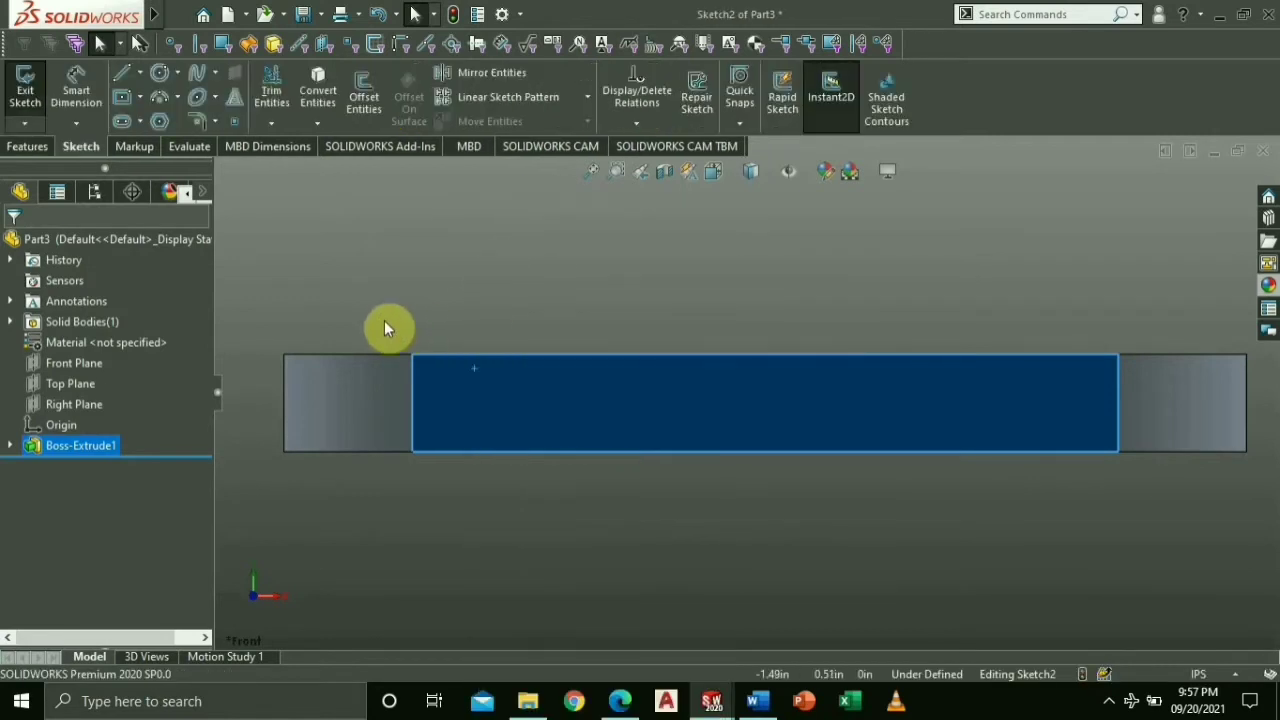
click(136, 96)
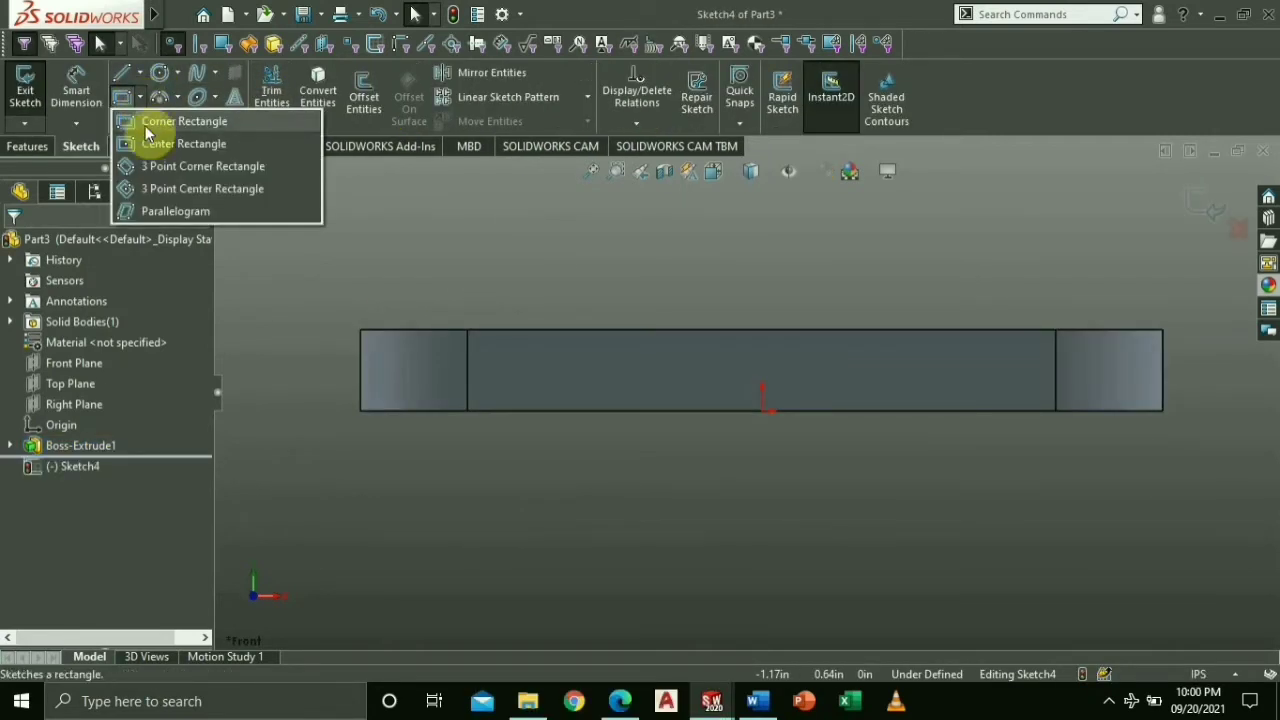
click(184, 122)
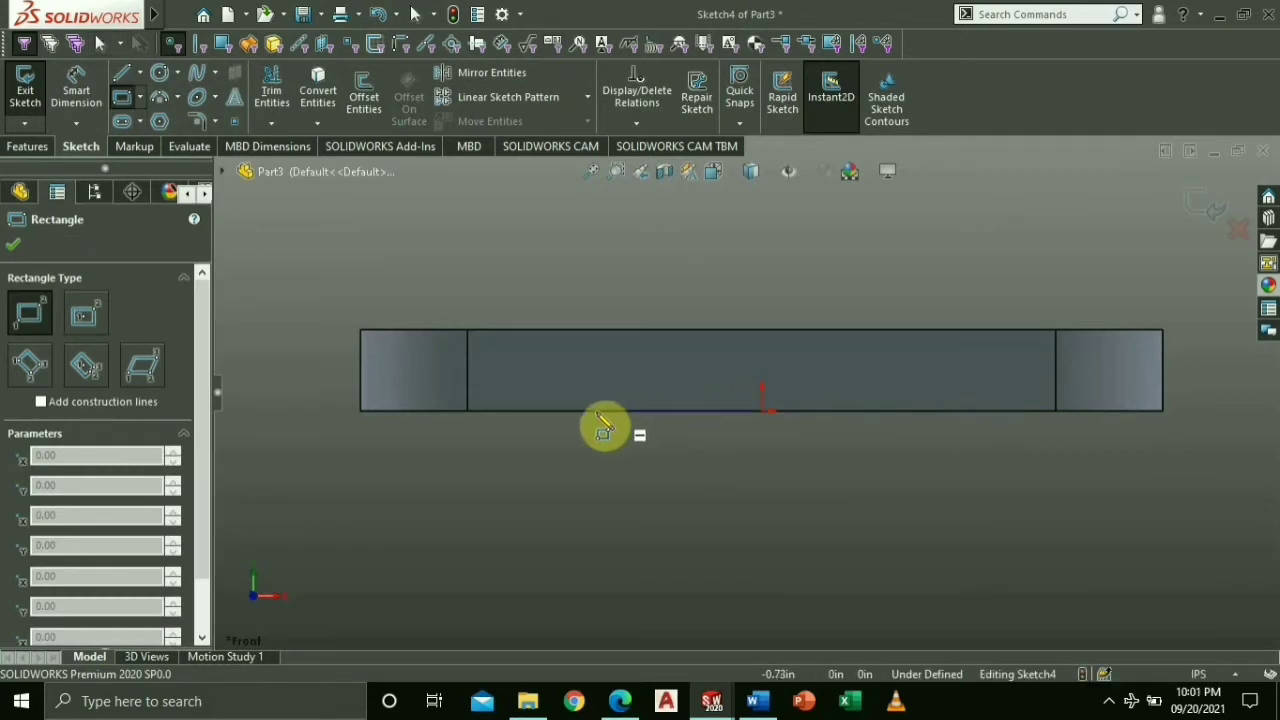
drag(604, 428, 864, 390)
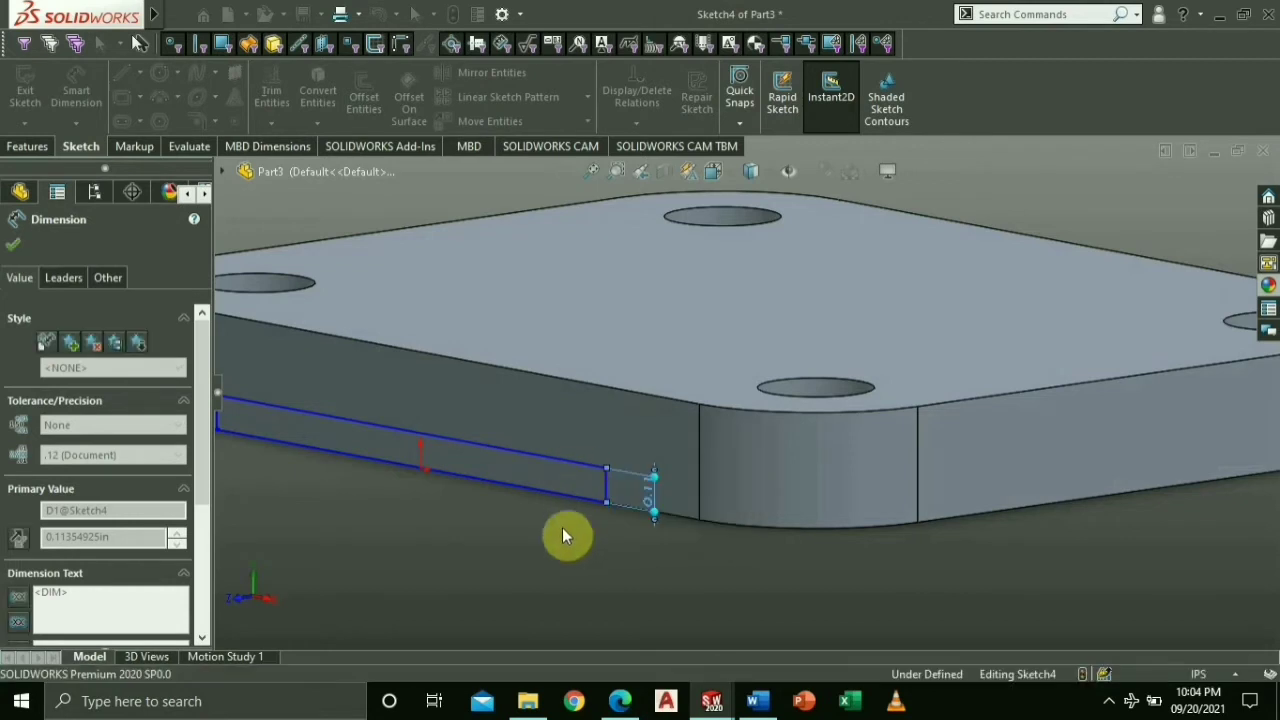
key(space)
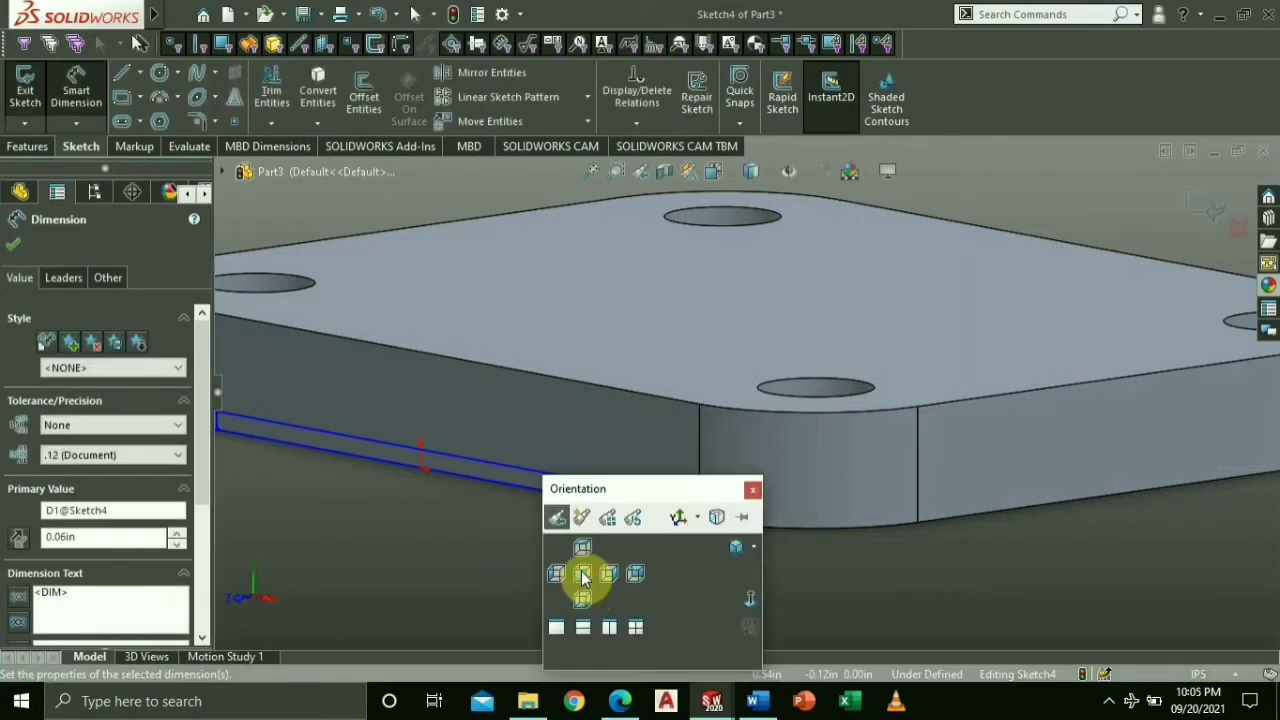
click(584, 572)
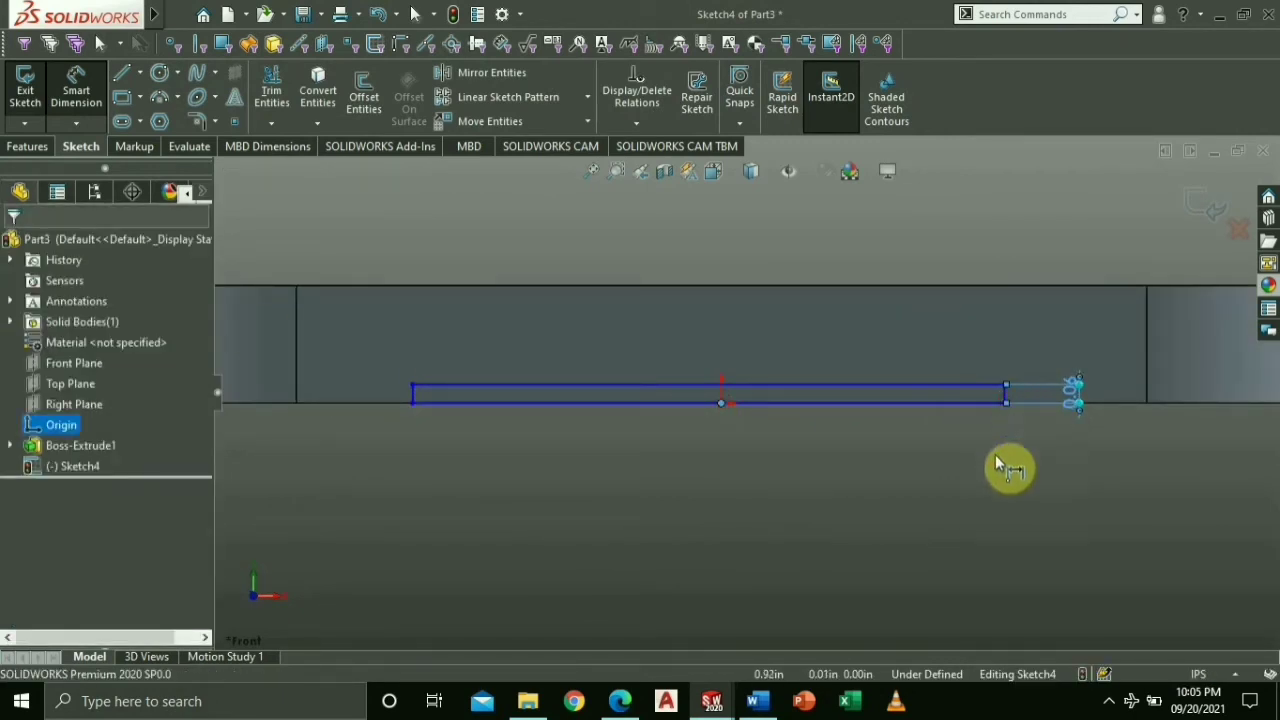
Step: Dimension the thin rectangle 1.13 each side of the origin and 0.06 high
click(1008, 470)
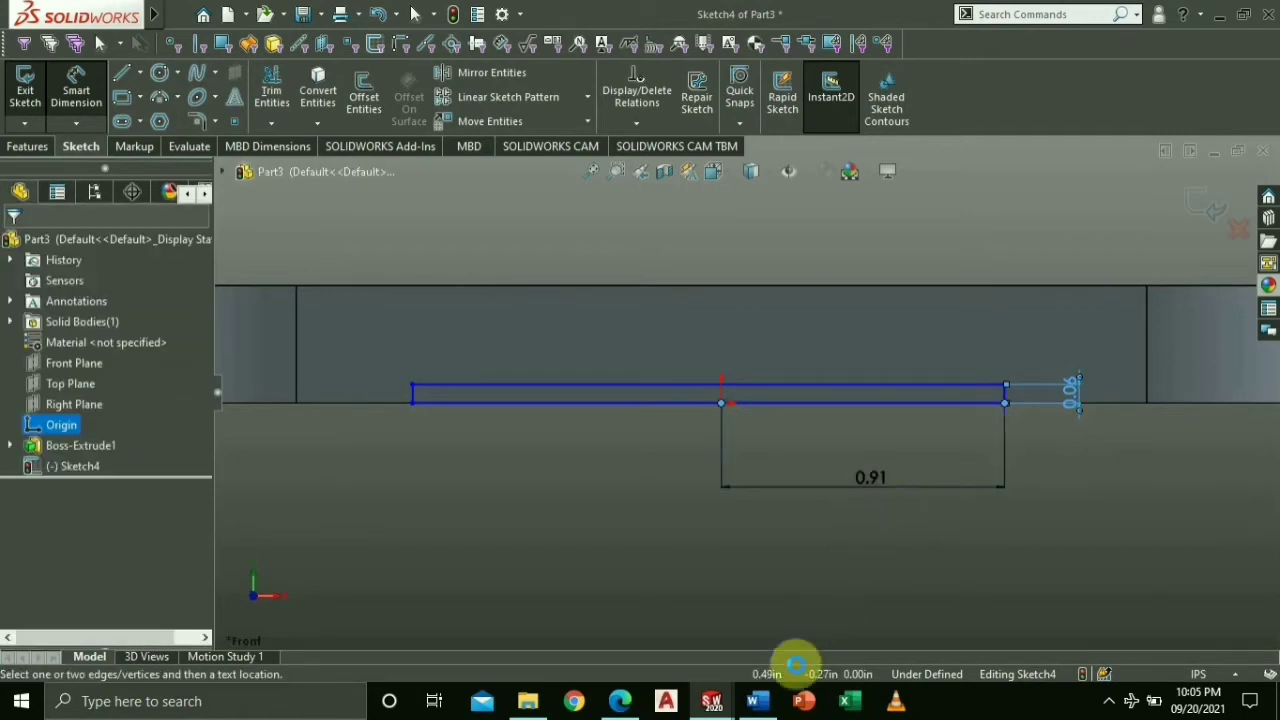
click(756, 700)
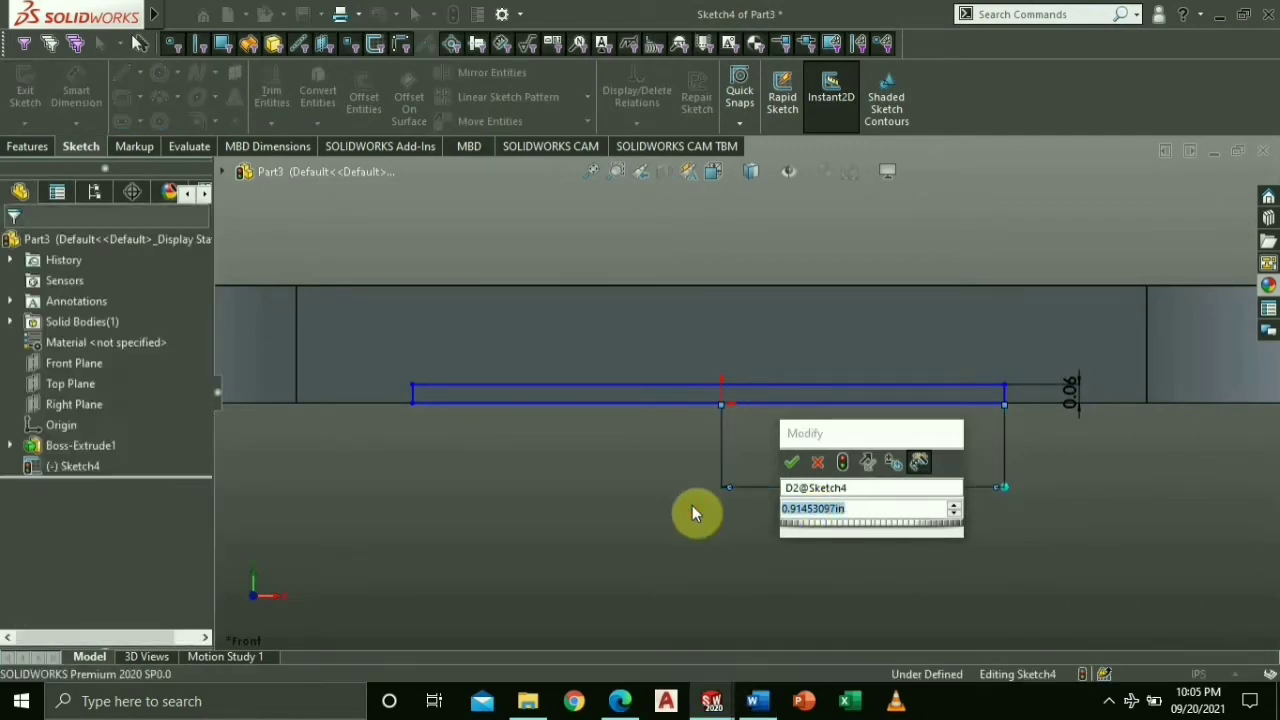
text(1)
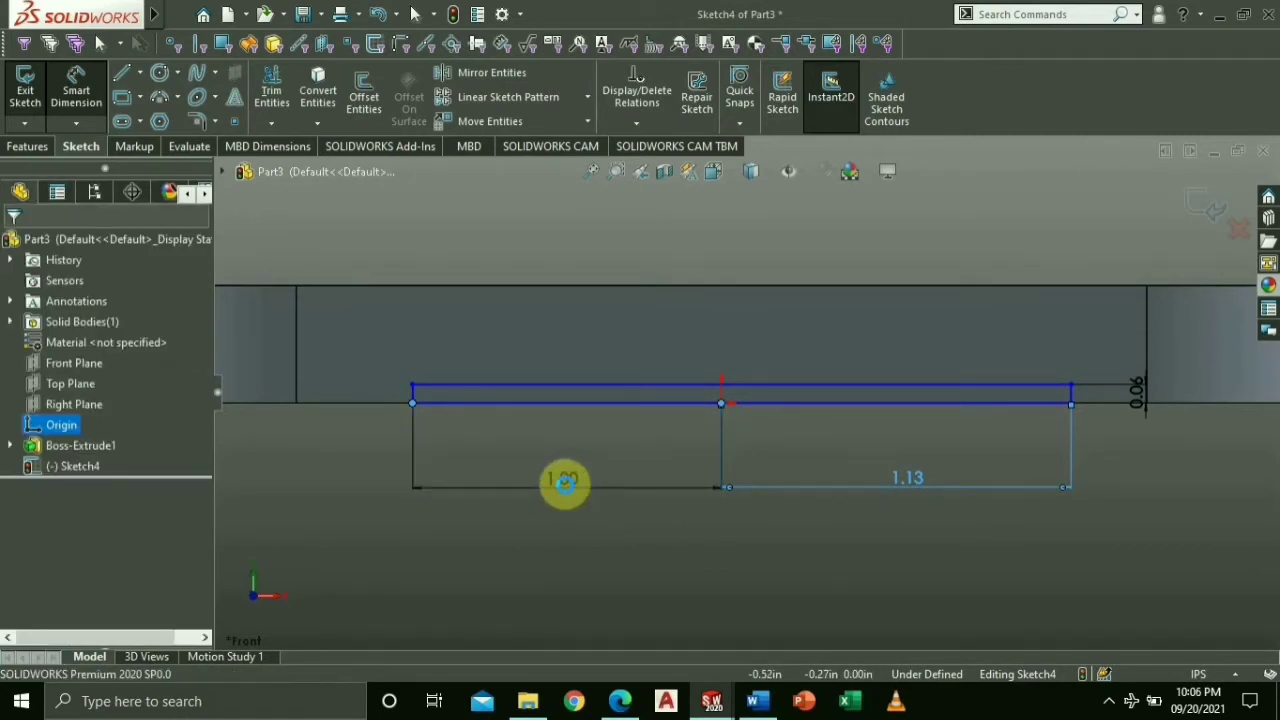
click(564, 480)
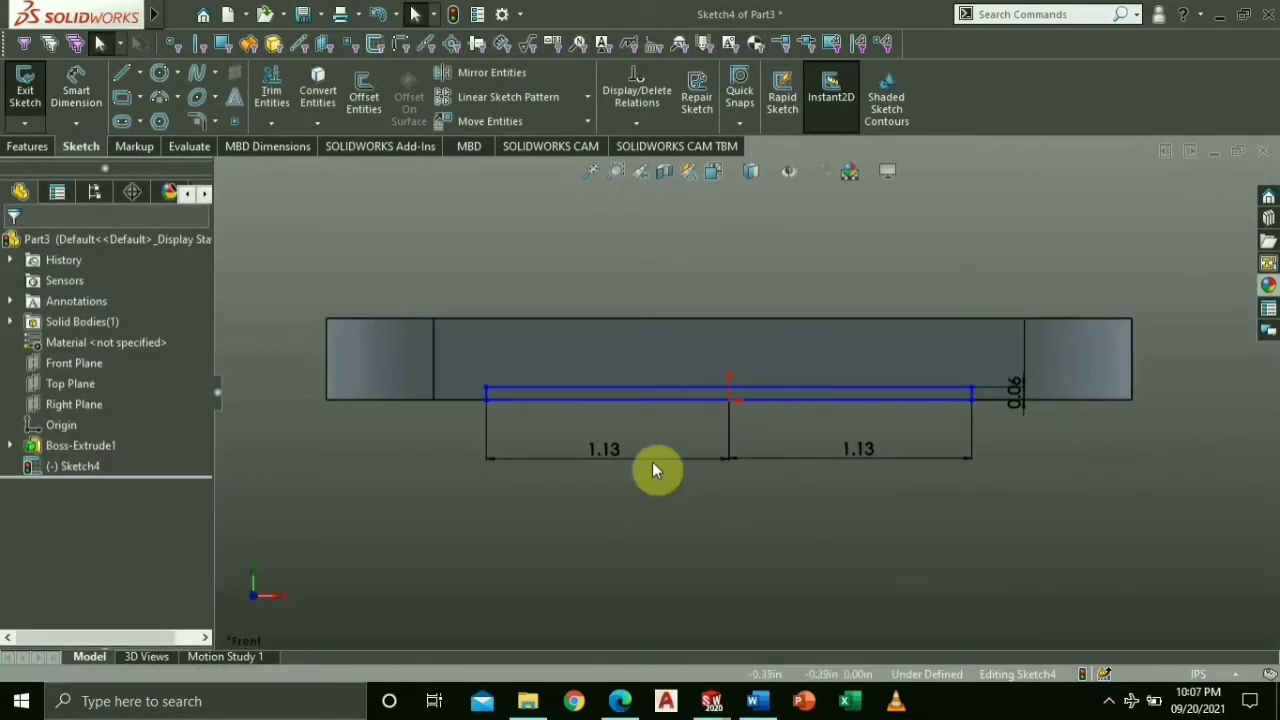
mouse_move(684, 516)
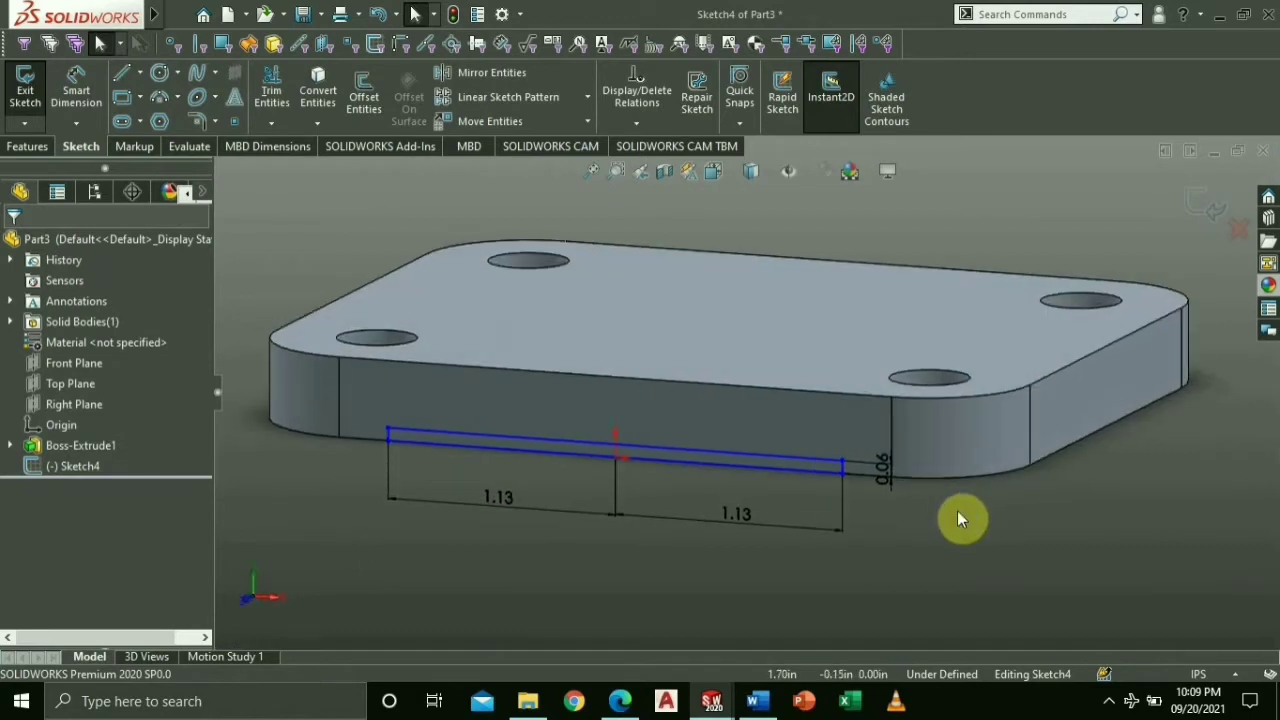
Step: Cut the thin rectangle through the plate as Cut-Extrude2 and inspect the underside channel
click(28, 146)
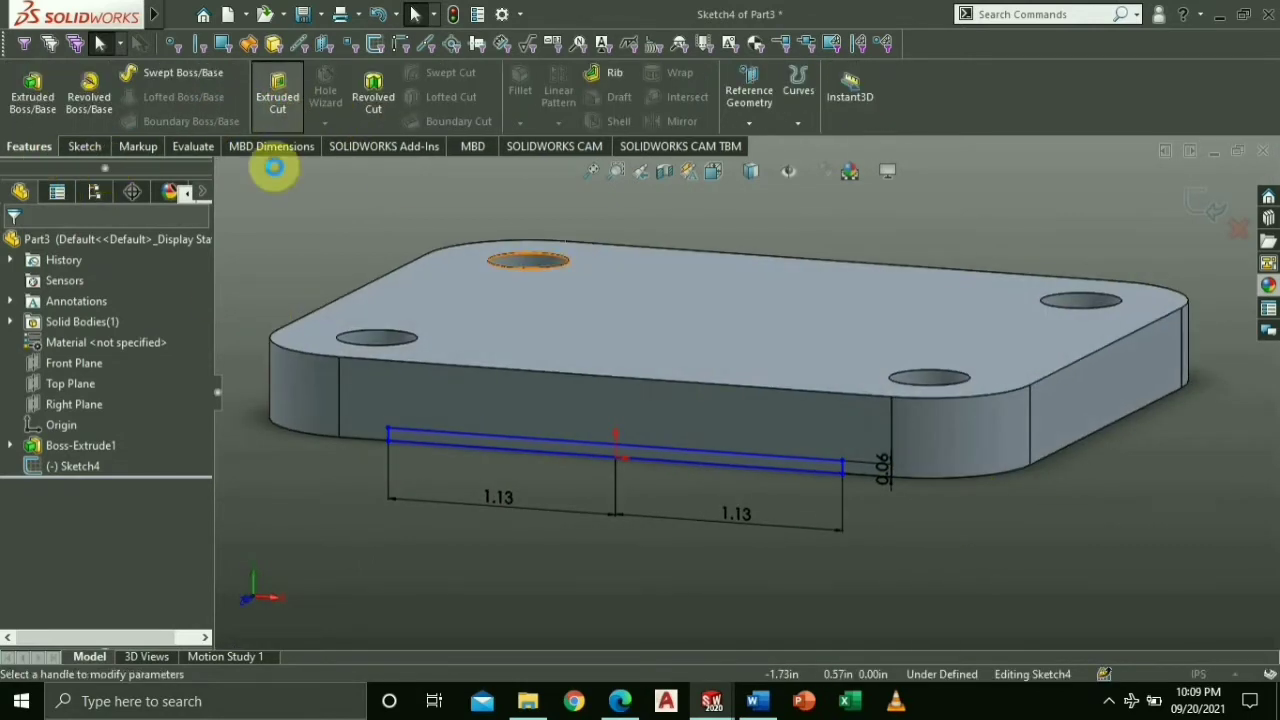
click(276, 96)
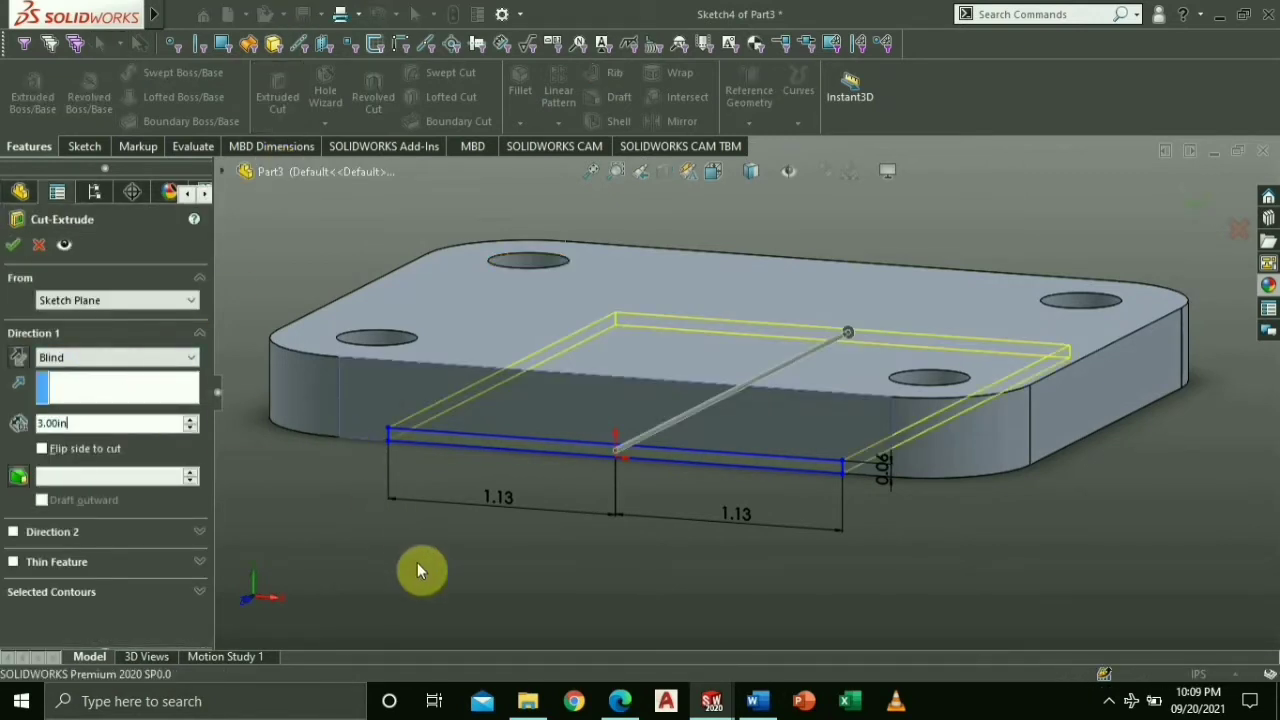
click(12, 244)
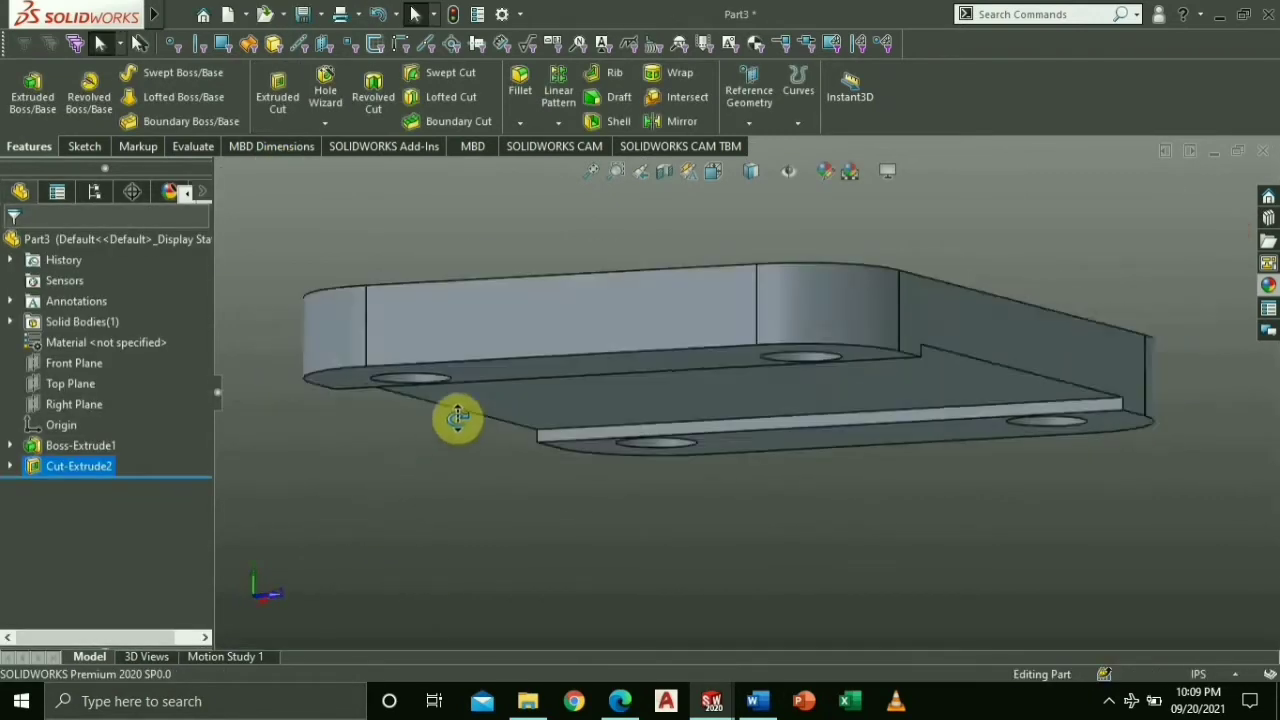
drag(456, 418, 824, 530)
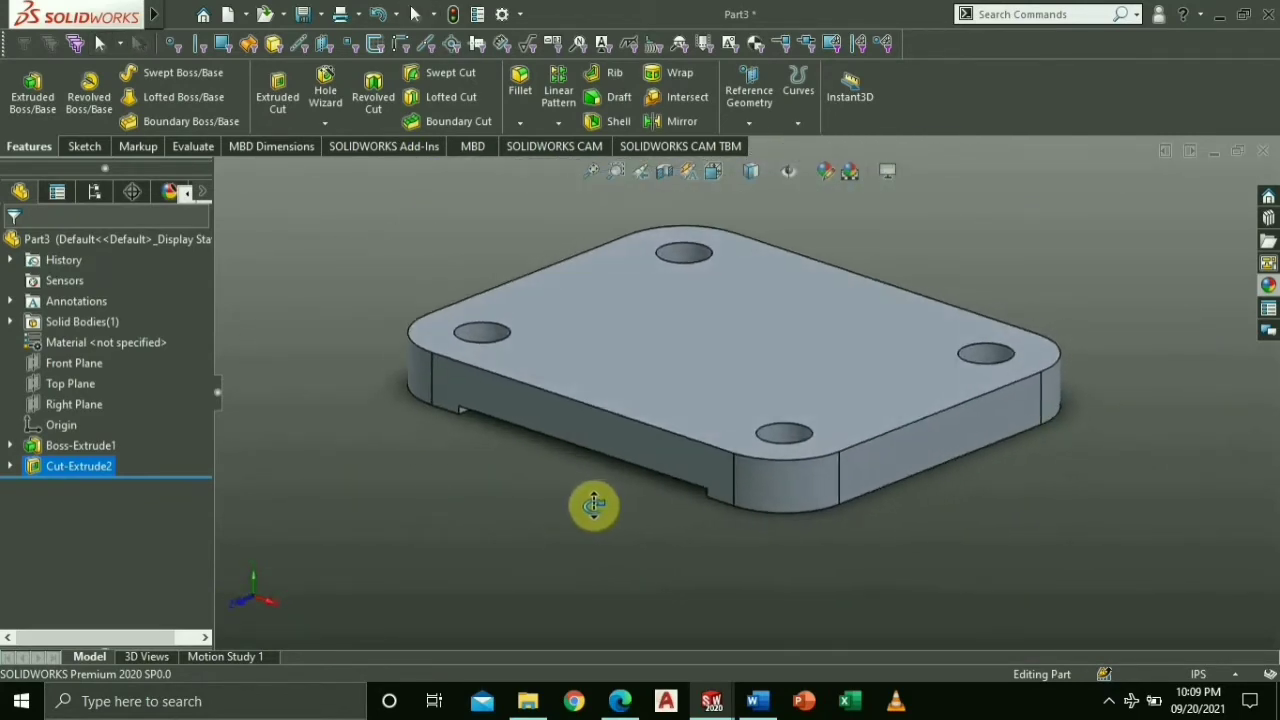
drag(592, 504, 968, 556)
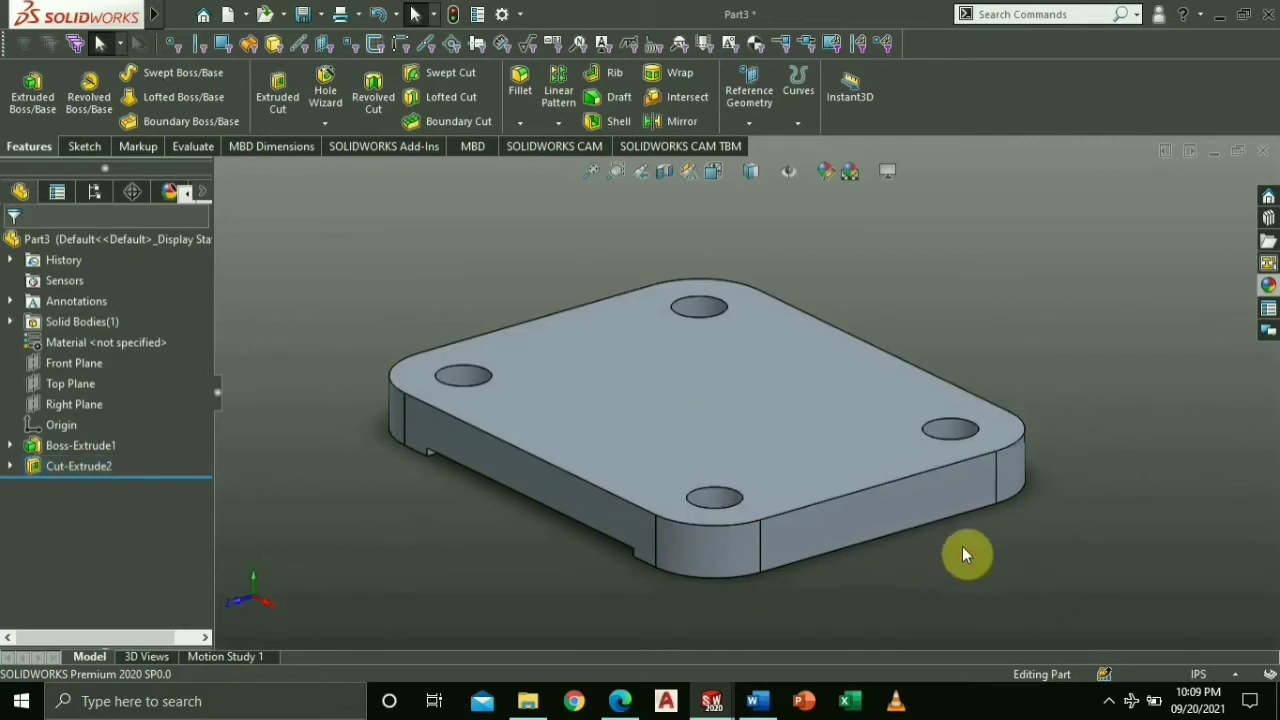
mouse_move(538, 516)
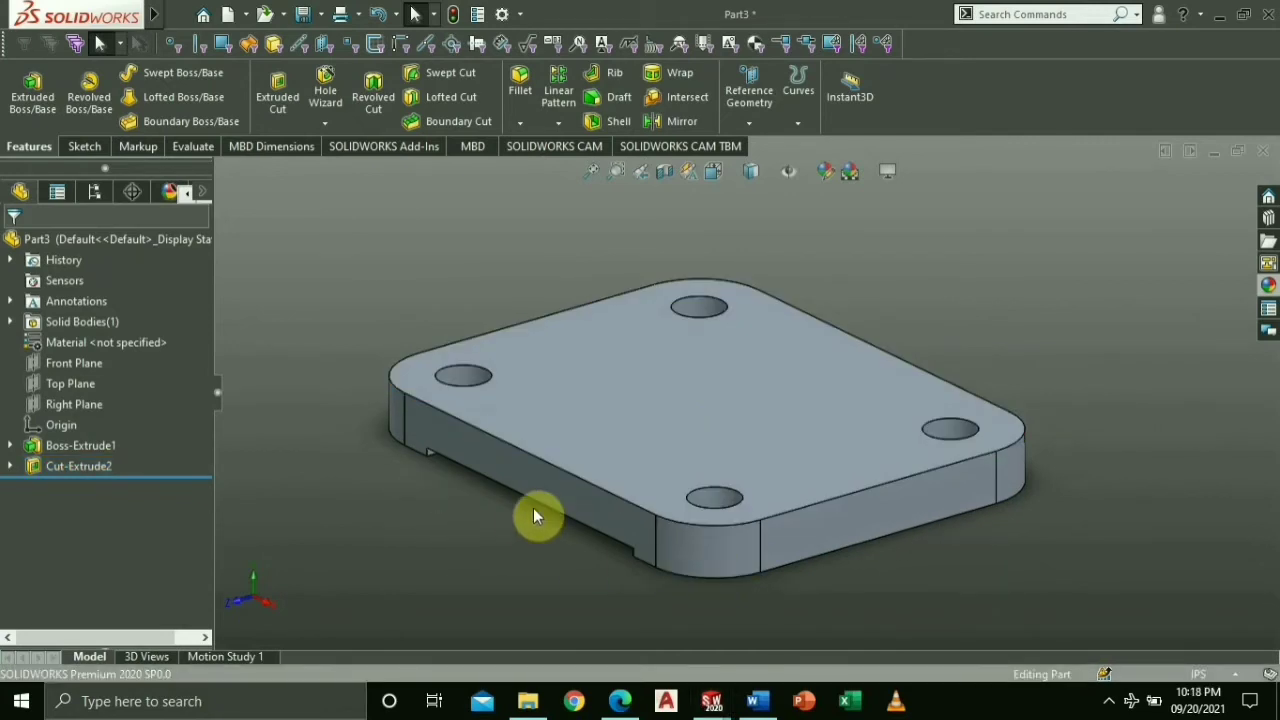
drag(540, 516, 610, 560)
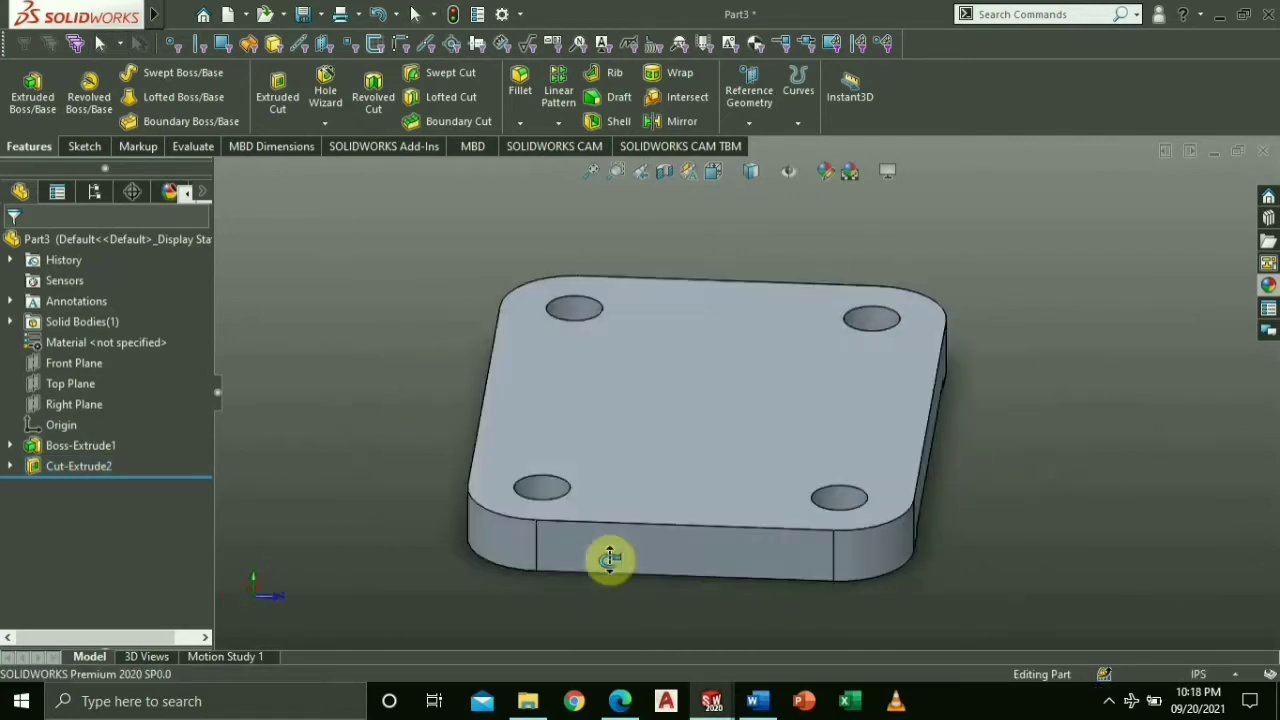
drag(610, 558, 624, 546)
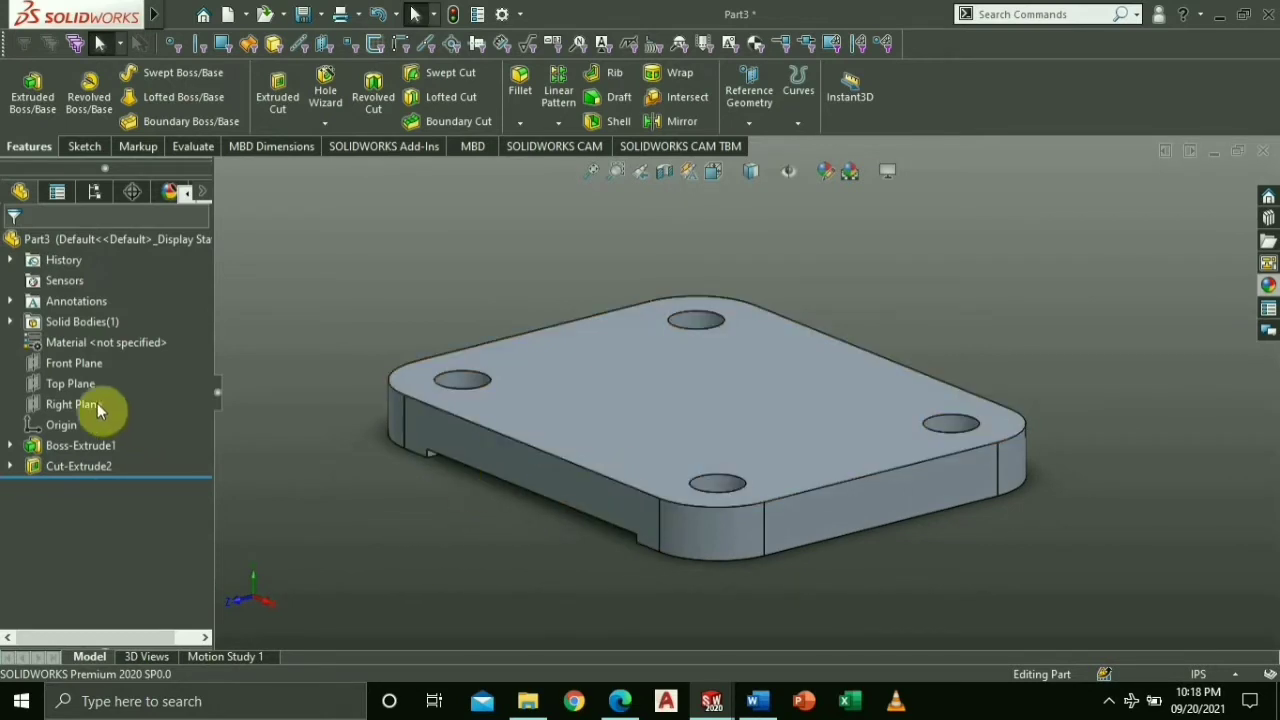
Step: Sketch on the Right Plane a 2.66 vertical construction line topped by a 2.38 angled line
click(72, 404)
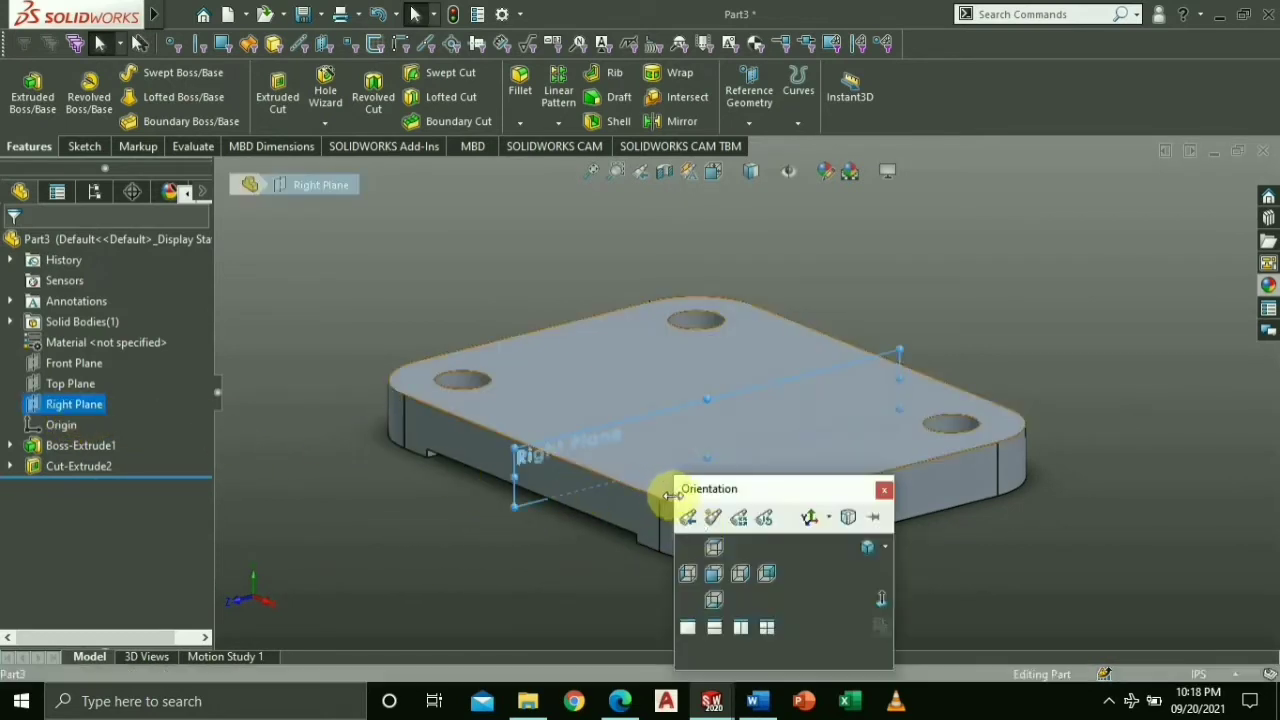
right_click(74, 404)
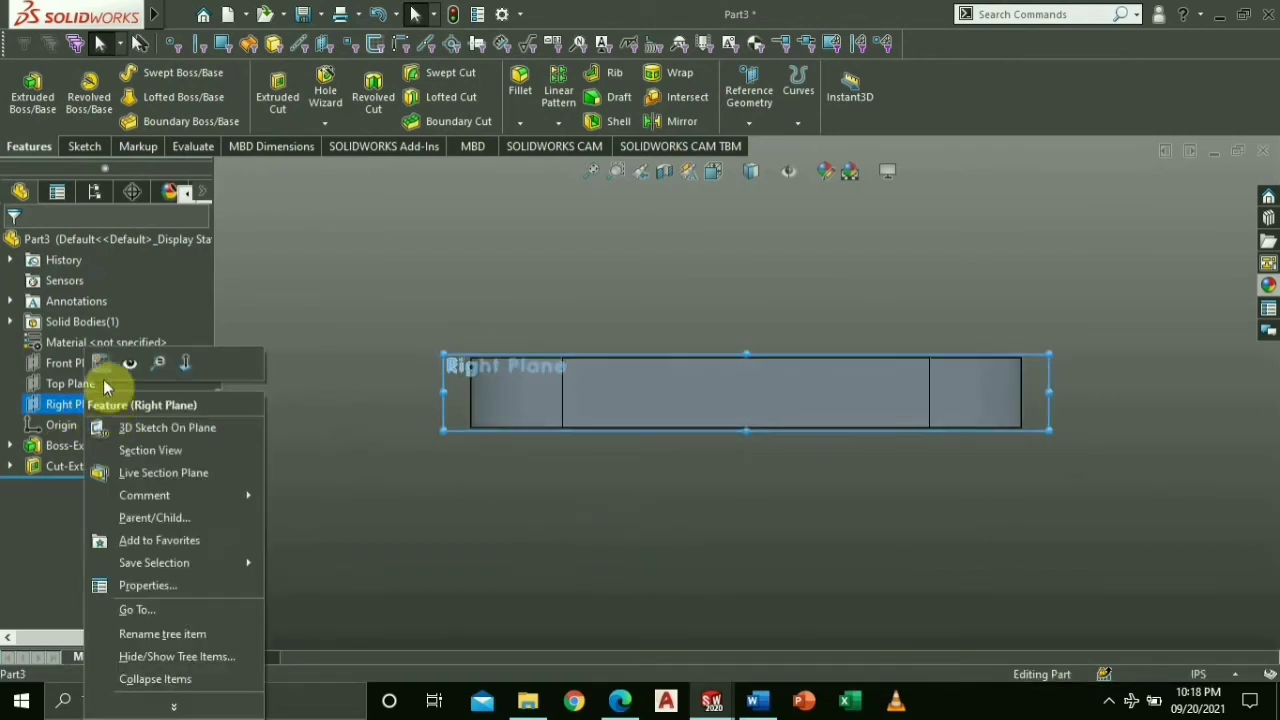
click(130, 364)
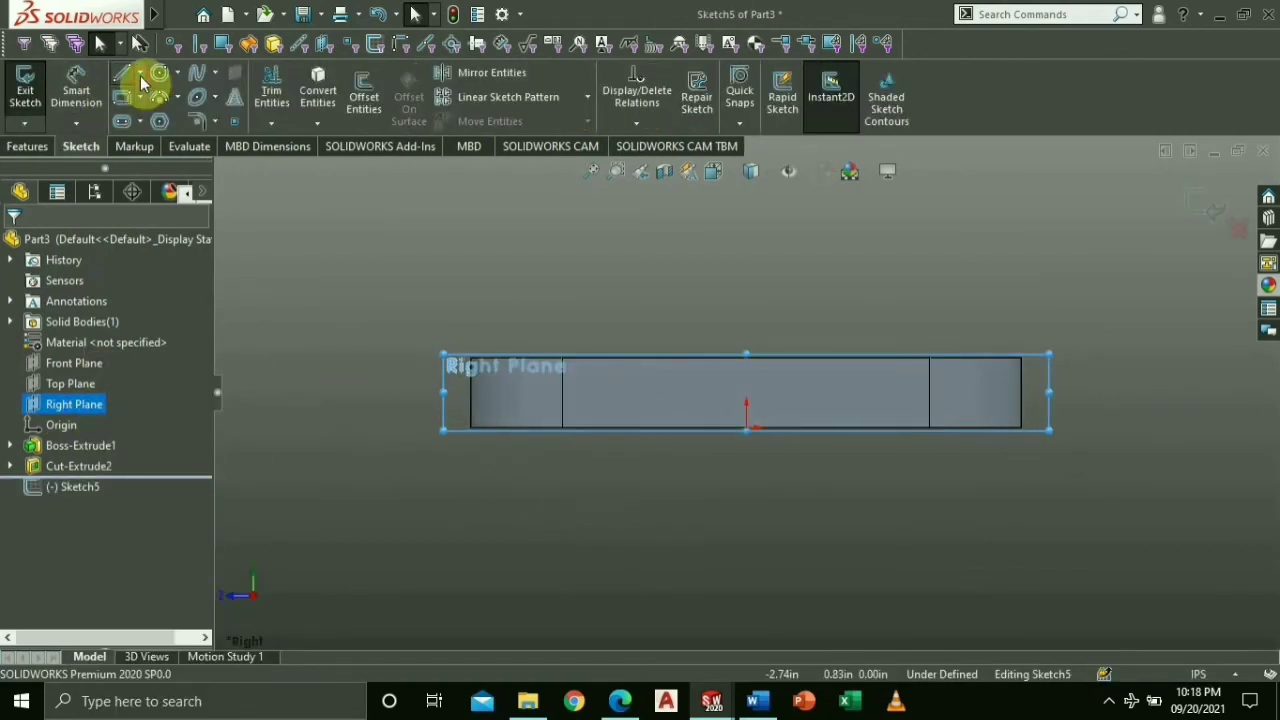
click(124, 72)
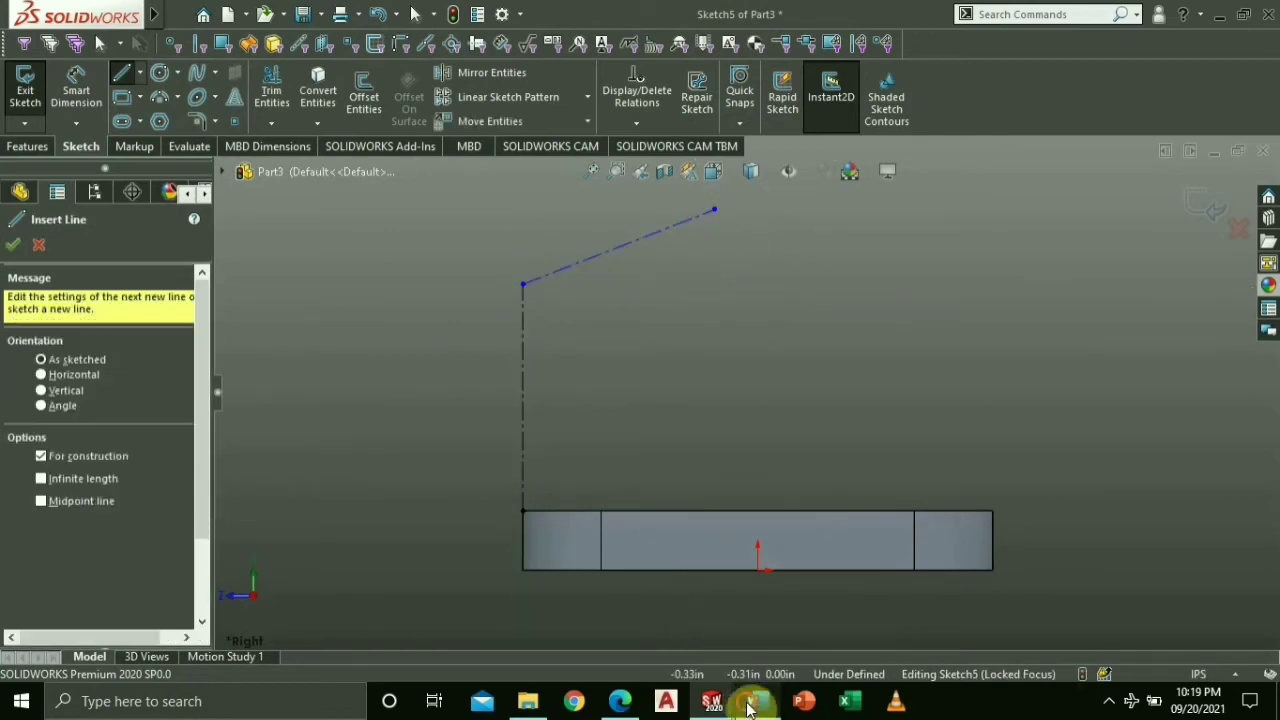
click(756, 700)
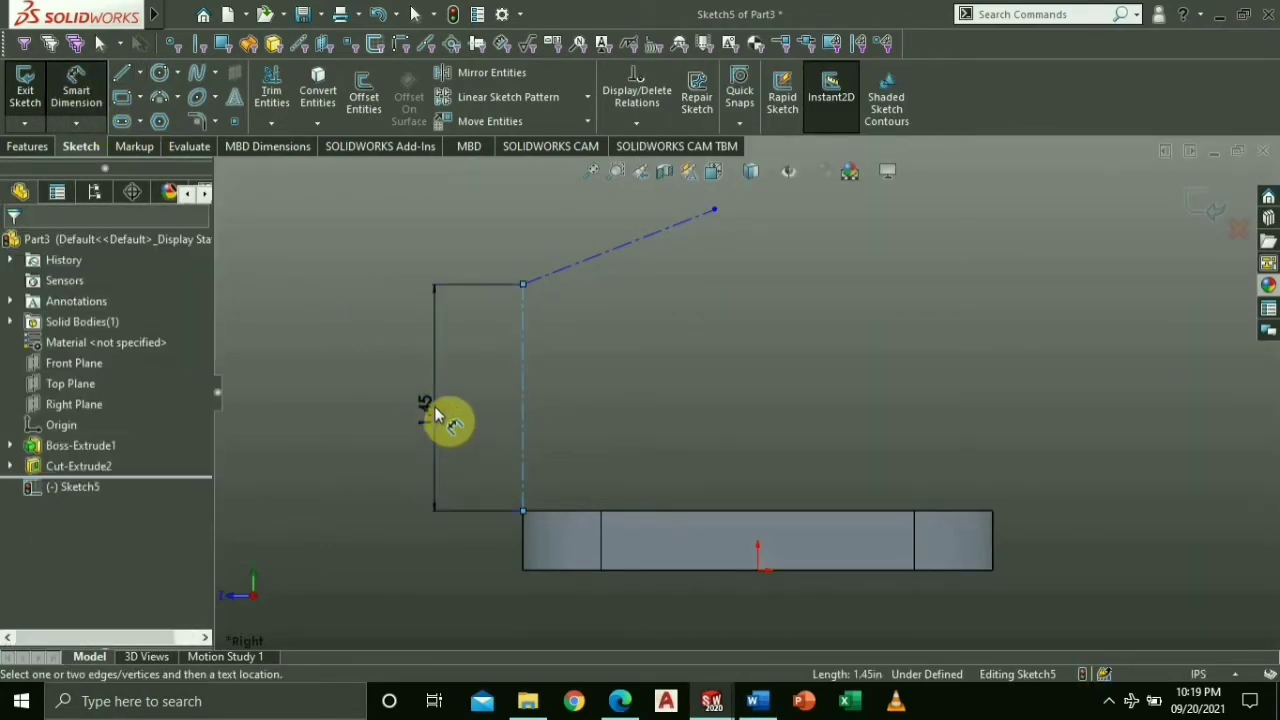
click(436, 414)
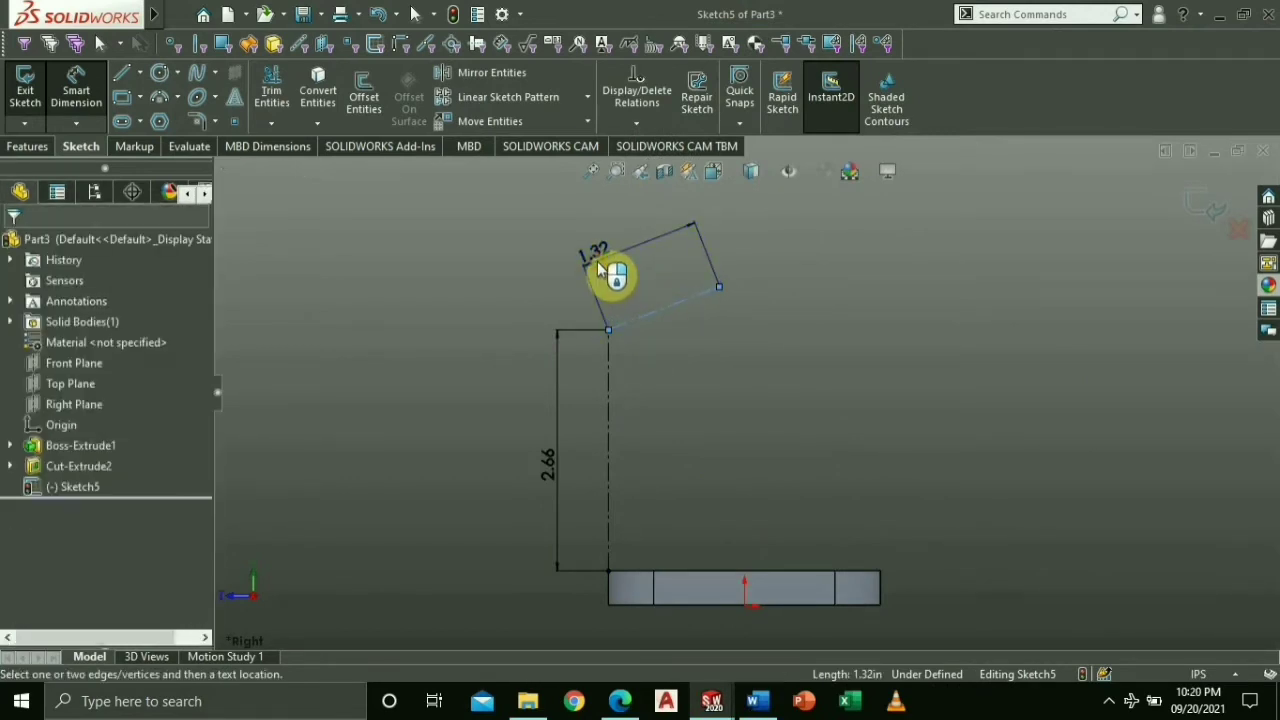
click(610, 270)
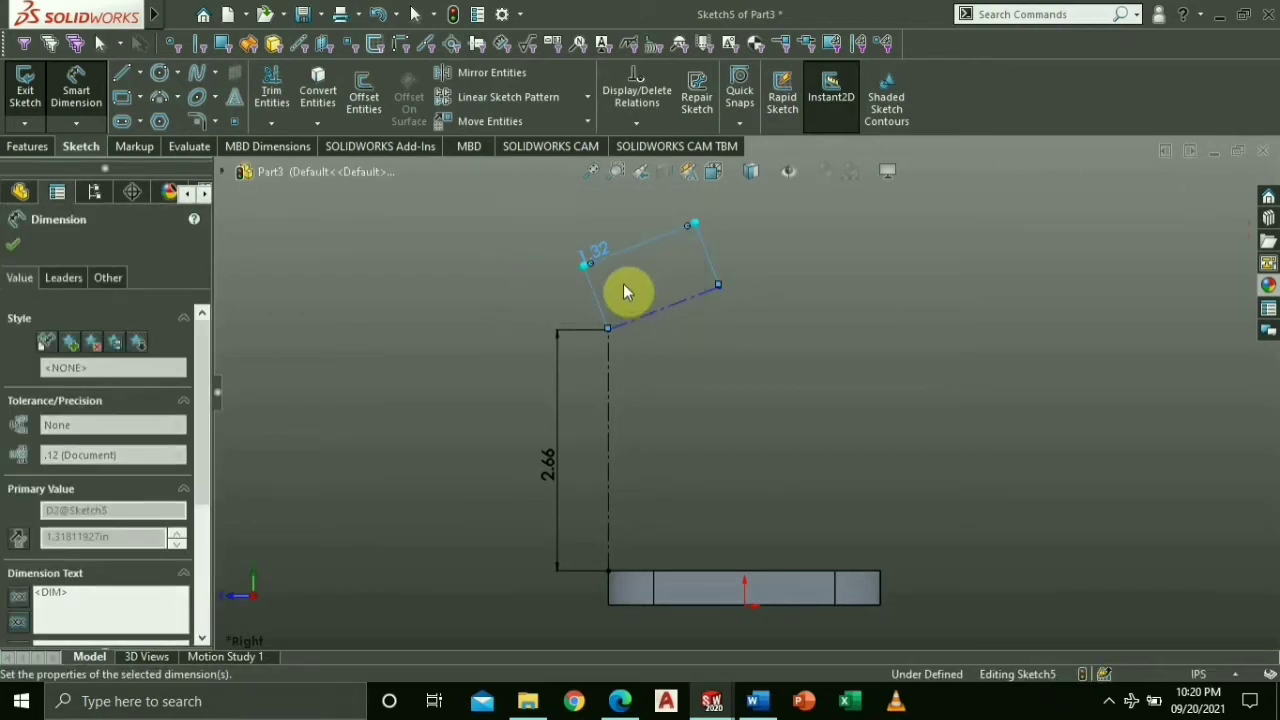
Step: Add a horizontal reference line and set the angled line at 30° to it
right_click(630, 280)
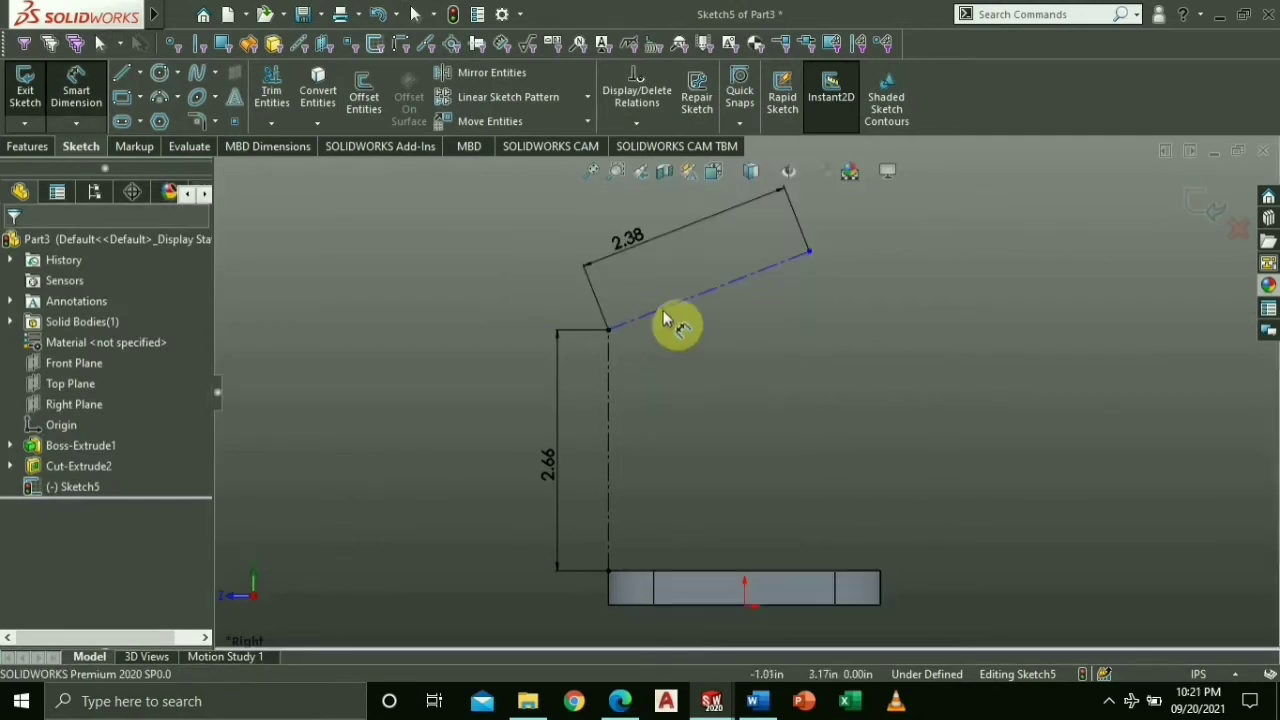
click(670, 318)
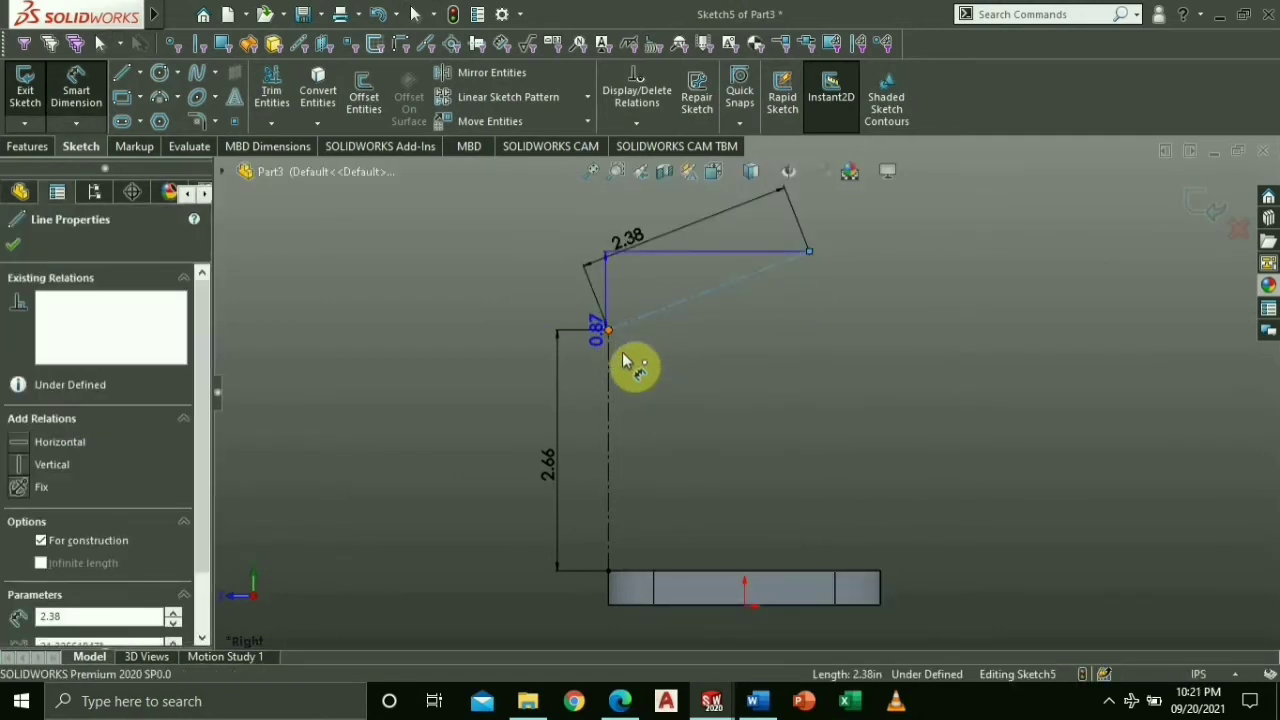
click(610, 330)
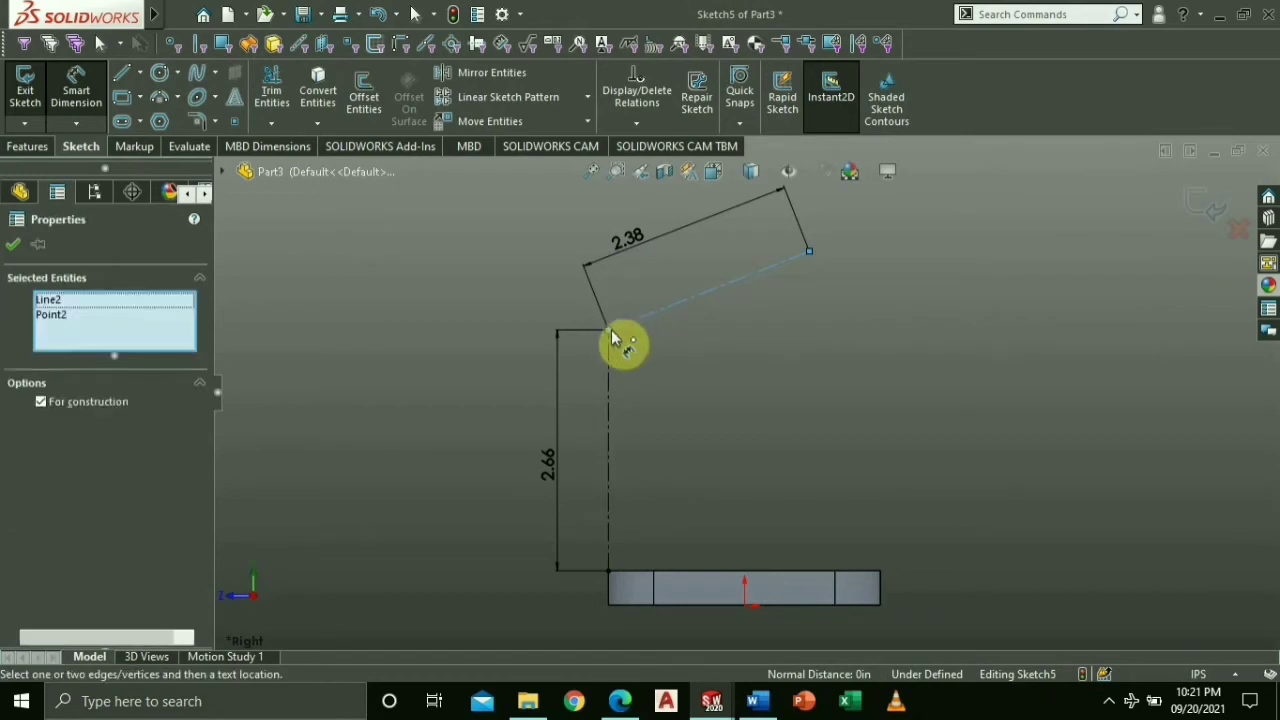
click(608, 330)
text(30)
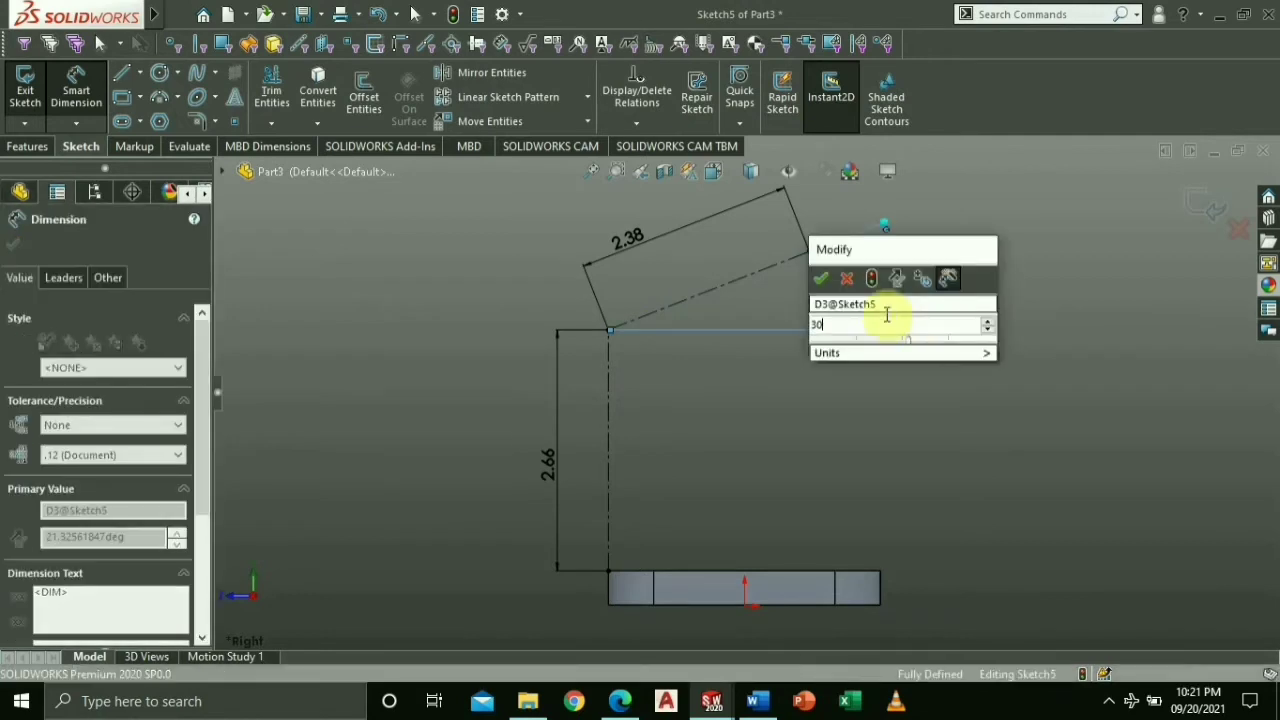
click(820, 278)
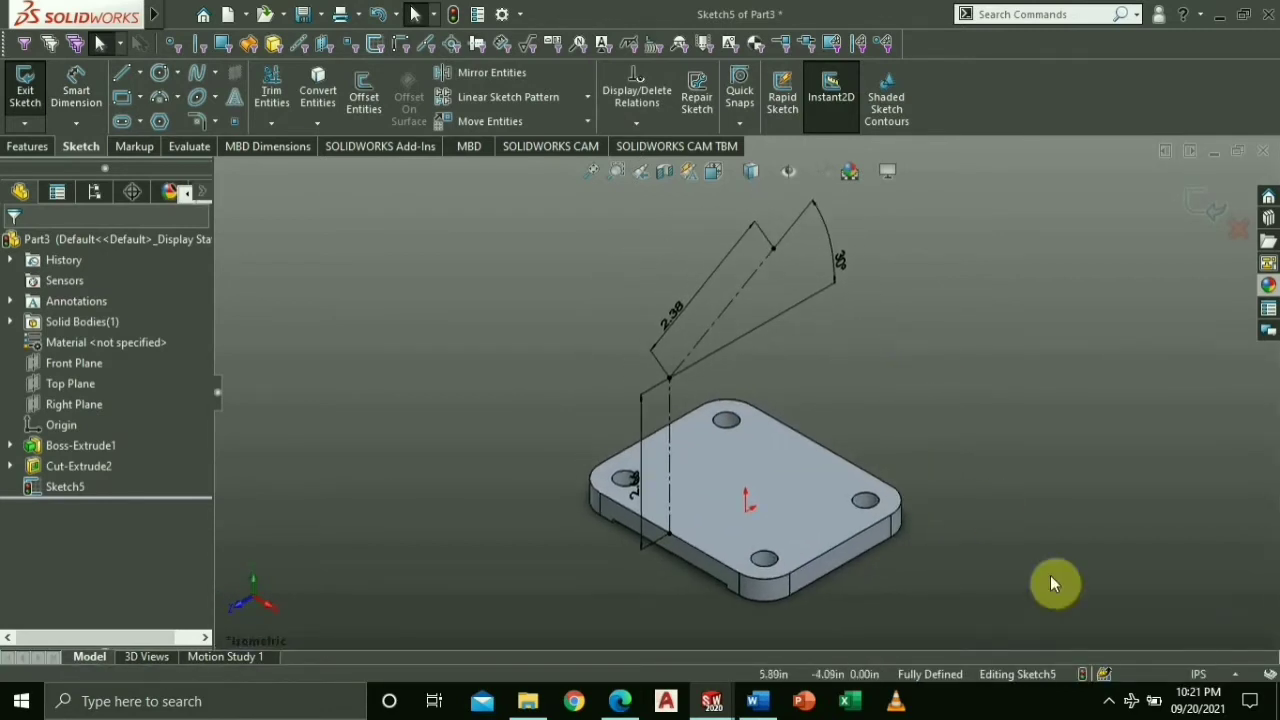
mouse_move(770, 376)
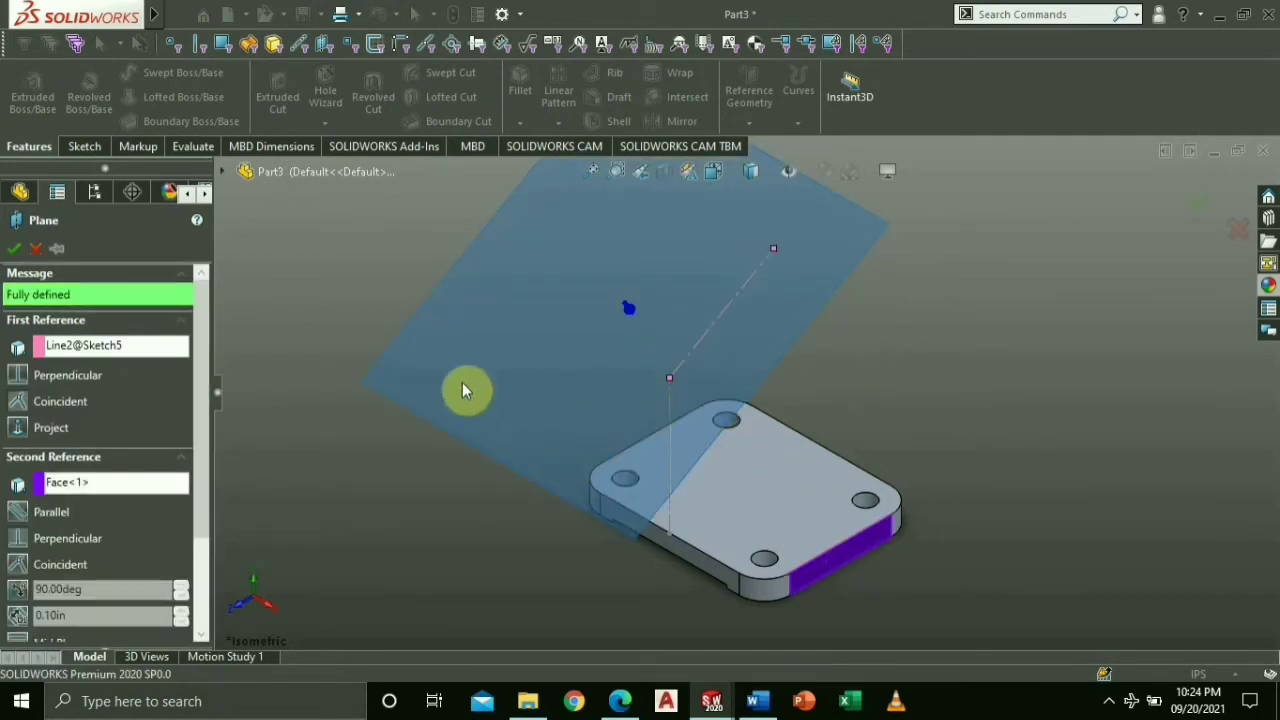
Step: Create reference Plane1 from the angled line of Sketch5 and a plate face, then select it
drag(464, 390, 490, 470)
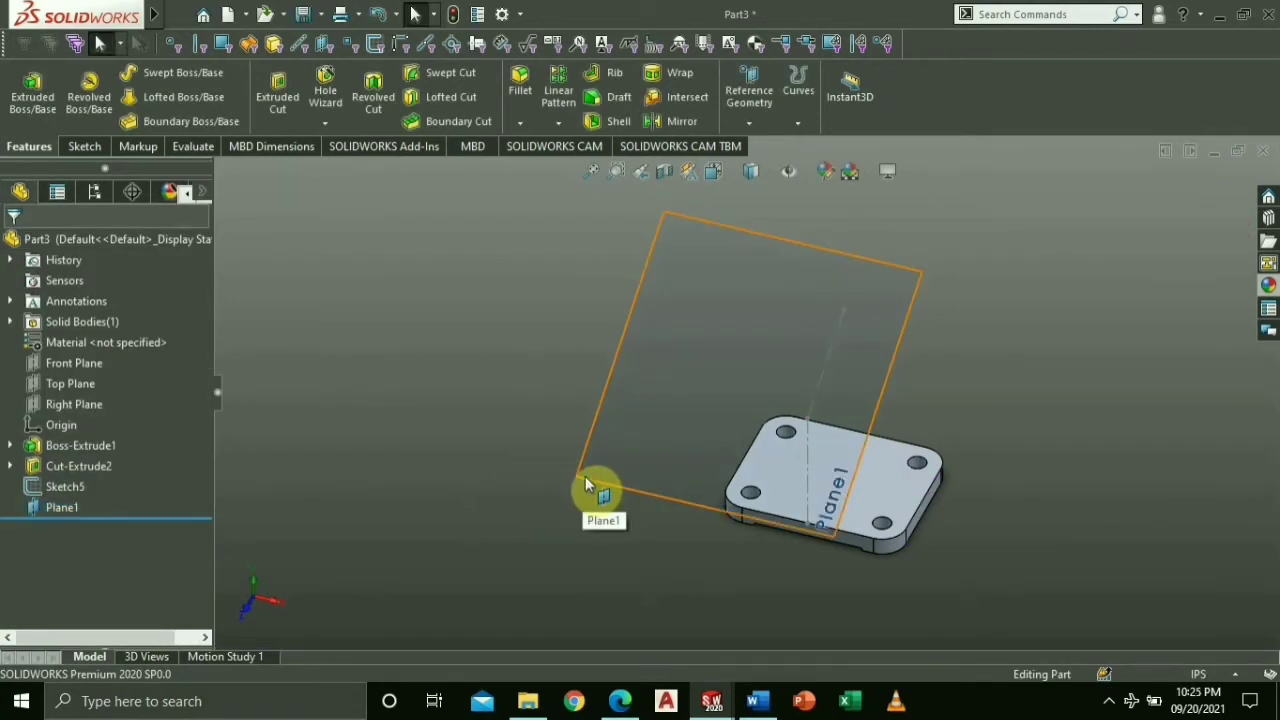
click(598, 490)
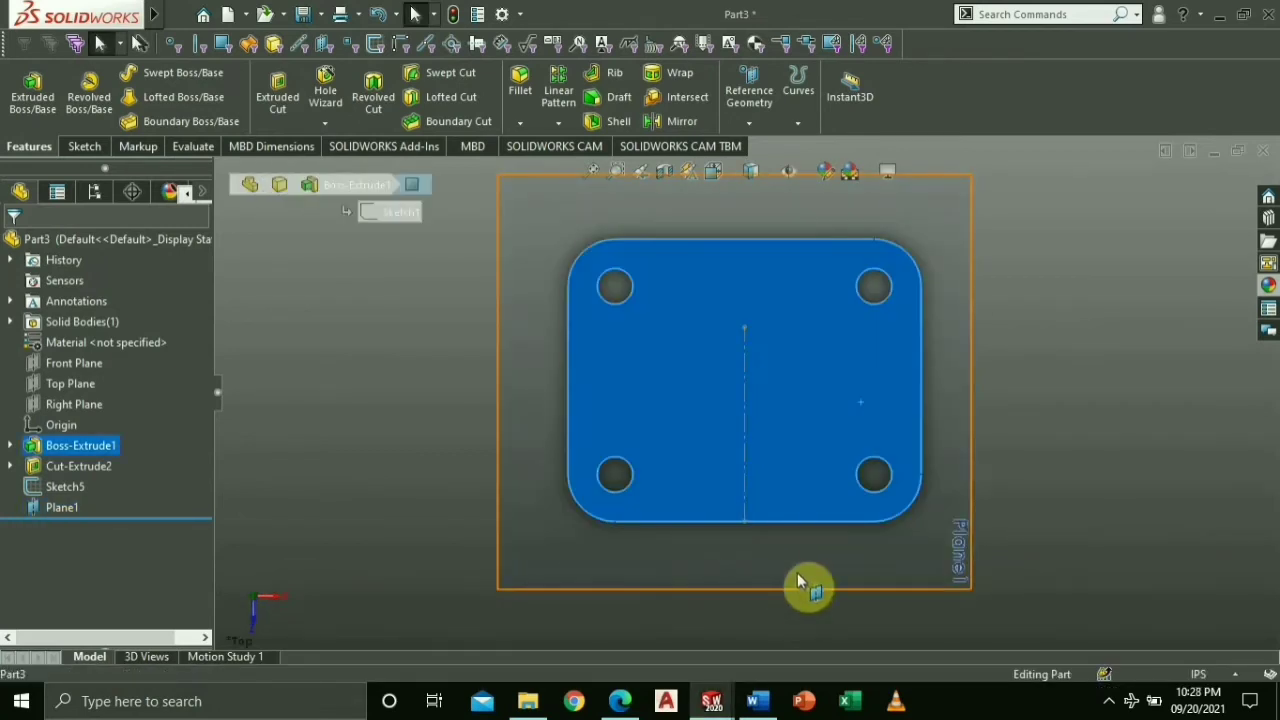
Step: Sketch on Plane1: convert the angled line and draw centre rectangles into a T outline 1.88 wide
right_click(810, 584)
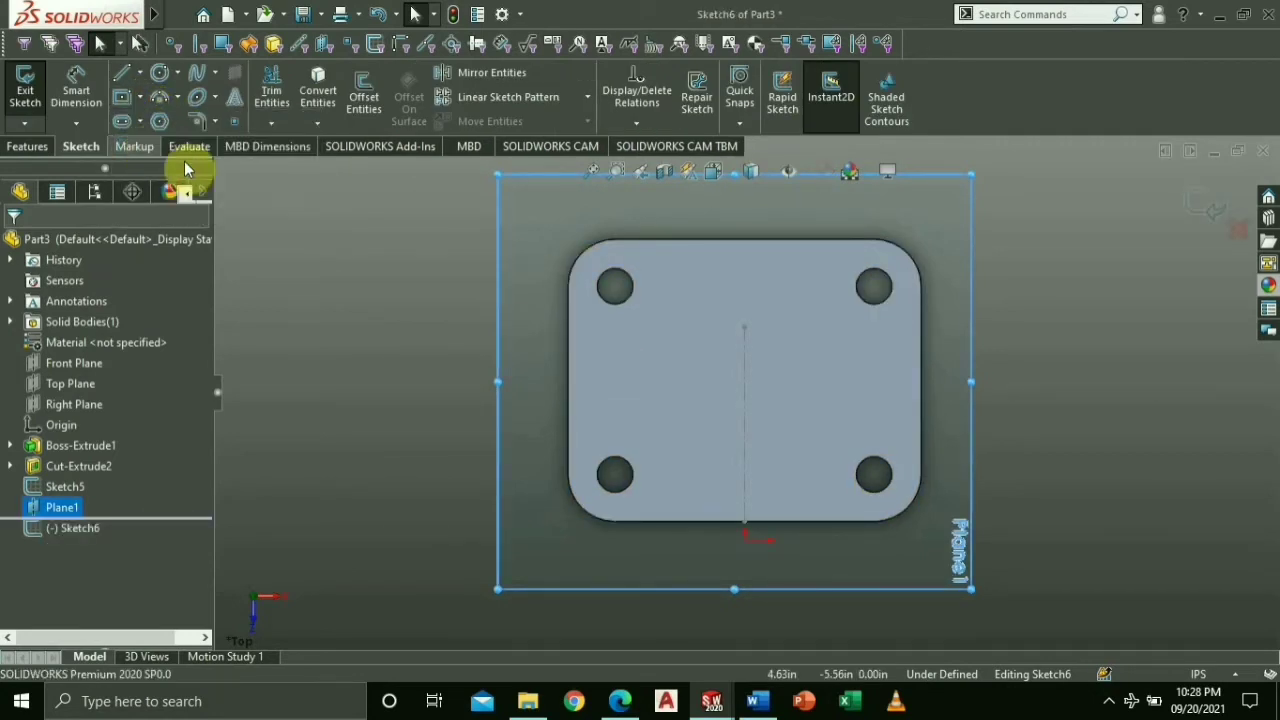
click(122, 96)
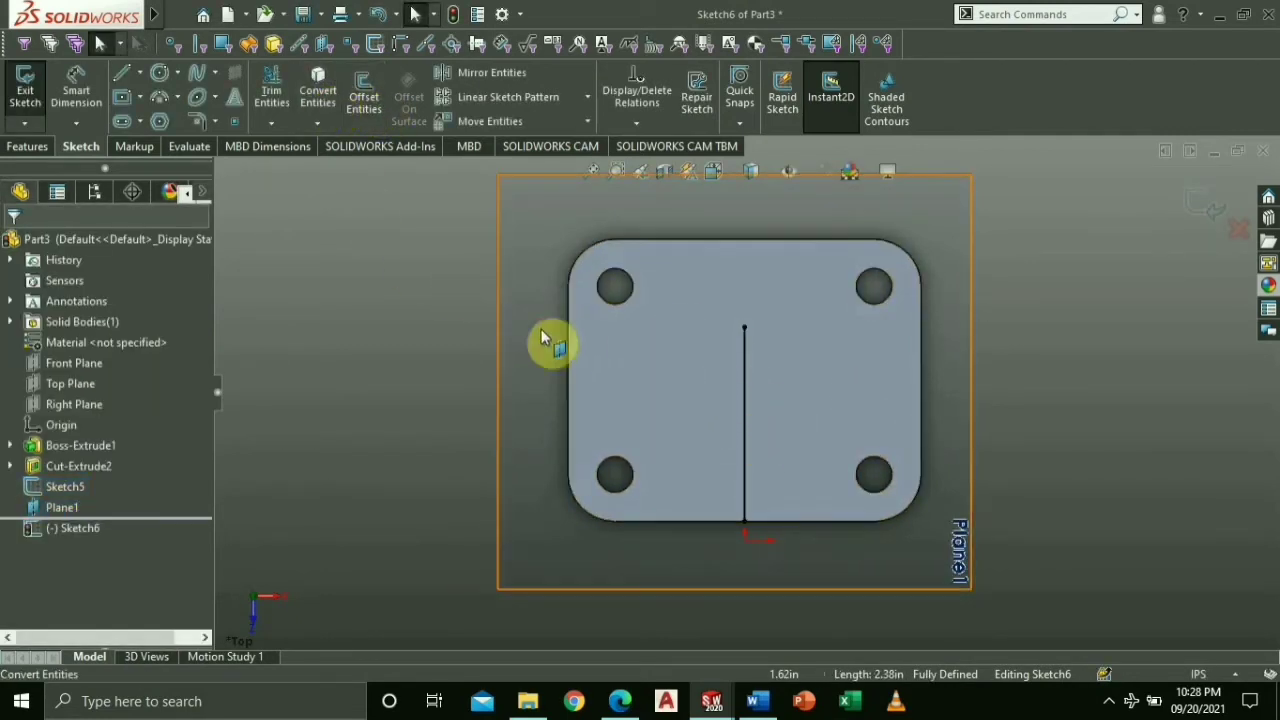
click(140, 96)
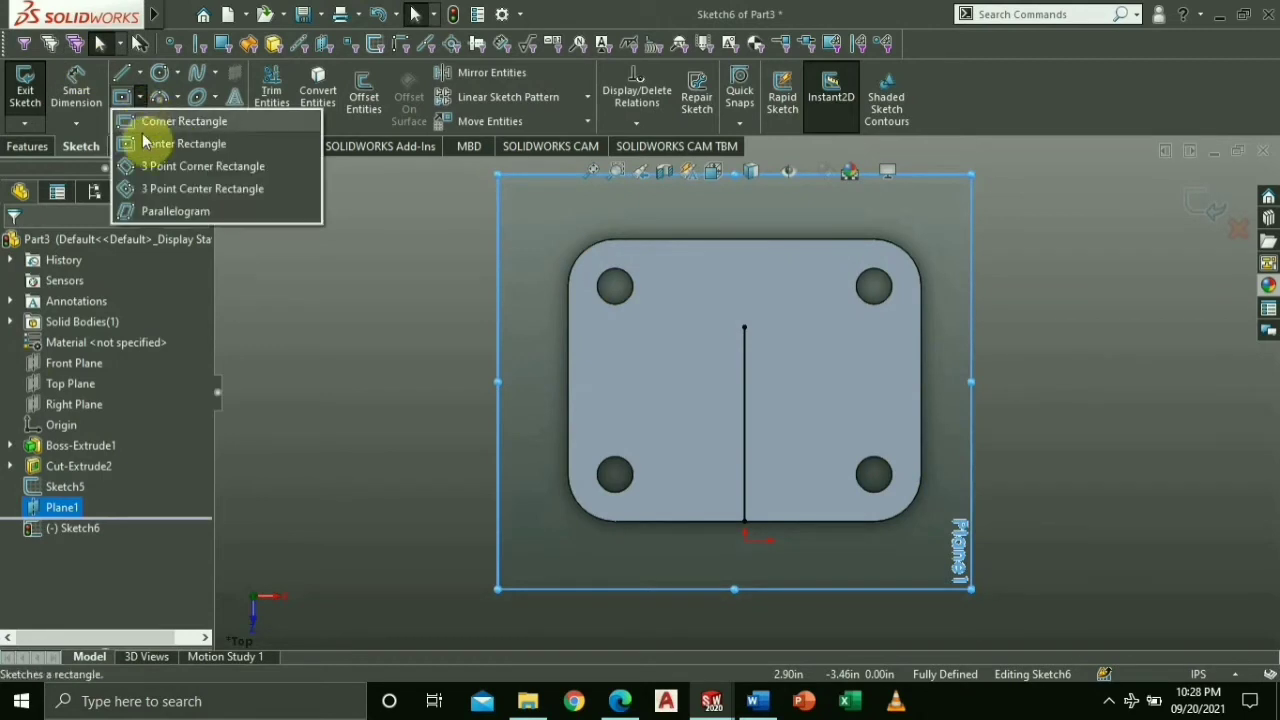
click(184, 122)
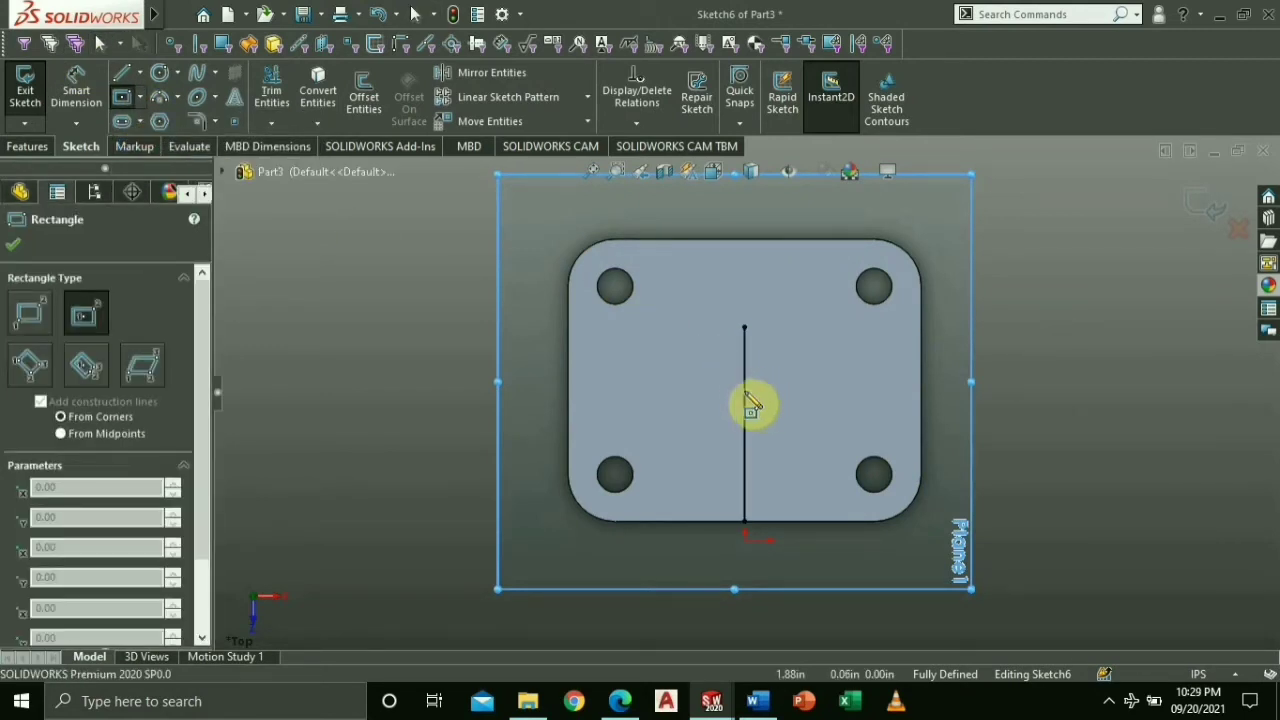
drag(744, 404, 830, 510)
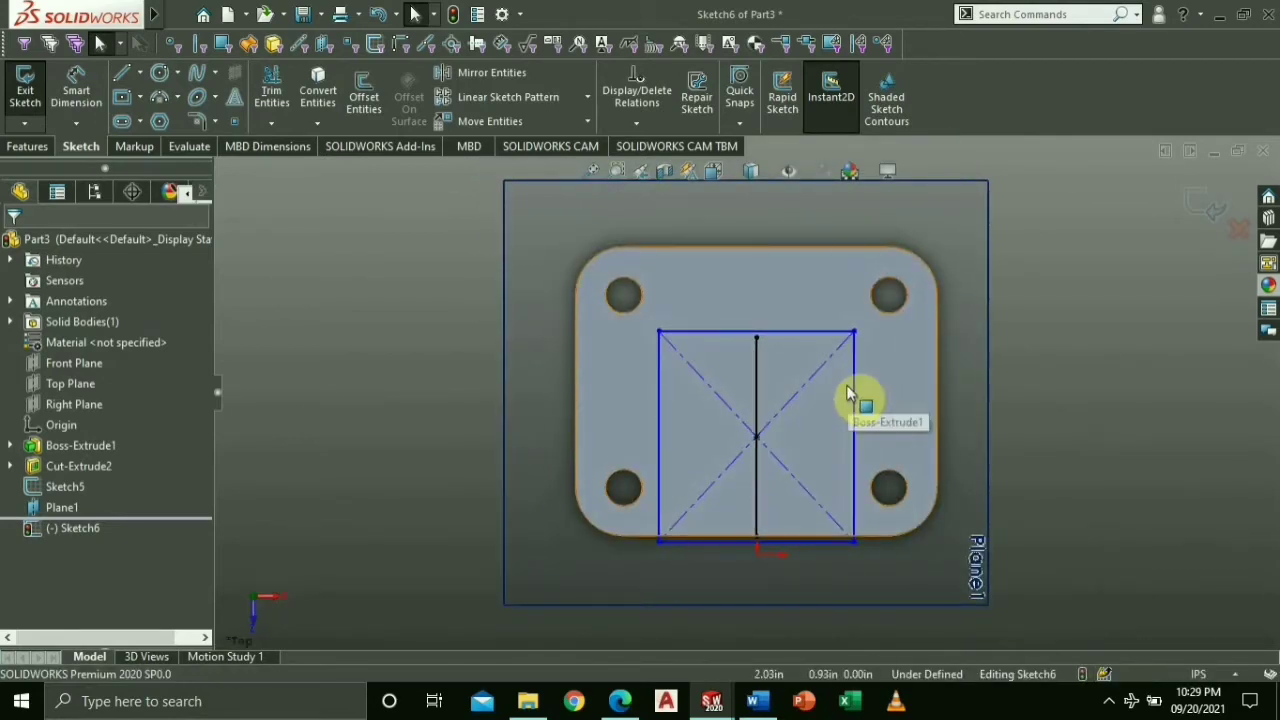
click(756, 700)
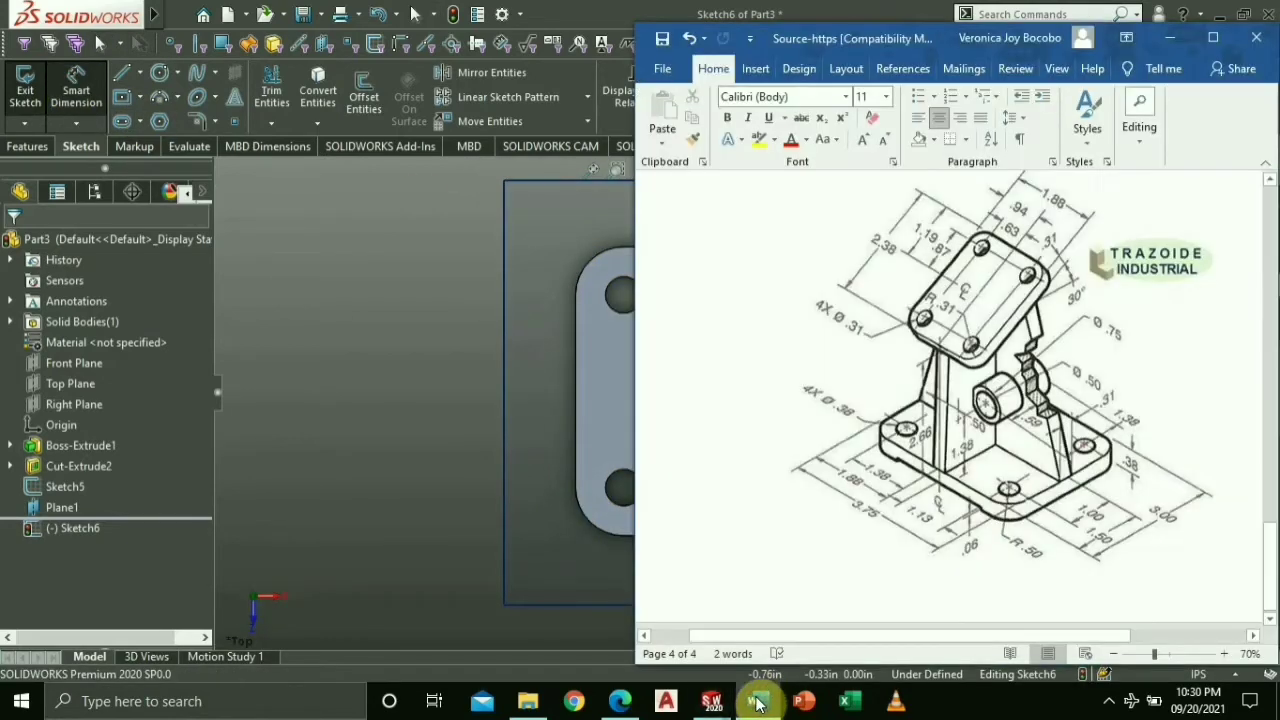
click(758, 700)
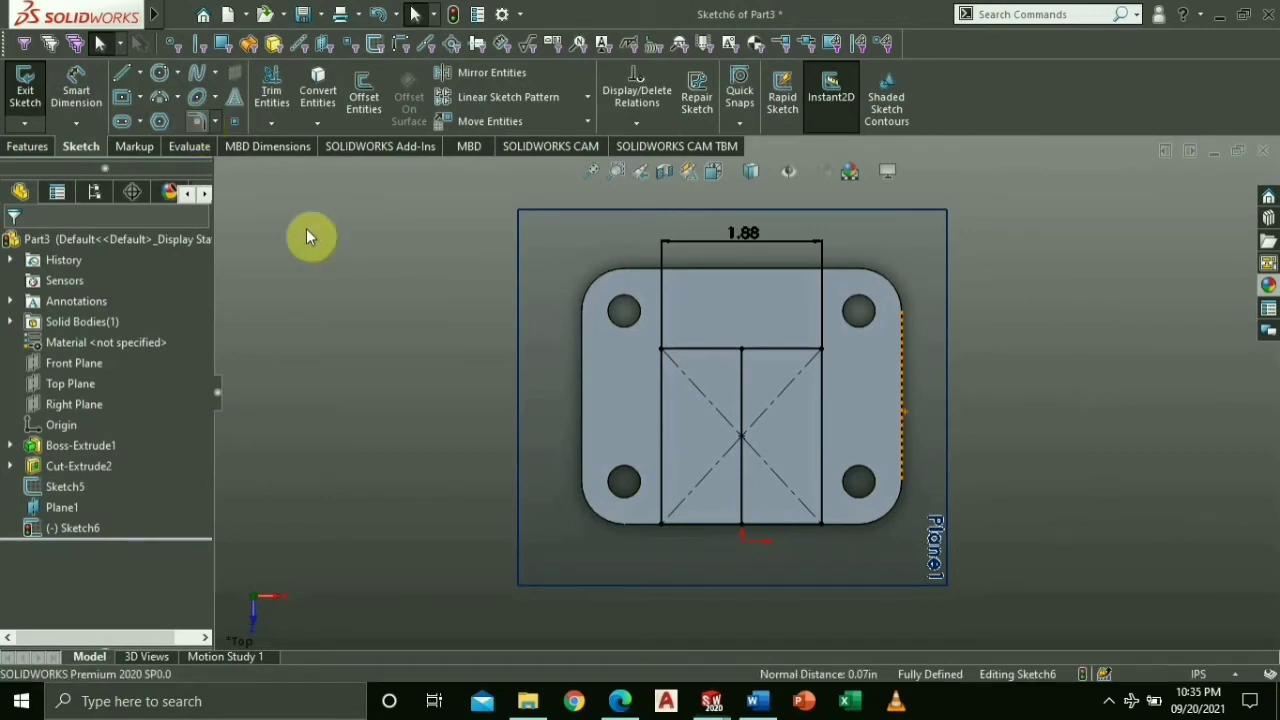
mouse_move(364, 410)
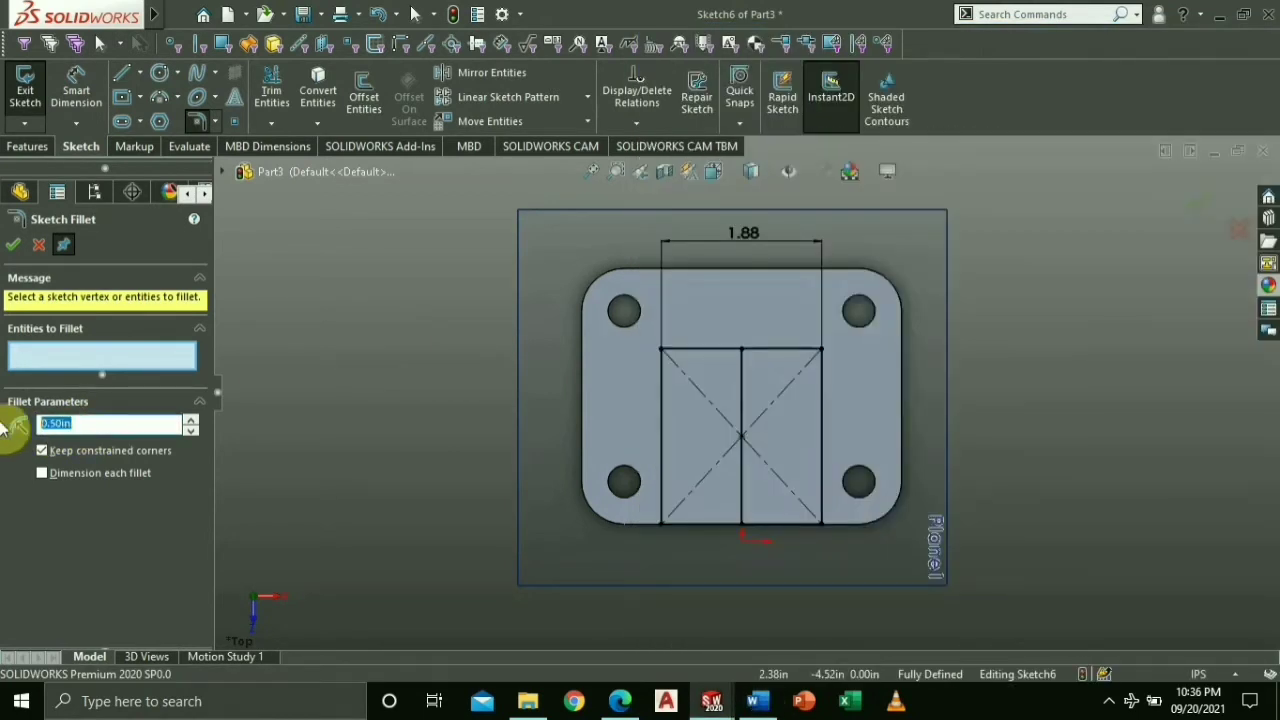
Step: Round the remaining rectangle corners with the sketch fillet and confirm
click(664, 356)
text(0.31)
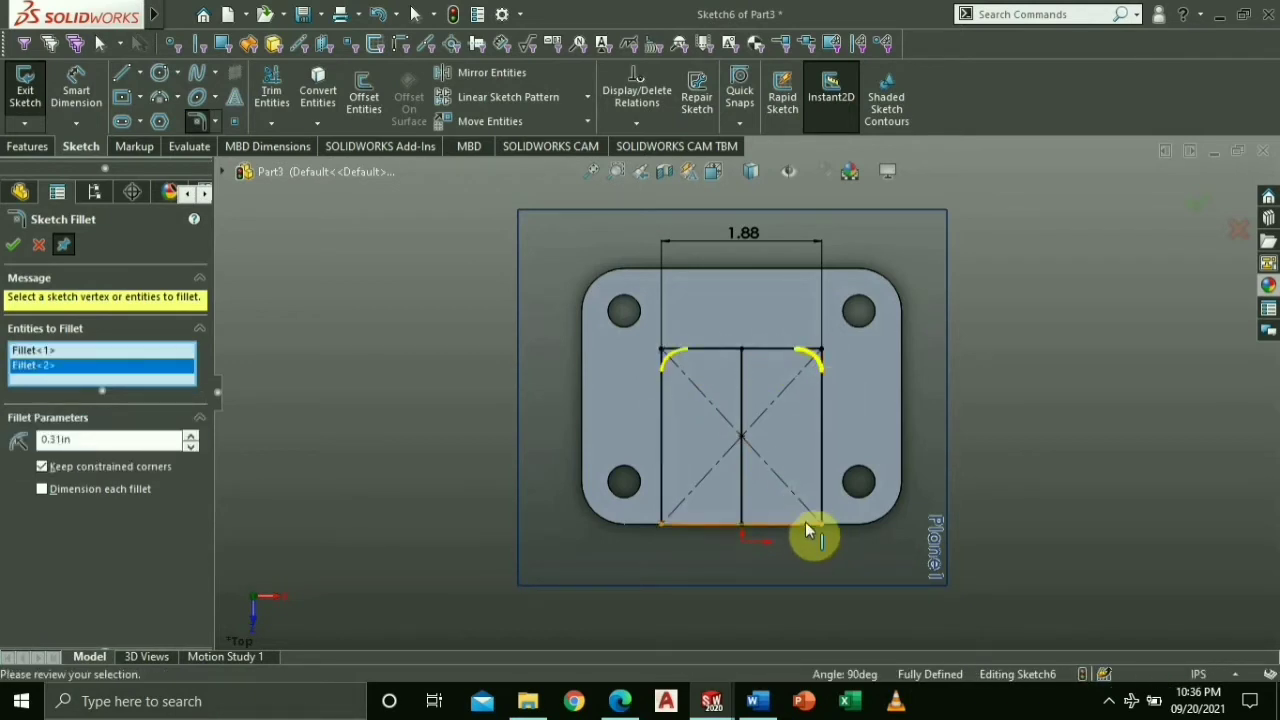
click(668, 510)
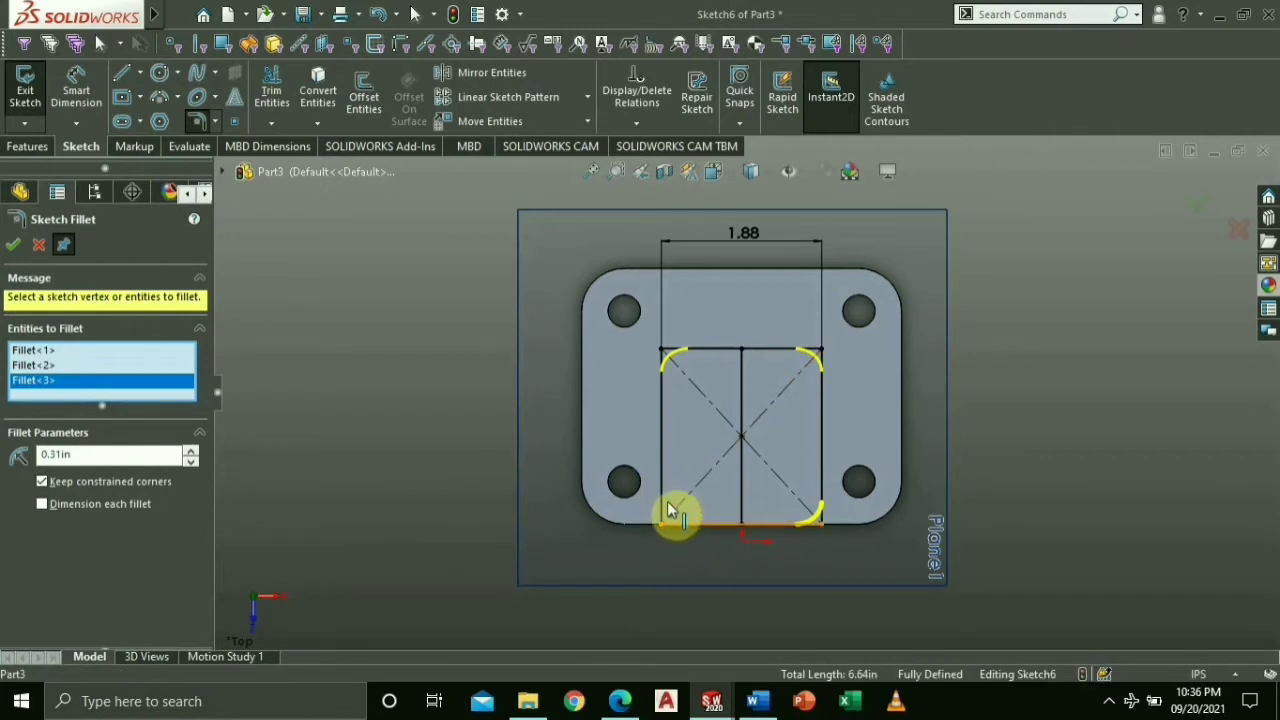
click(676, 516)
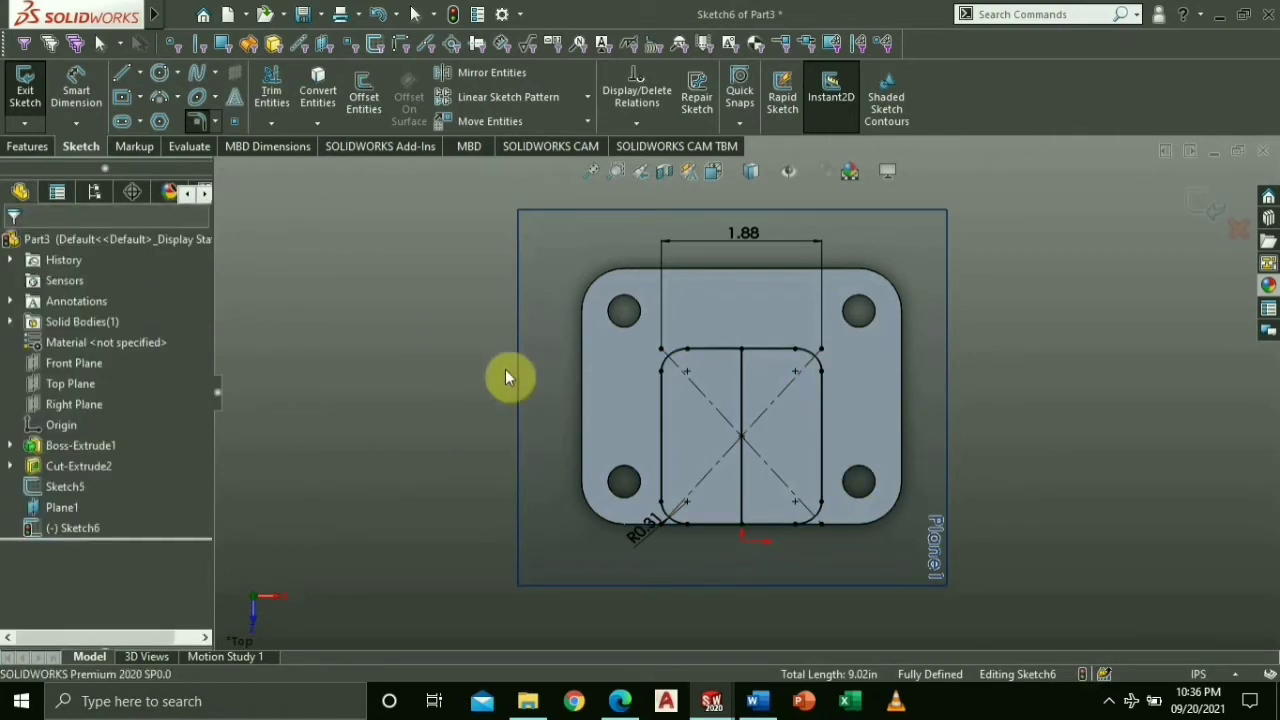
click(160, 72)
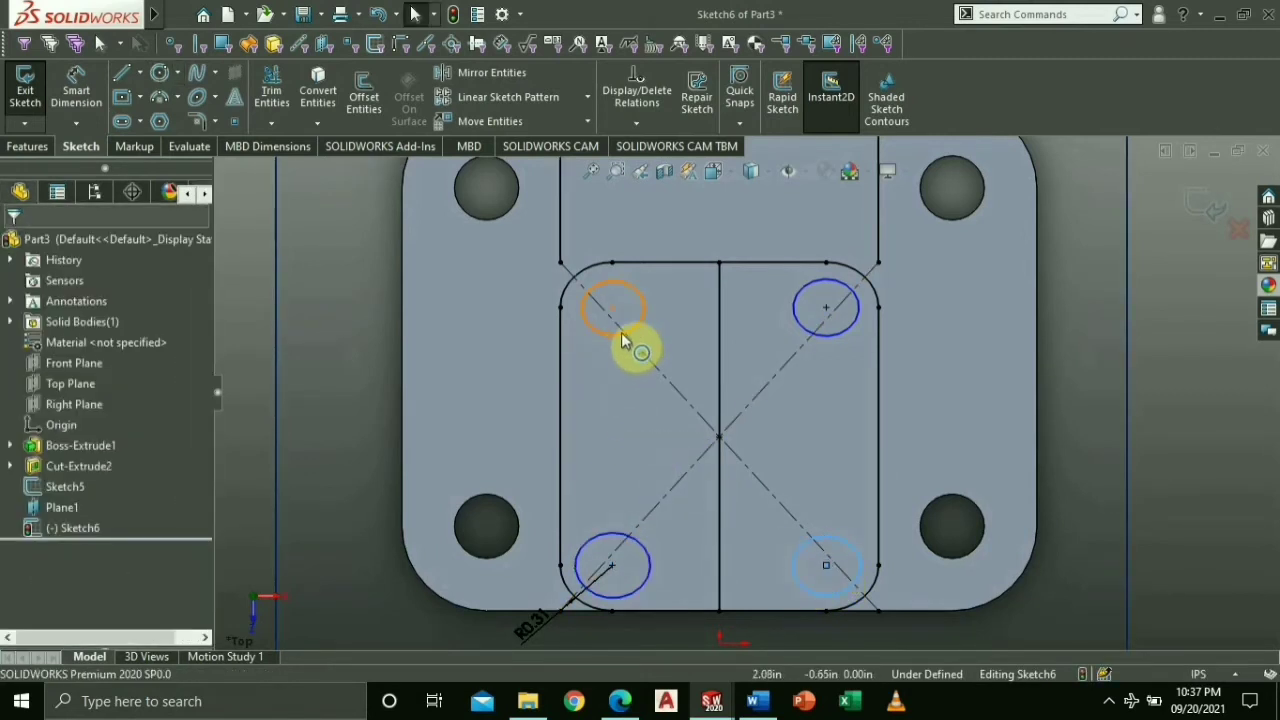
Step: Draw circles centred on the rounded corners of the pad sketch
click(614, 340)
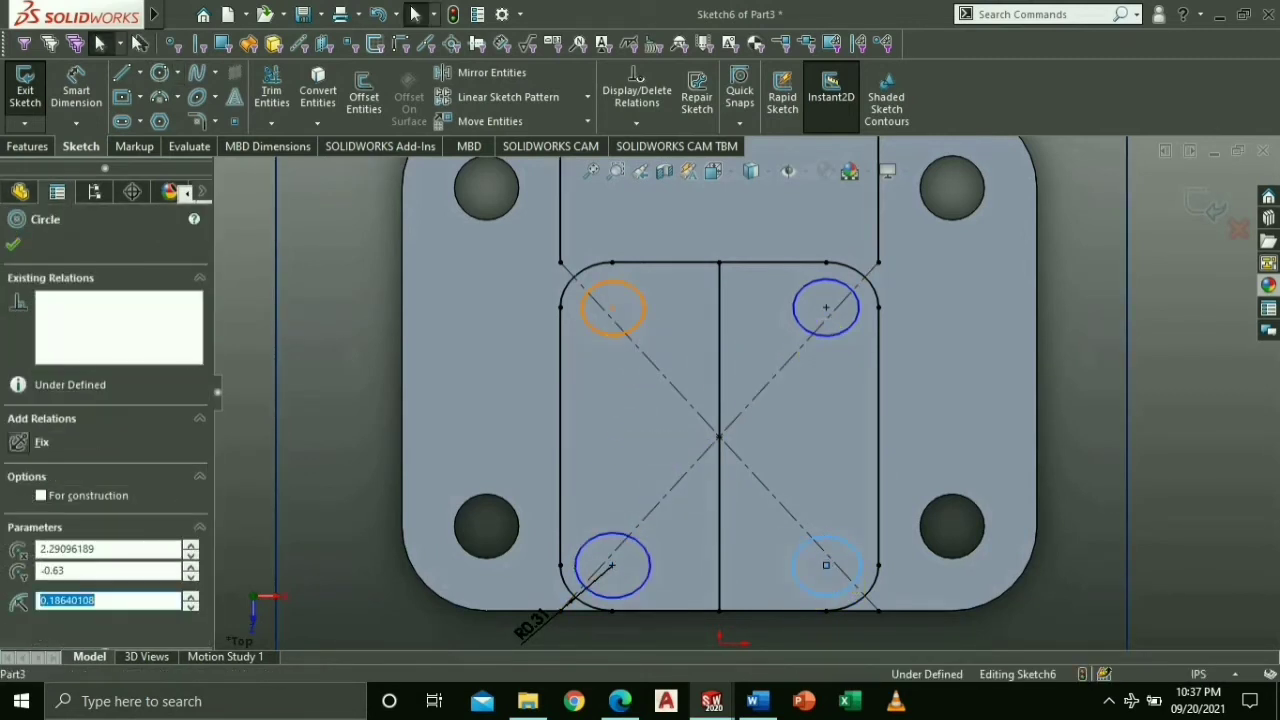
click(824, 564)
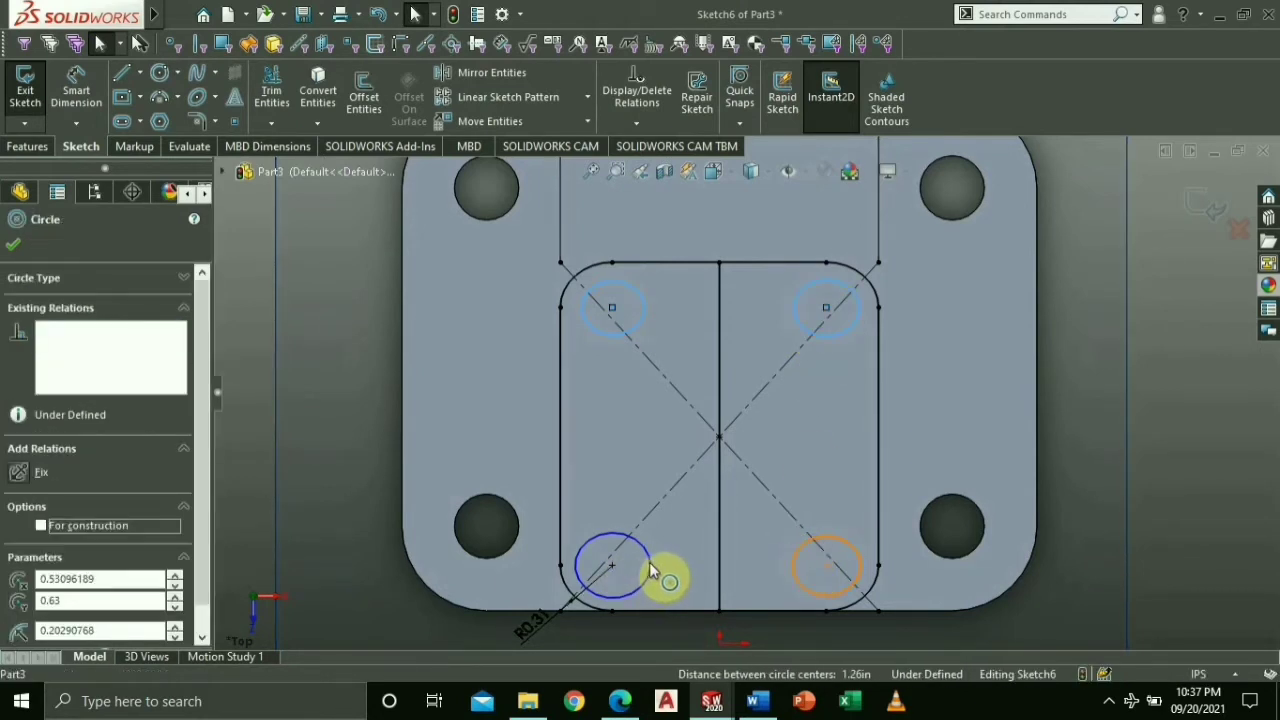
click(826, 564)
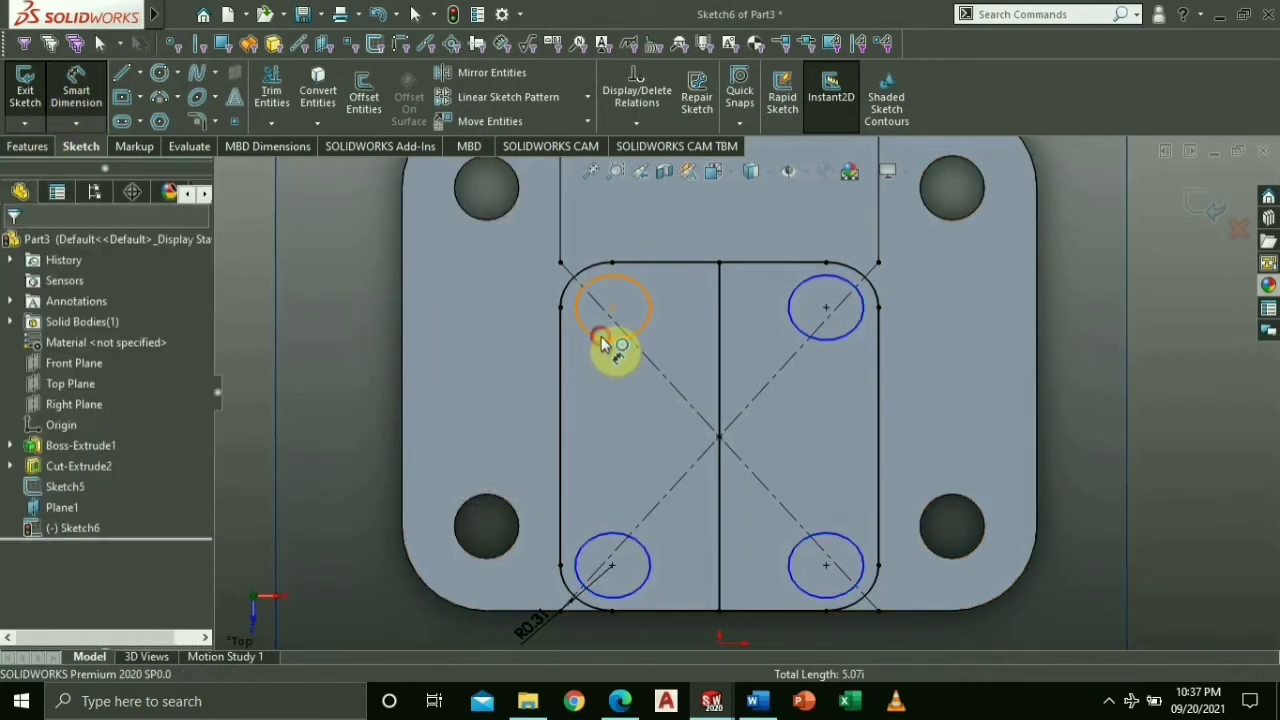
click(612, 308)
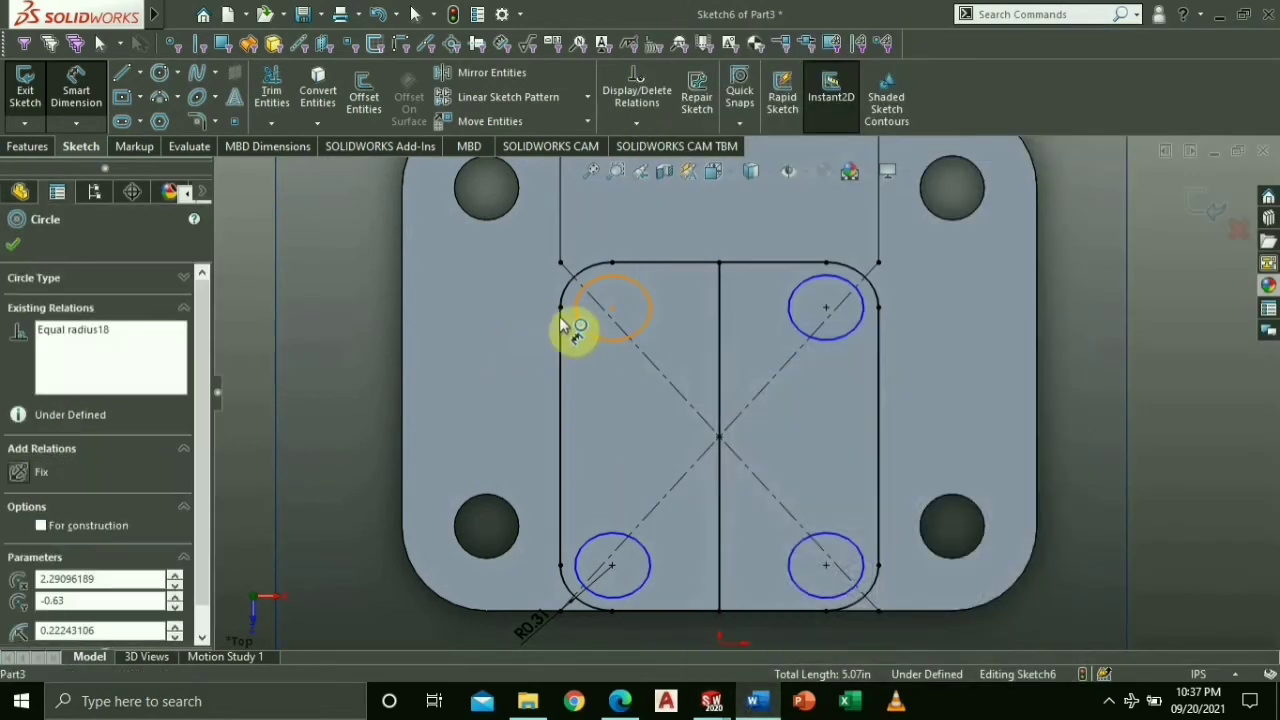
click(612, 308)
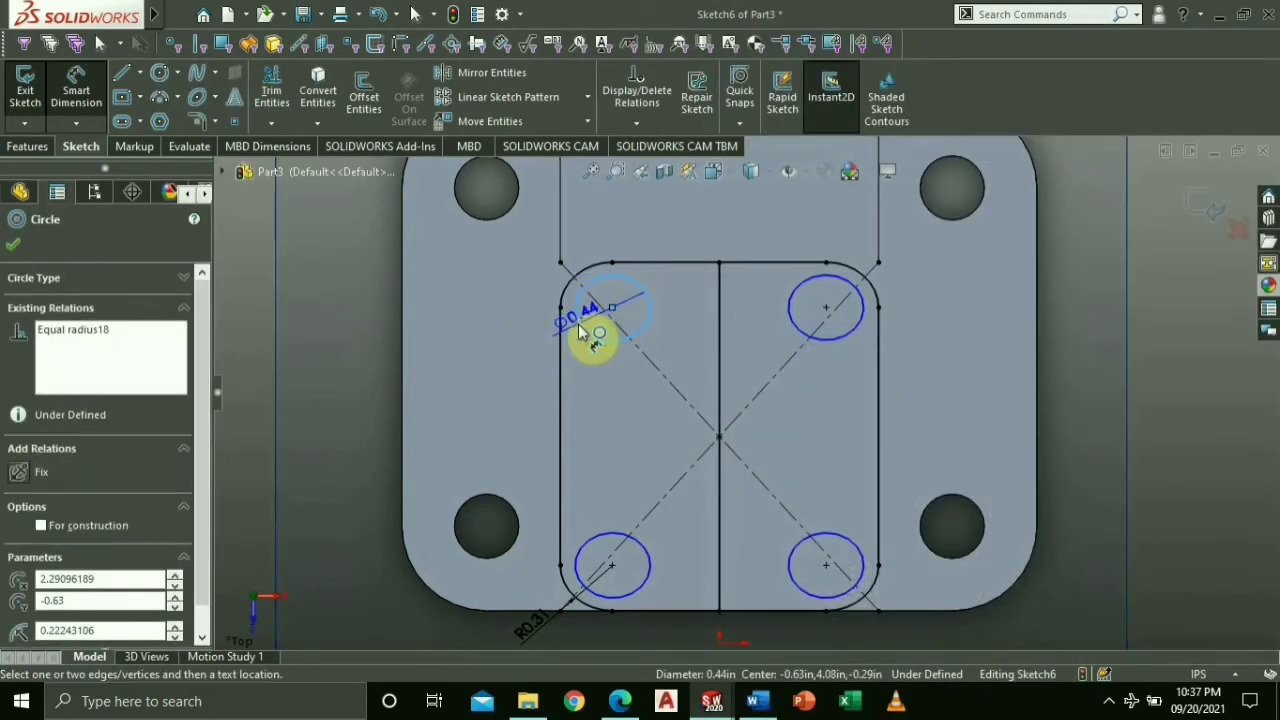
click(758, 700)
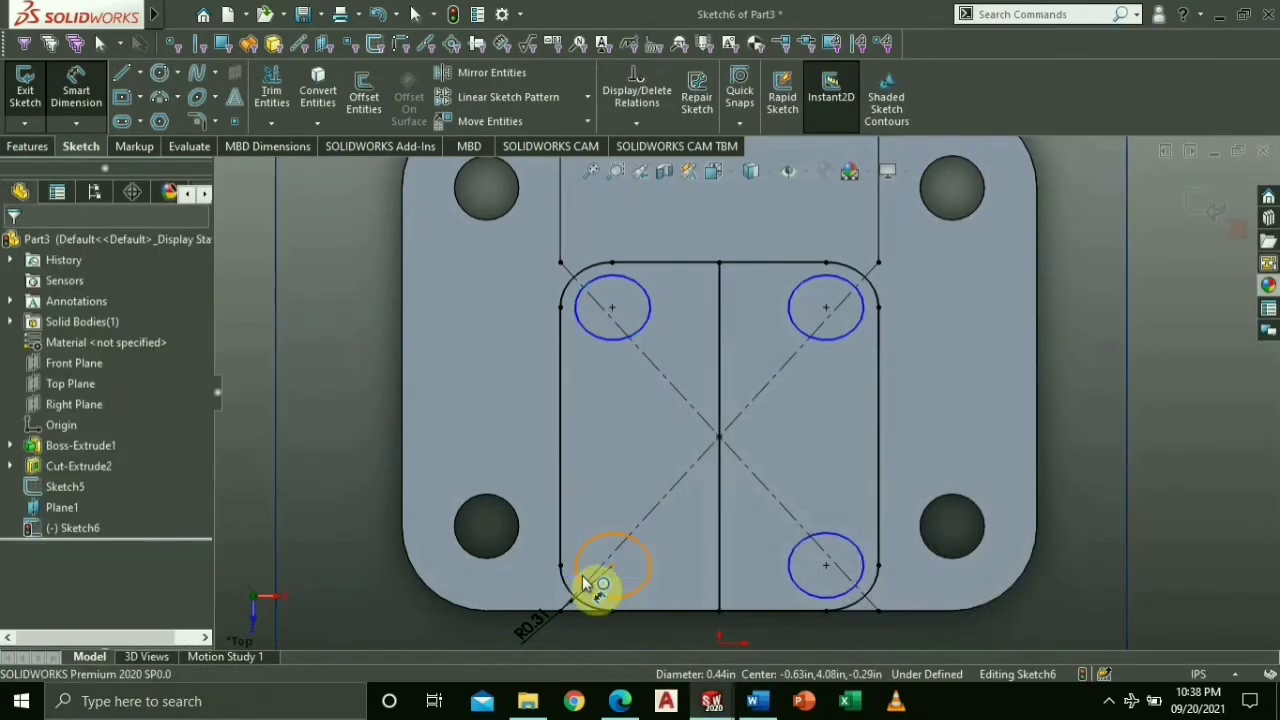
Step: Dimension a circle diameter to 0.31 in so the four equal circles are fully defined
click(612, 564)
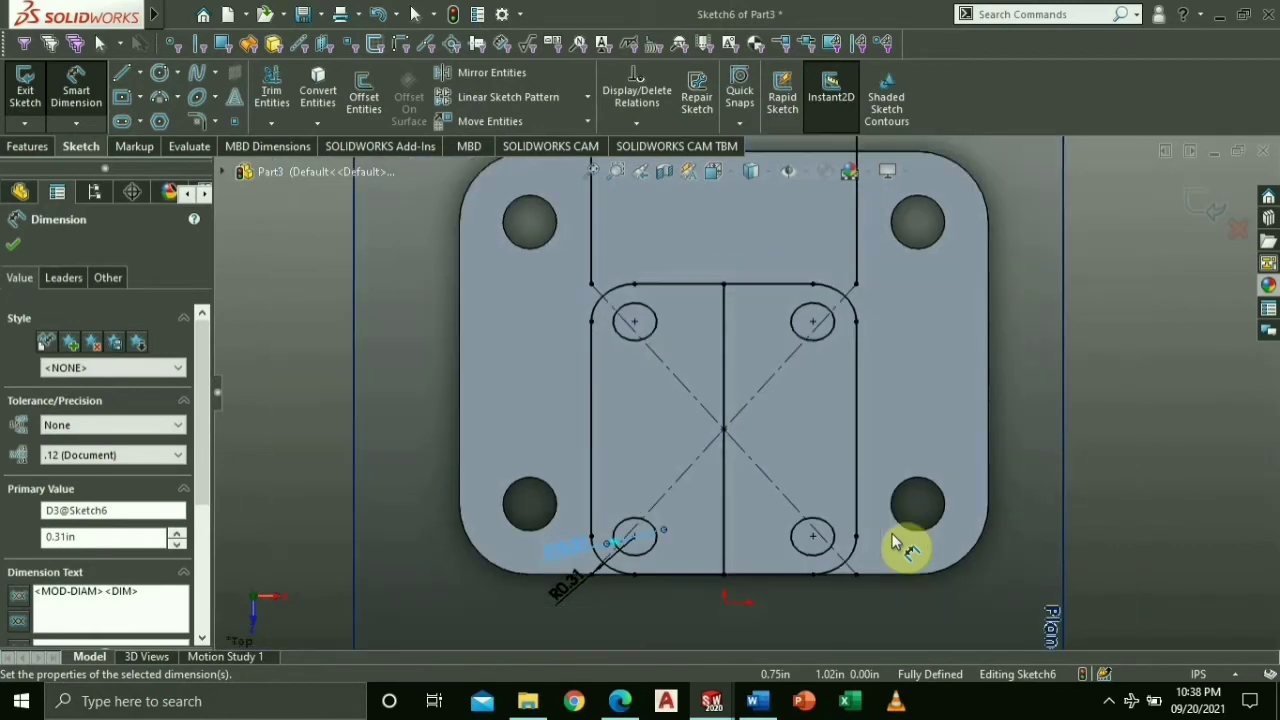
drag(900, 544, 960, 424)
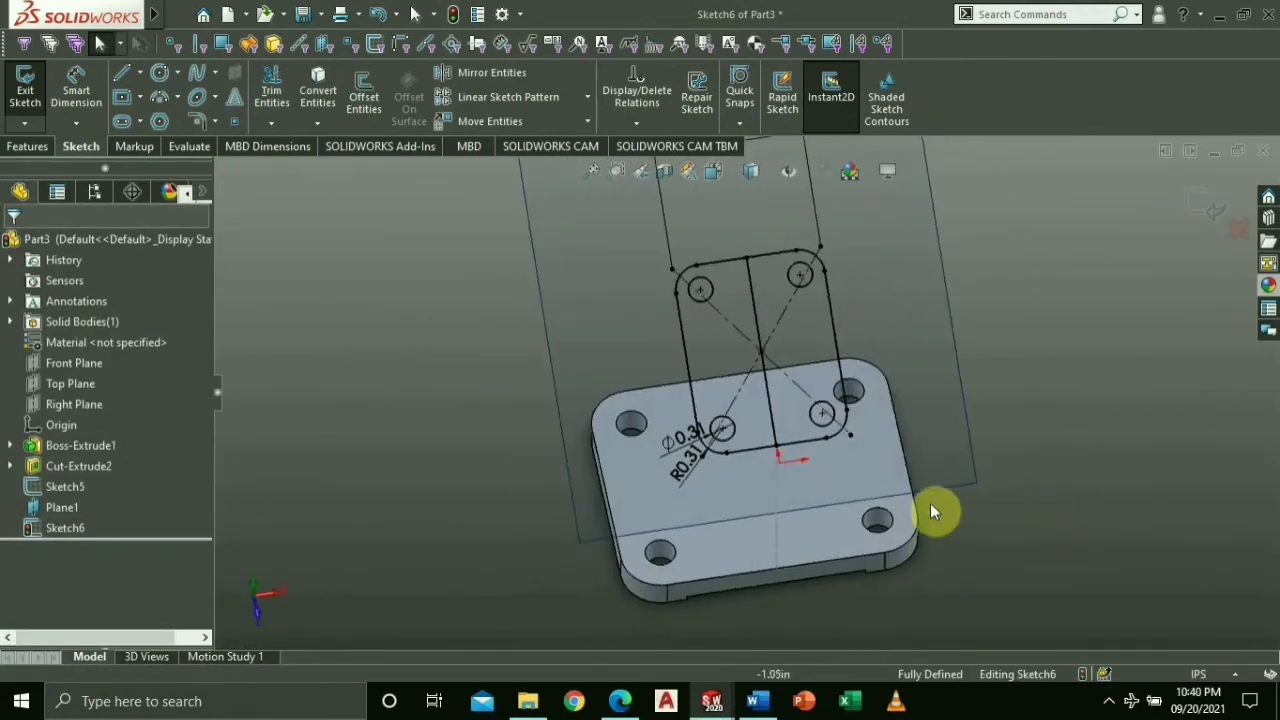
Step: Extrude both pad sketch regions 0.31 in Blind as a second body above the base
click(28, 146)
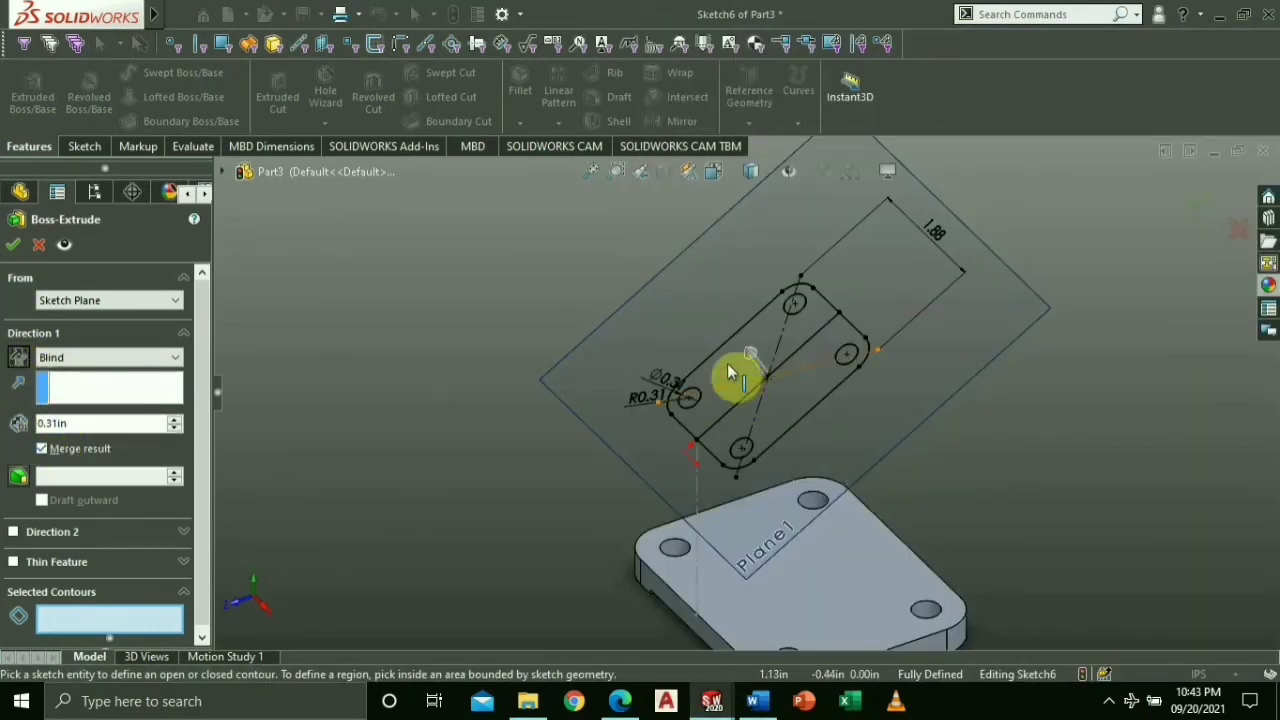
click(770, 360)
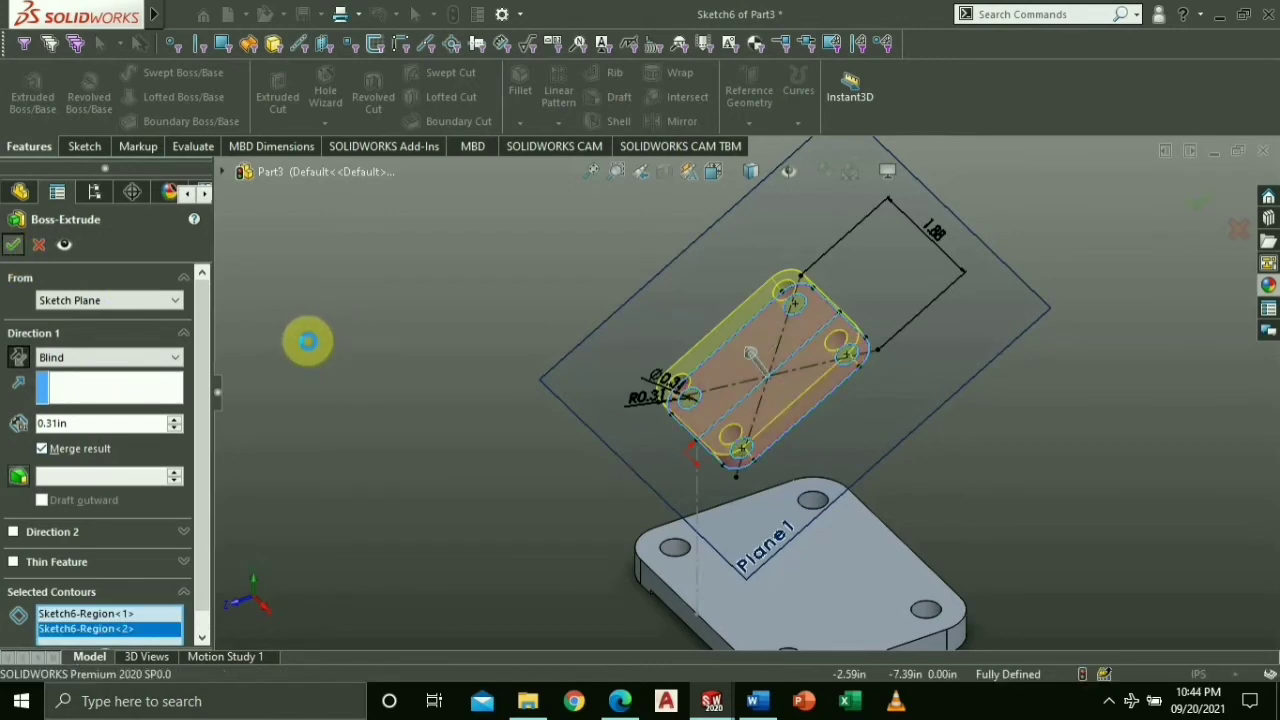
click(14, 244)
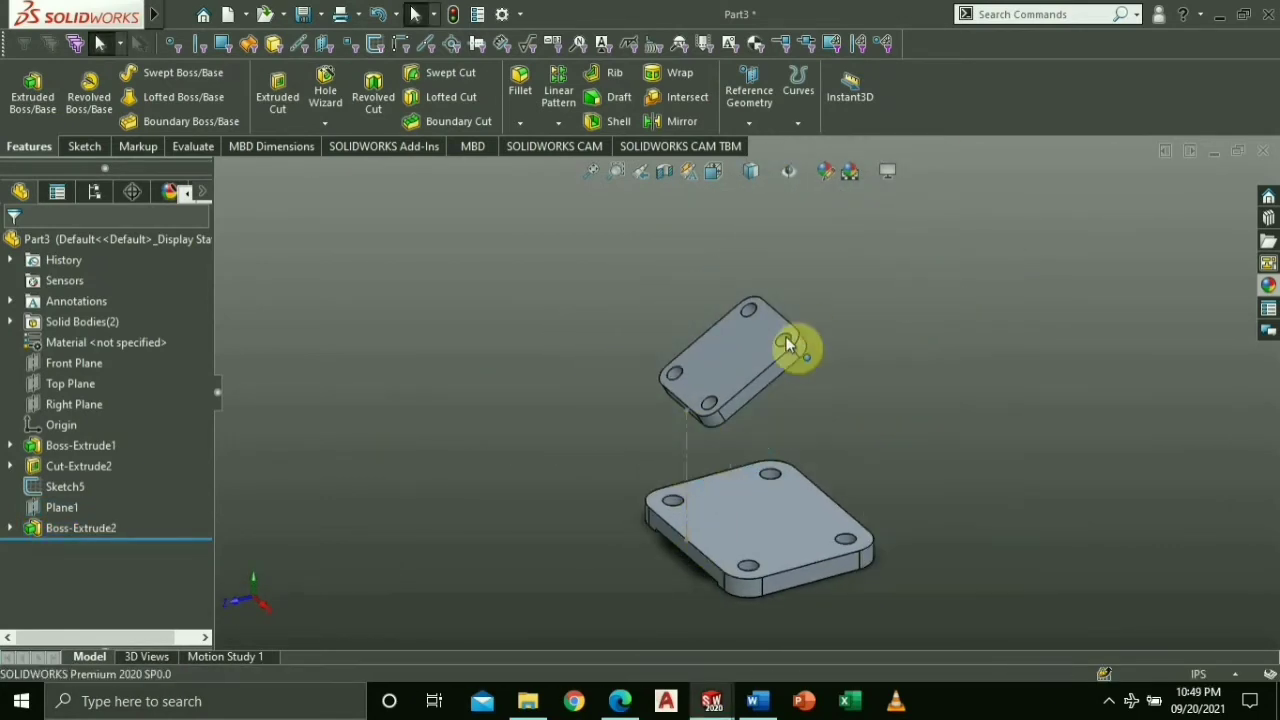
Step: View the model from above and start a sketch on the base's top face
right_click(62, 508)
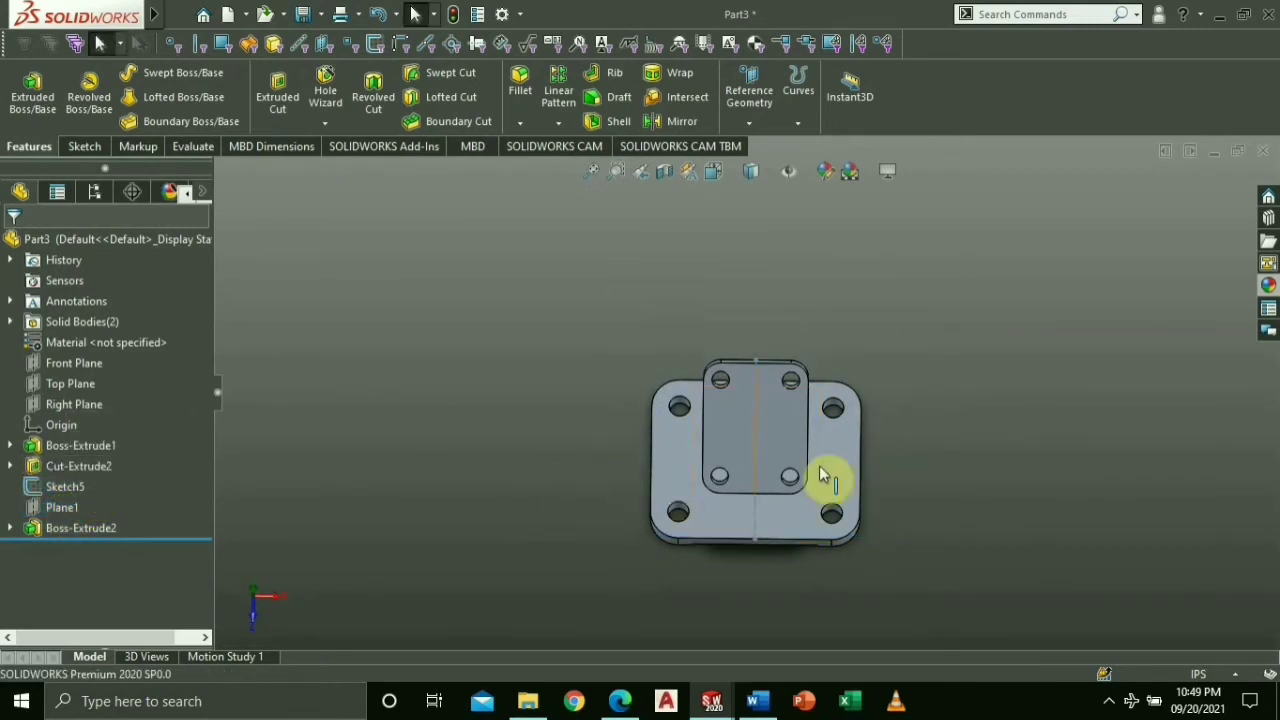
click(820, 476)
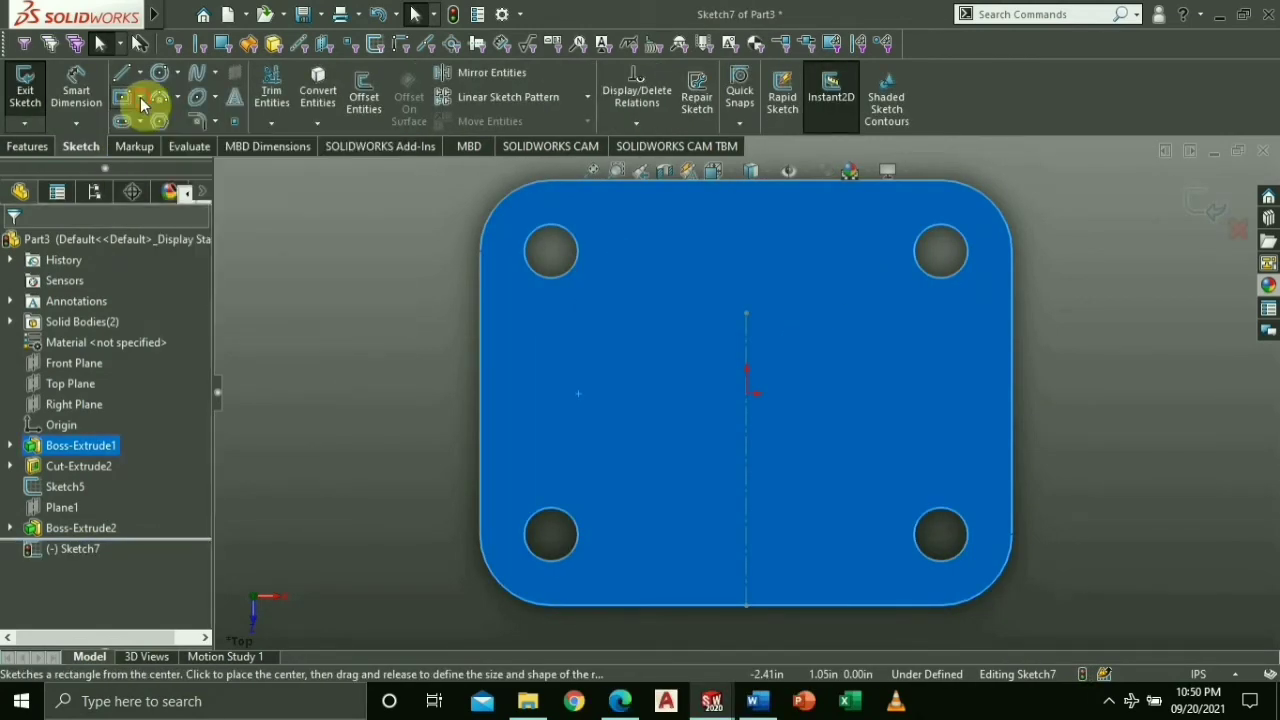
Step: Draw the T-shaped outline across the base's top face
click(142, 96)
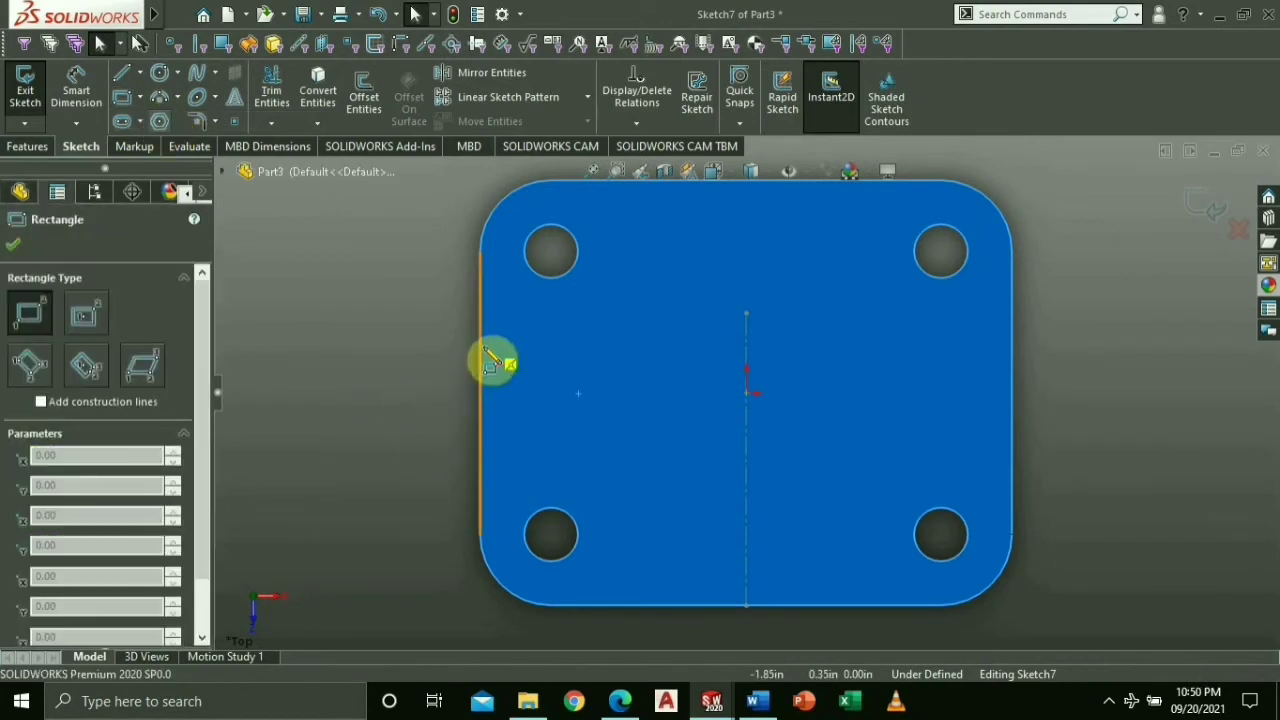
drag(490, 360, 1020, 414)
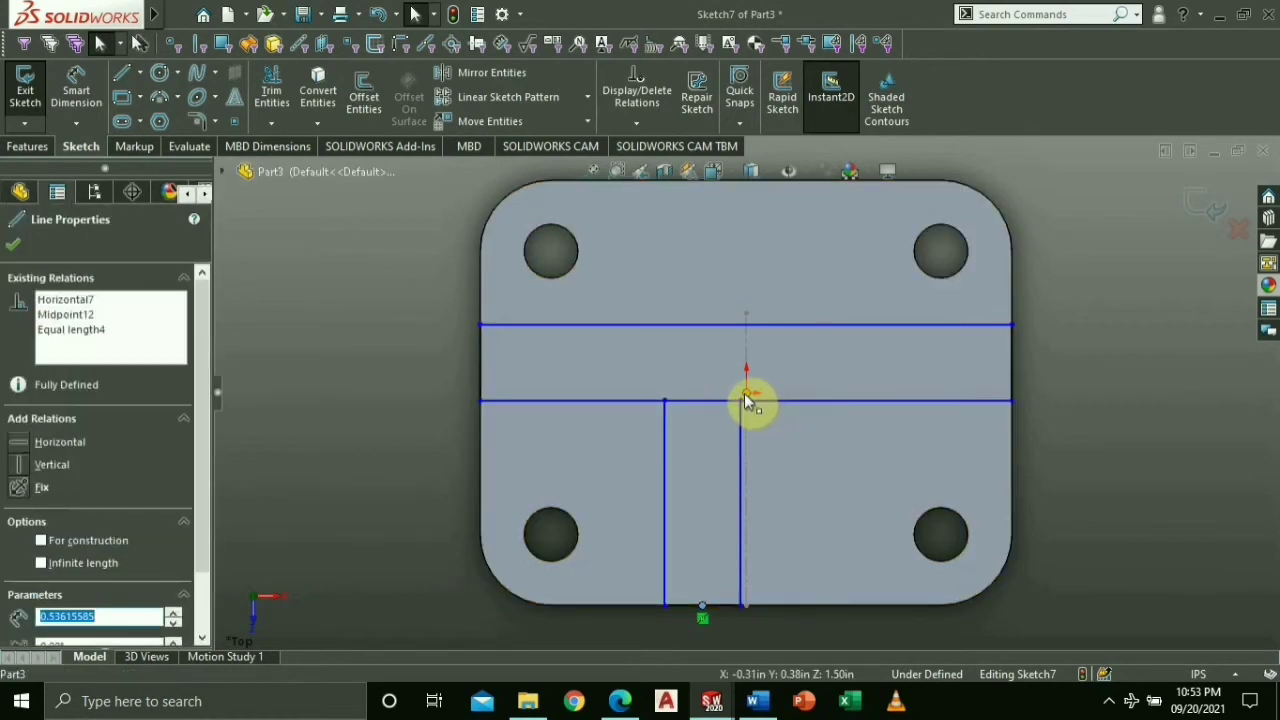
click(550, 536)
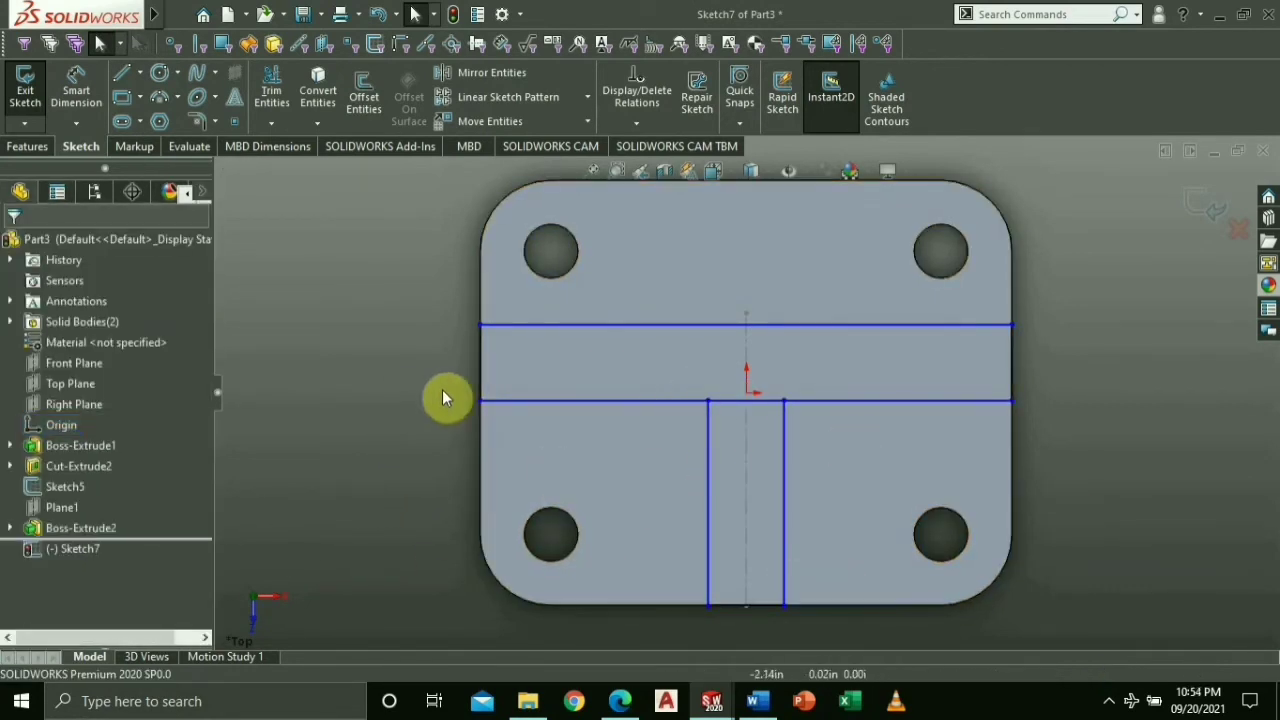
Step: Make the strip's lower edge segments collinear and dimension the band 0.31 in wide
click(272, 90)
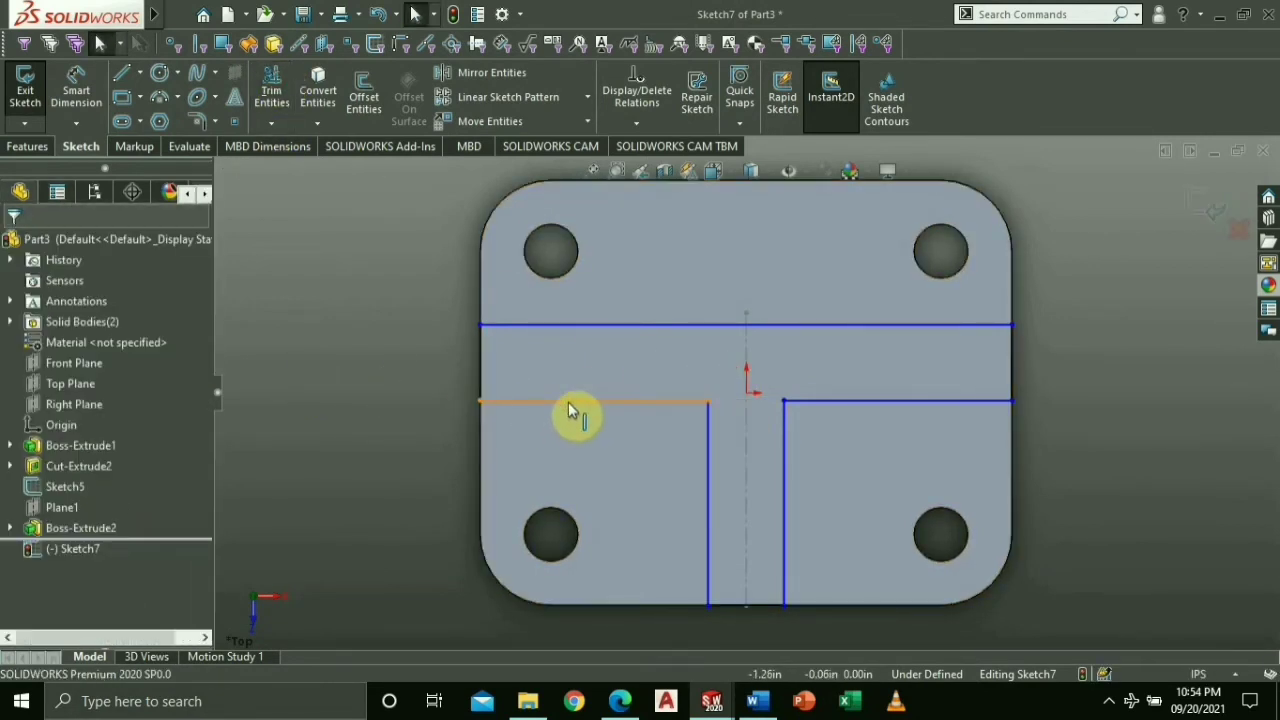
click(596, 402)
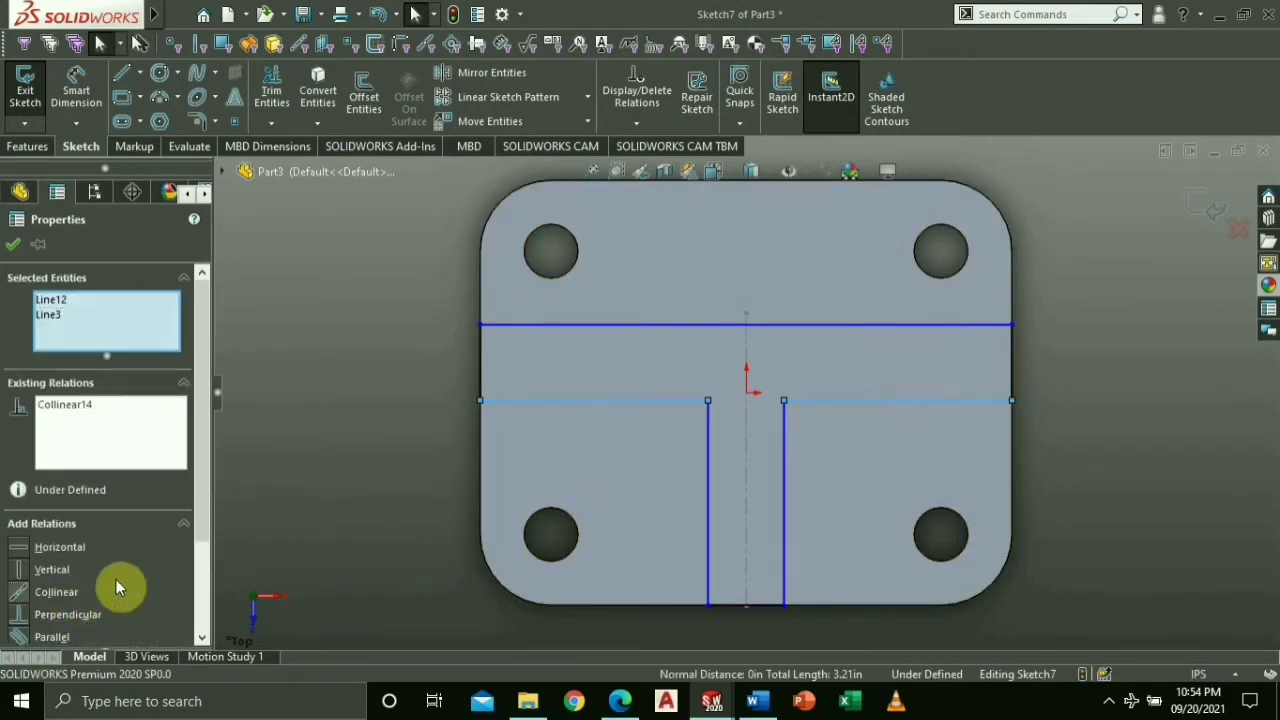
click(756, 700)
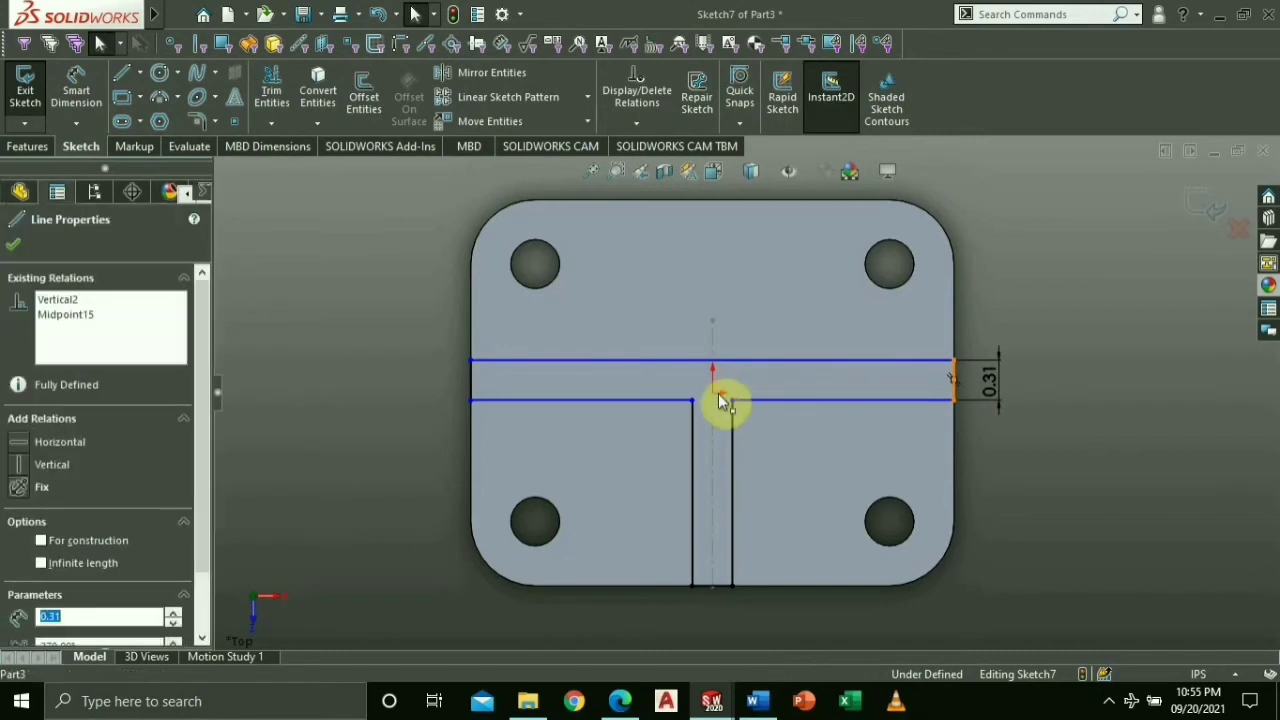
click(712, 392)
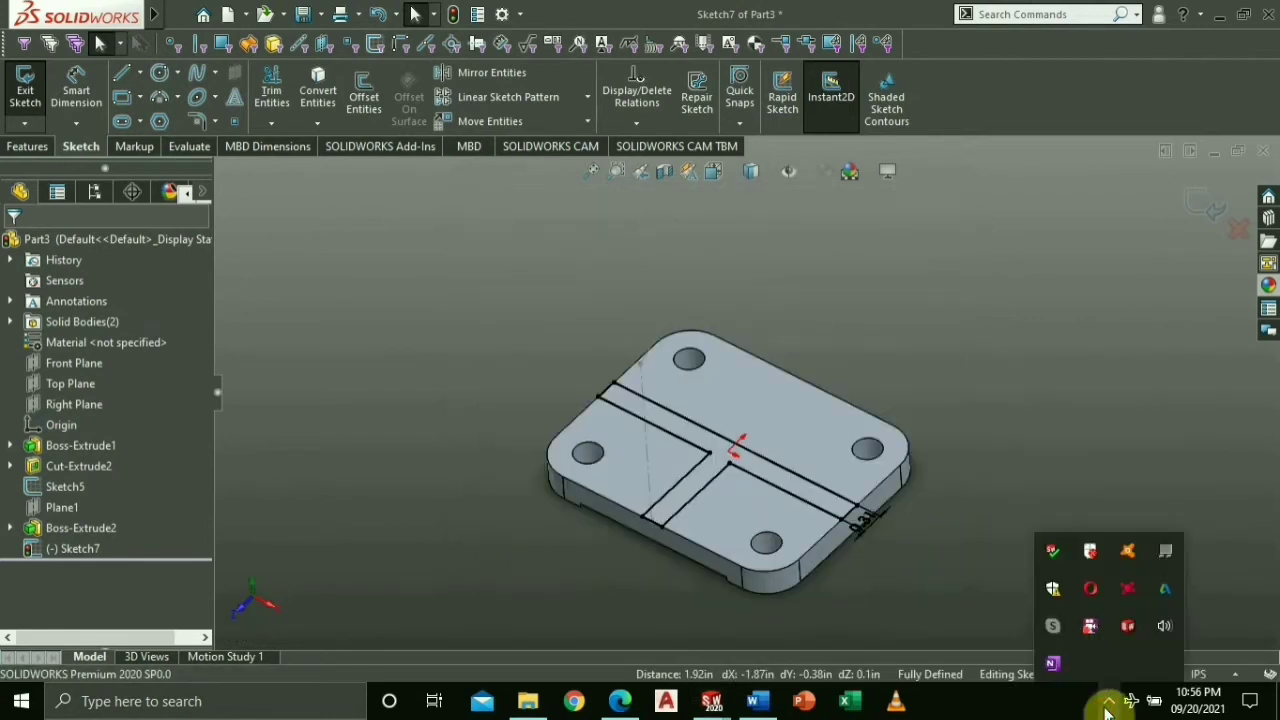
Step: Show the hidden pad body Boss-Extrude2 again
click(62, 508)
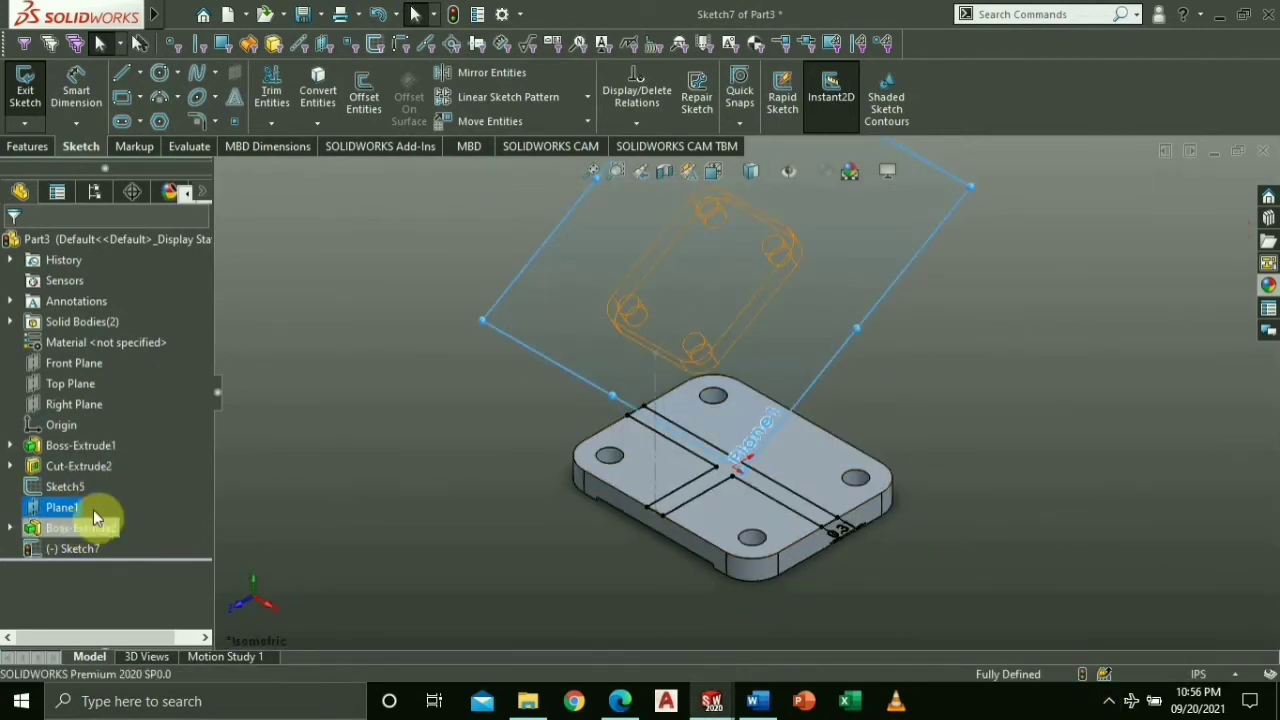
click(80, 528)
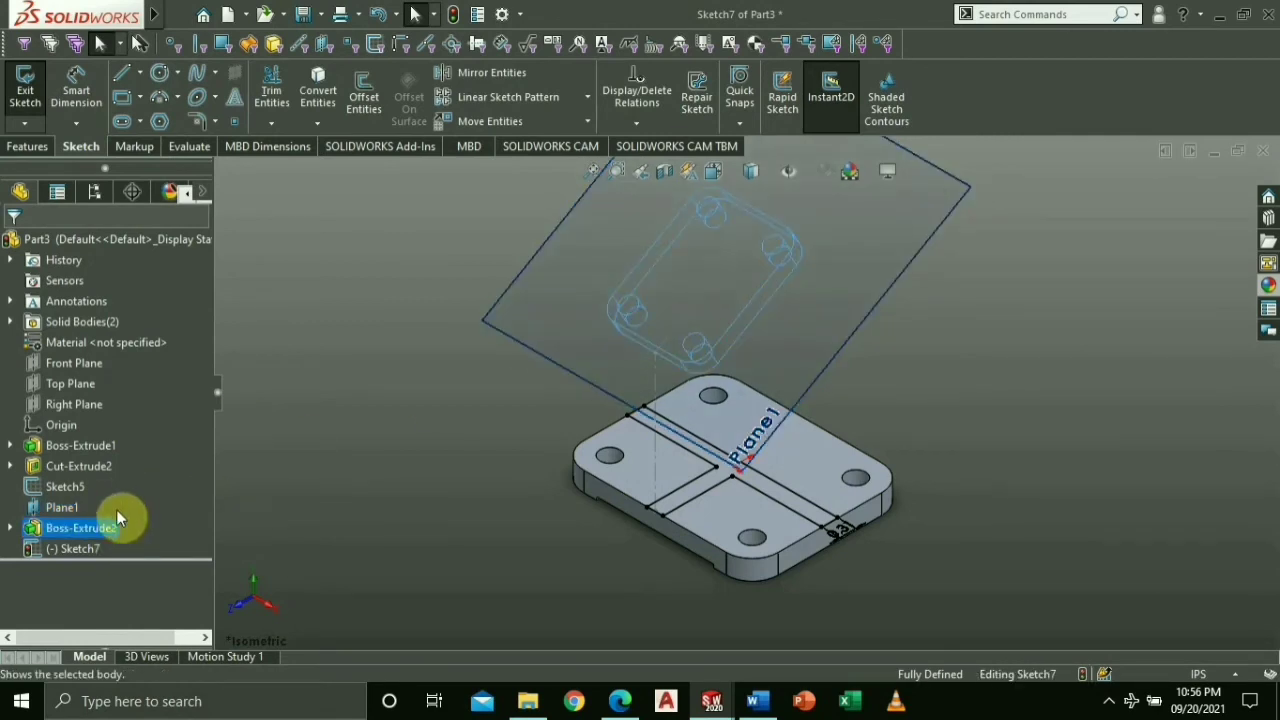
click(80, 528)
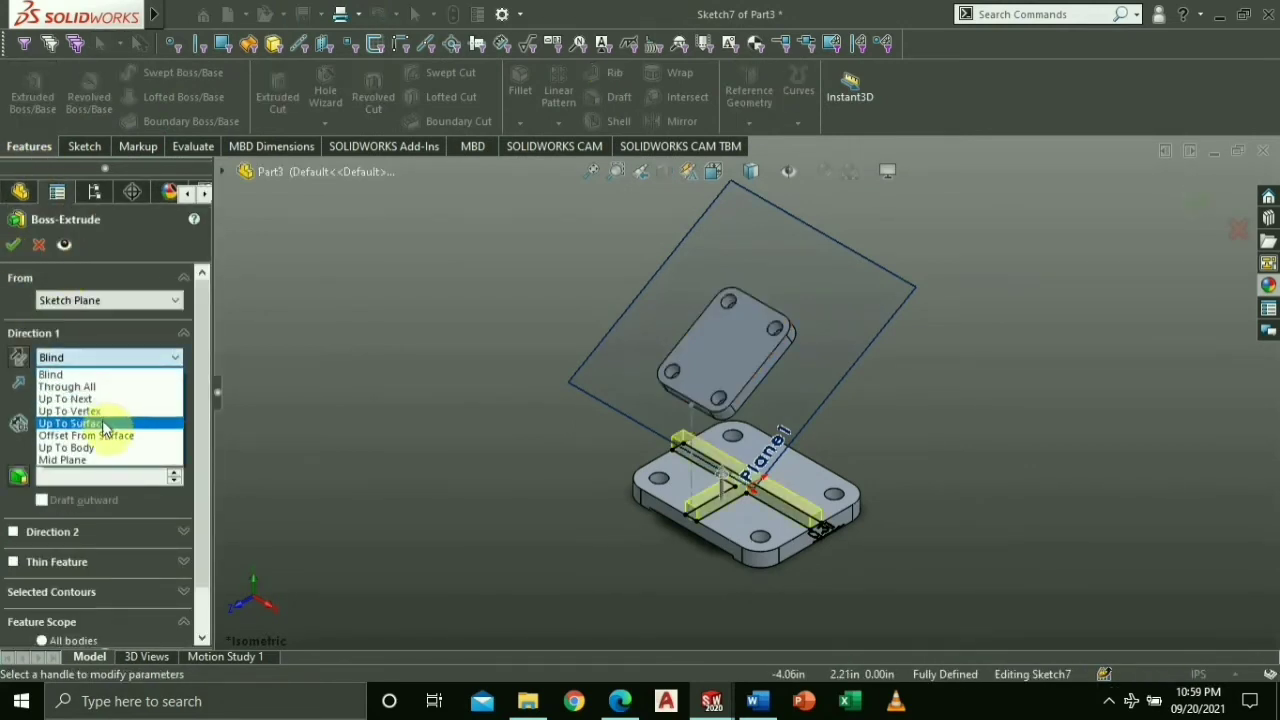
Step: Extrude the T-shaped sketch Up To Surface, the pad's underside, merging into one body
click(76, 422)
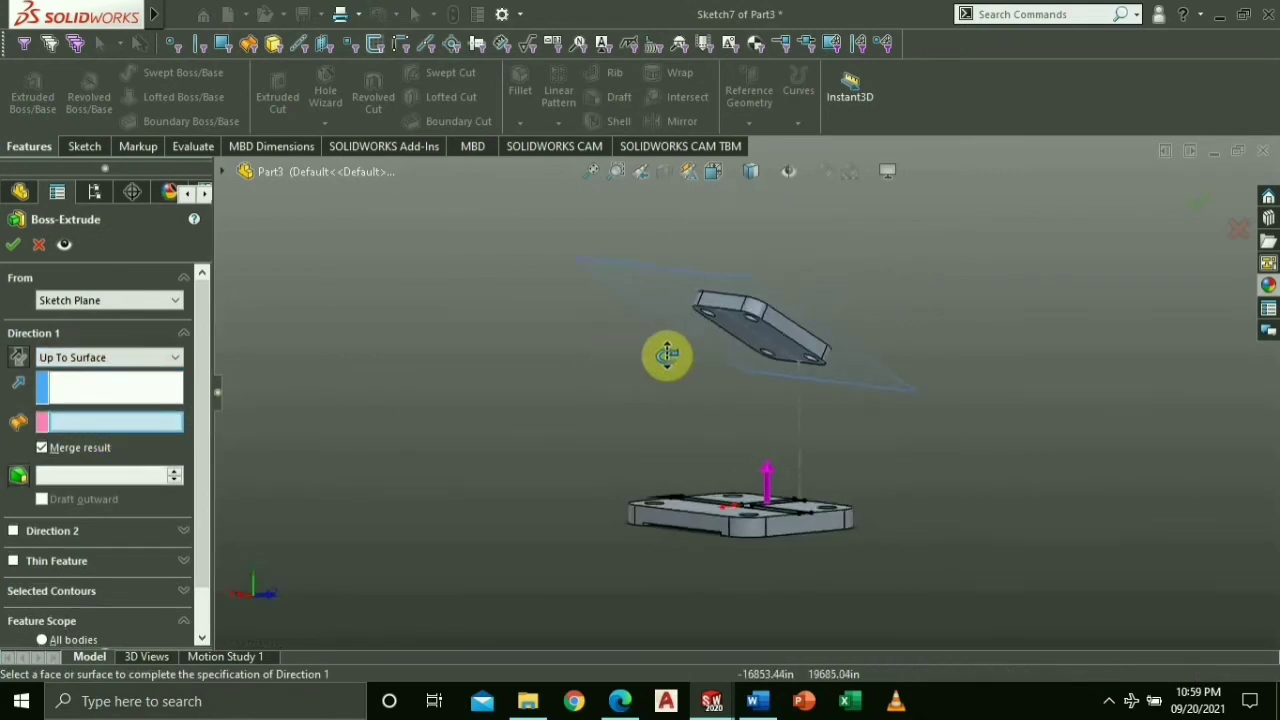
click(770, 330)
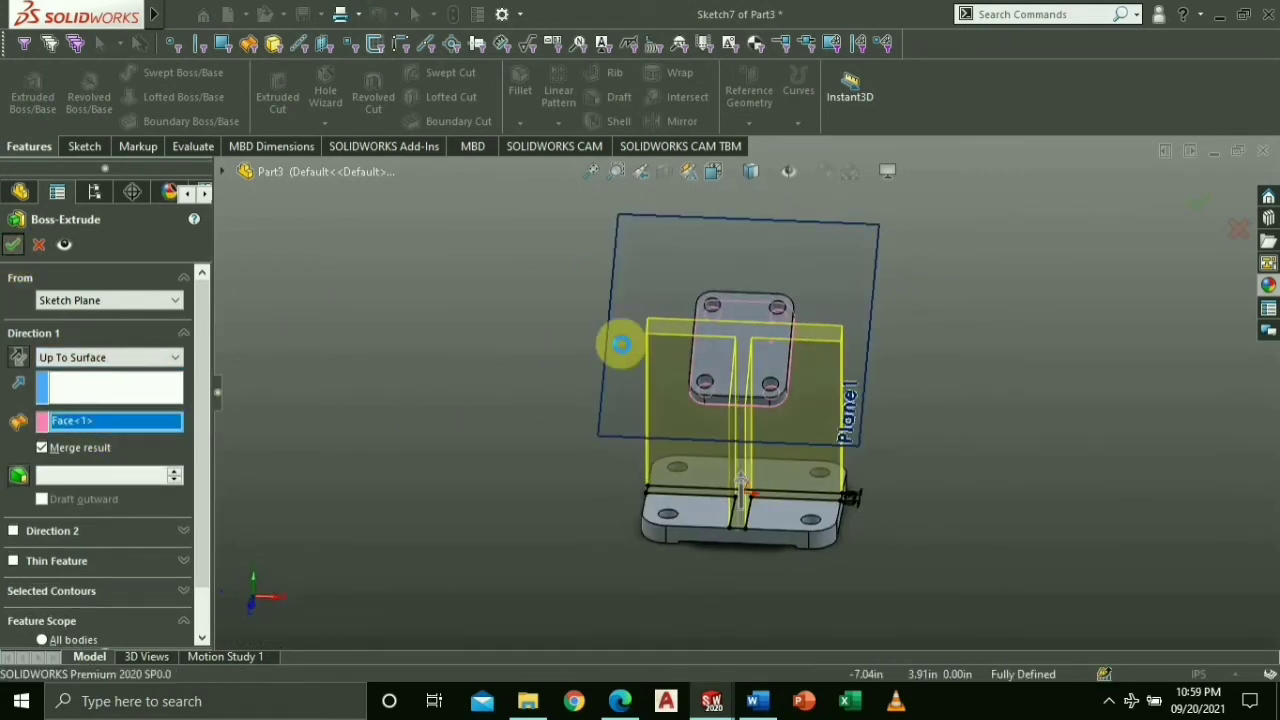
click(12, 244)
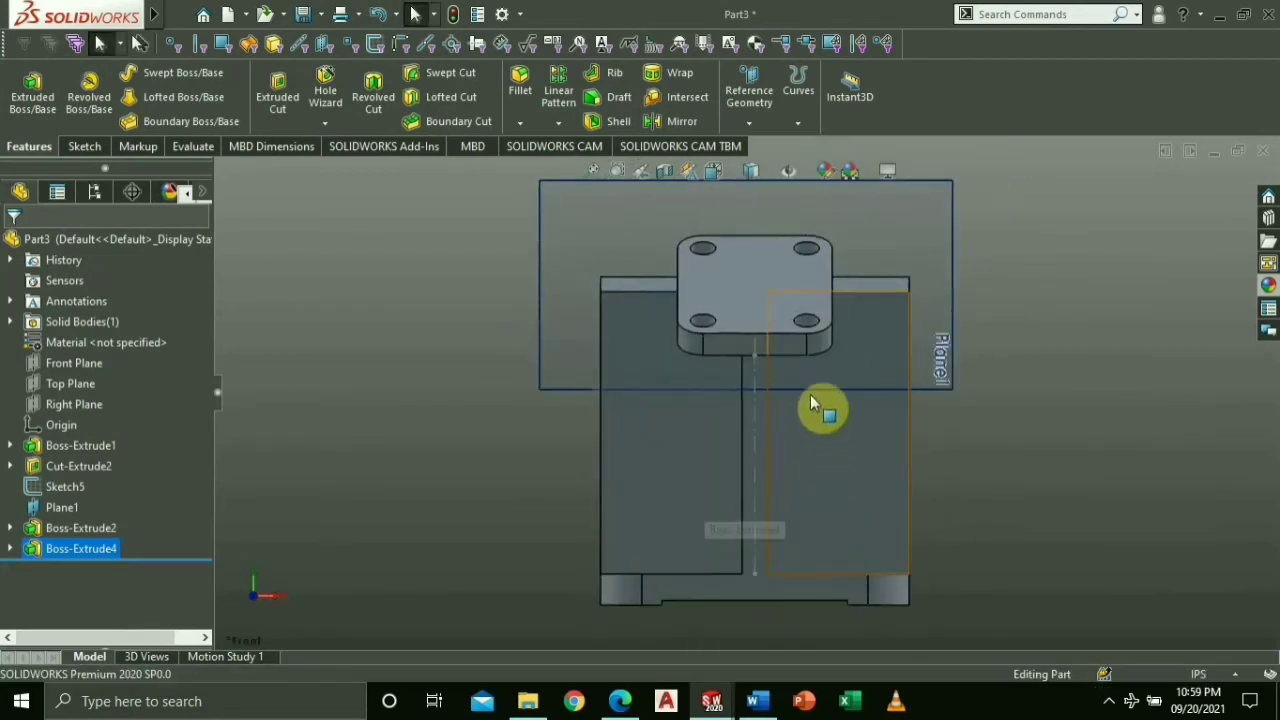
Step: Sketch a fully defined diagonal line on the support's side from pad corner to base corner
right_click(816, 404)
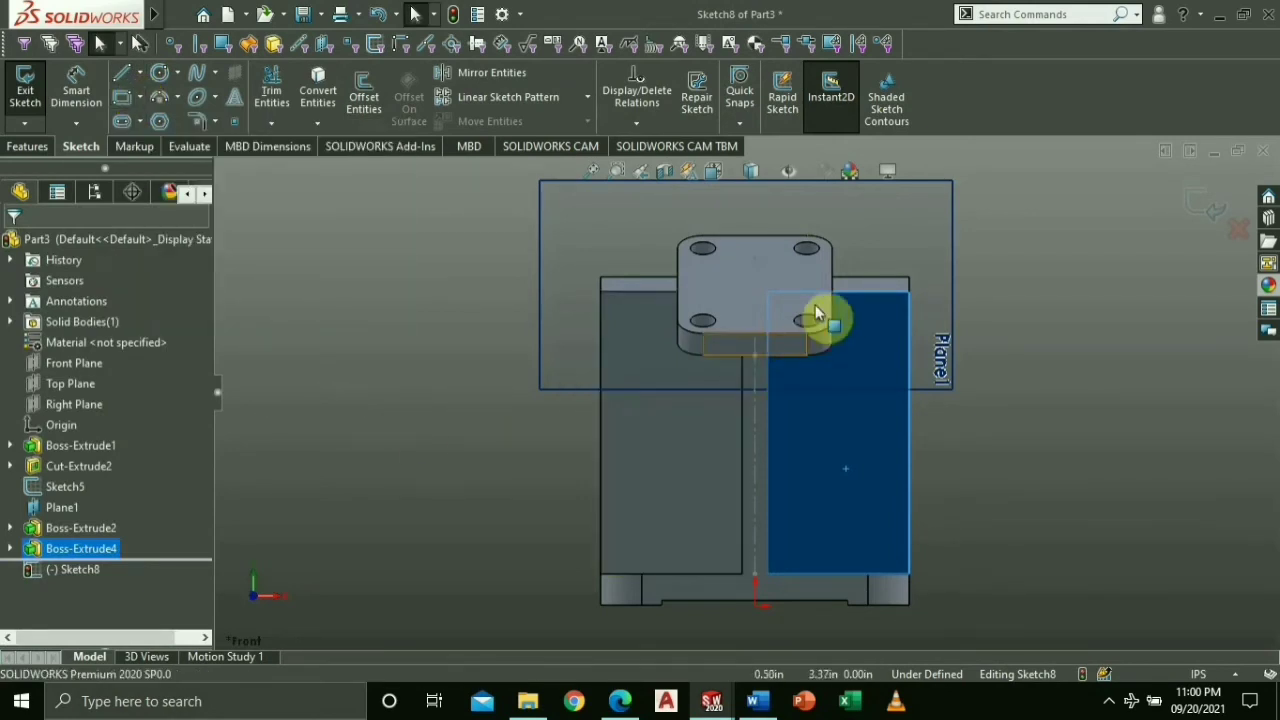
mouse_move(836, 300)
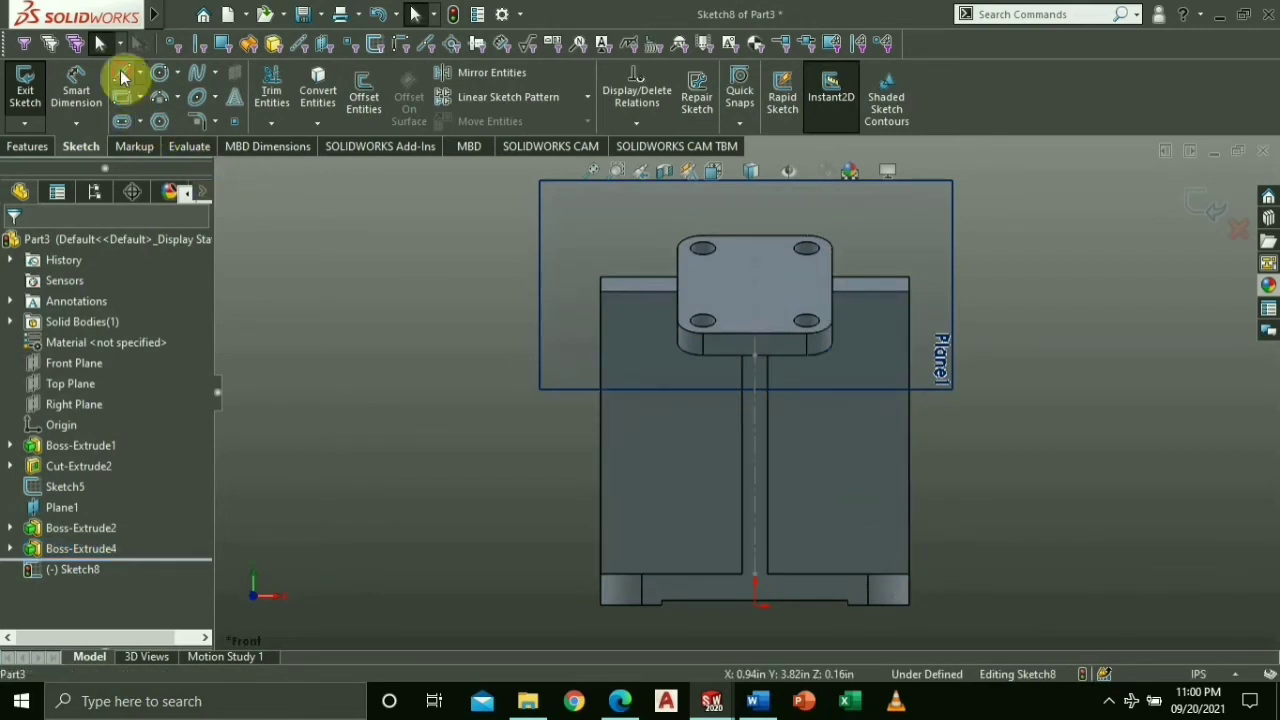
click(122, 72)
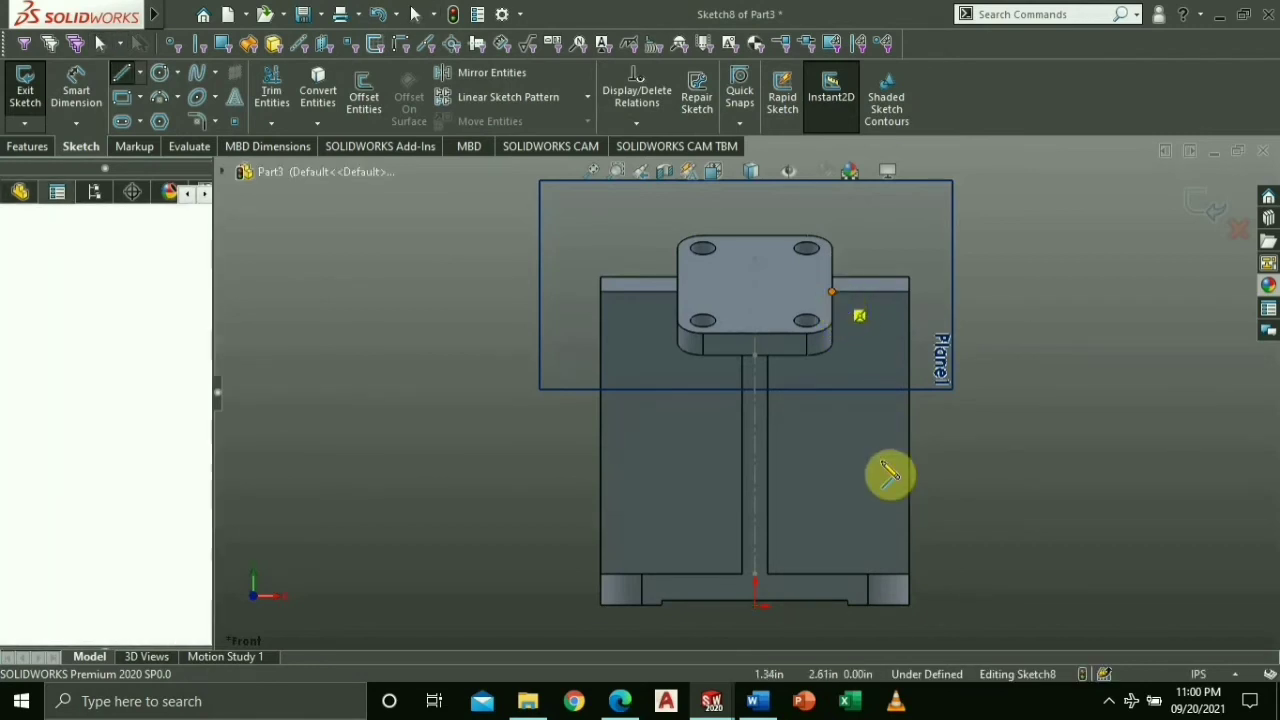
drag(832, 290, 904, 576)
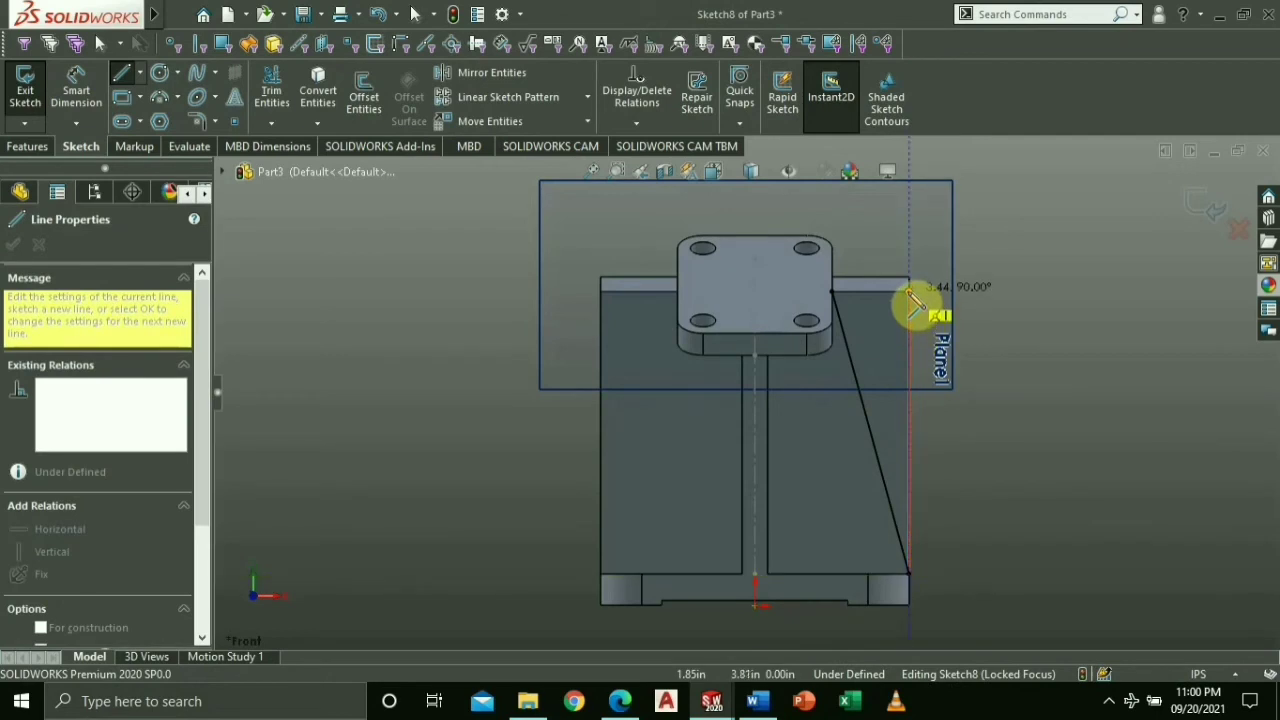
click(912, 308)
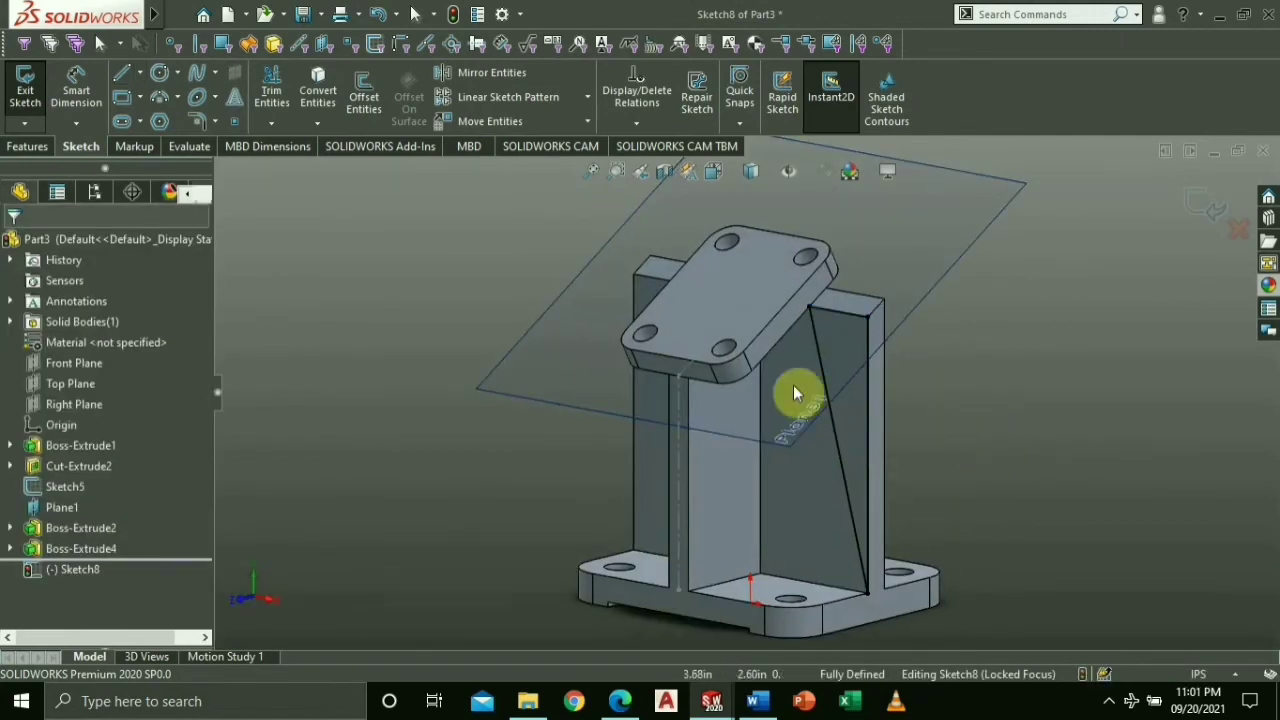
click(28, 146)
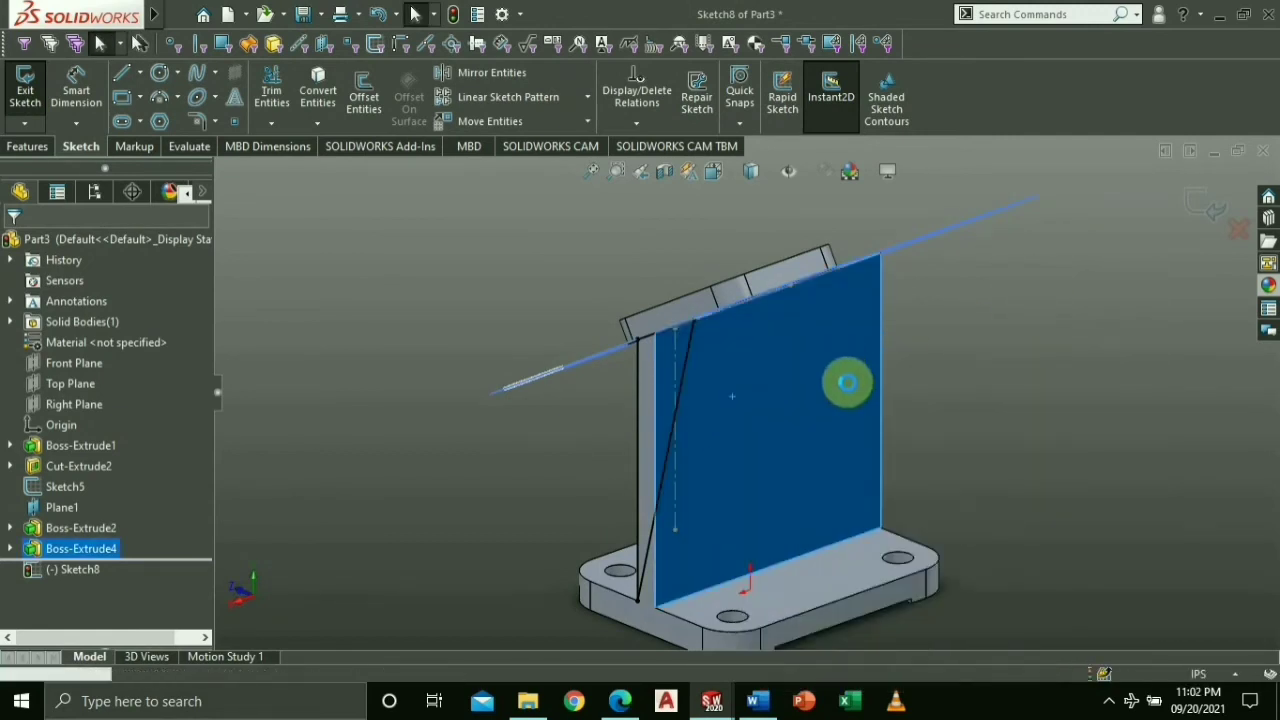
Step: Sketch a second diagonal line on the opposite support face from pad edge to base
click(24, 96)
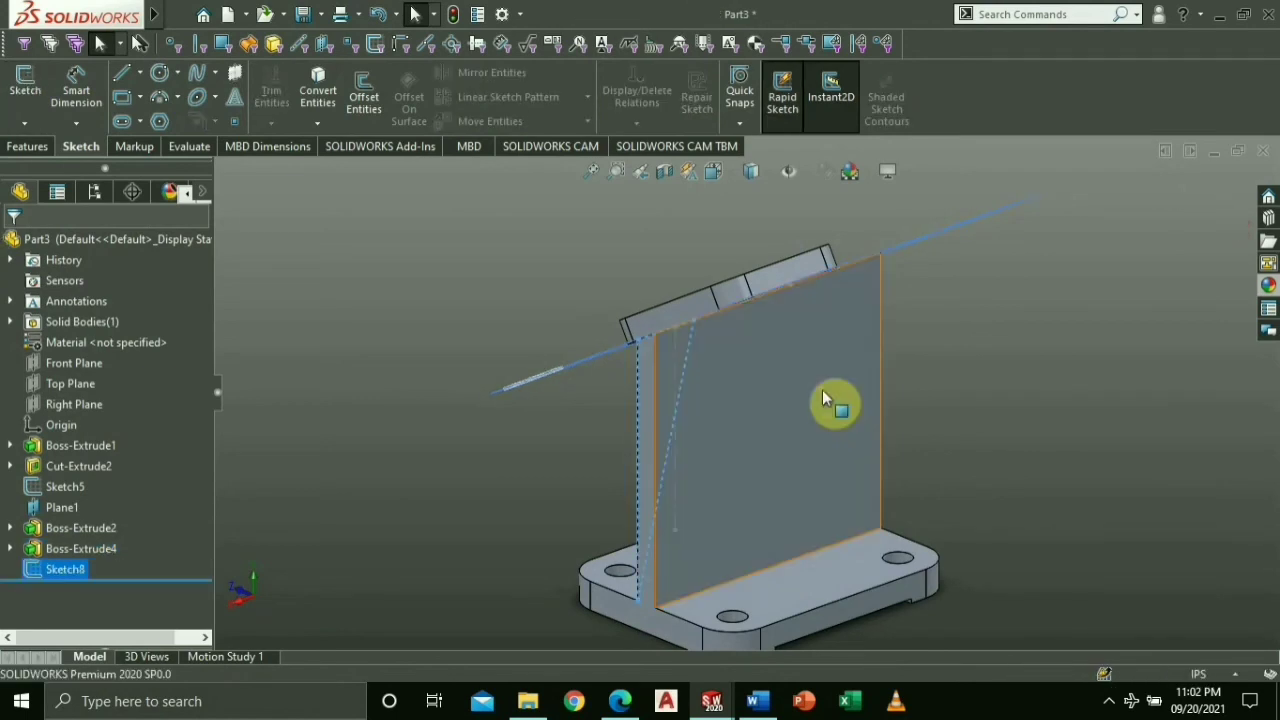
mouse_move(560, 248)
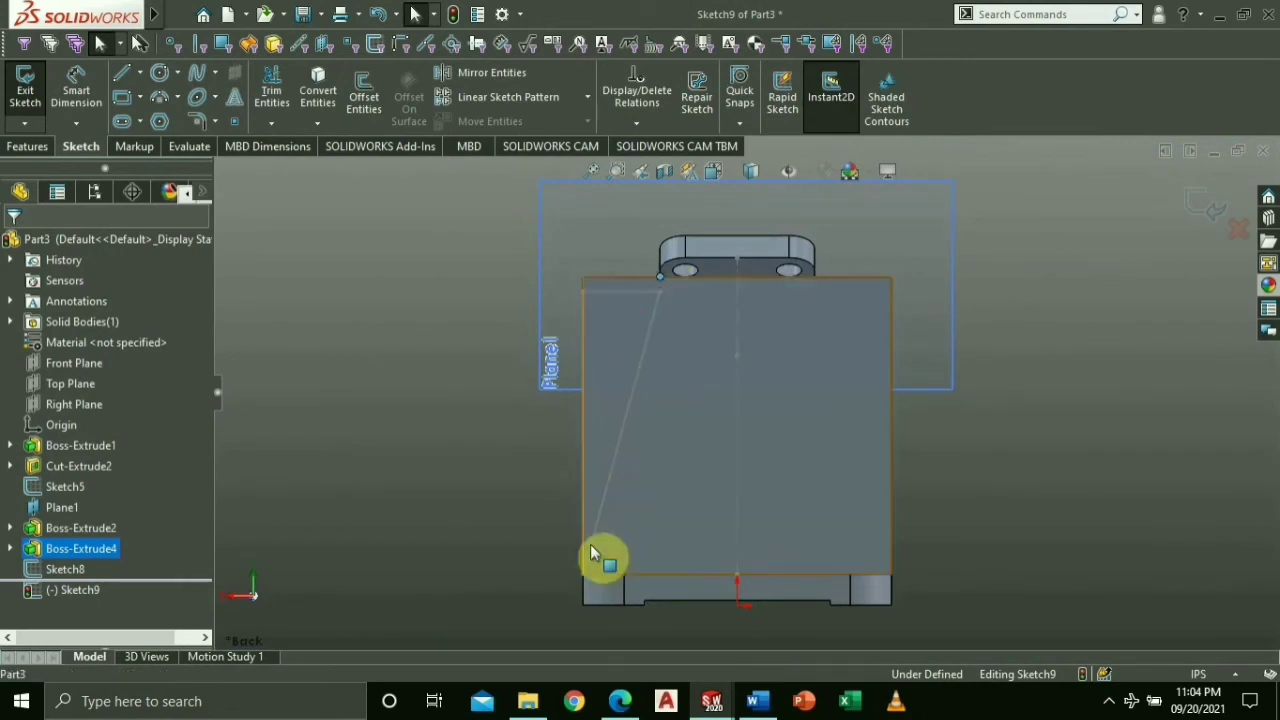
click(122, 72)
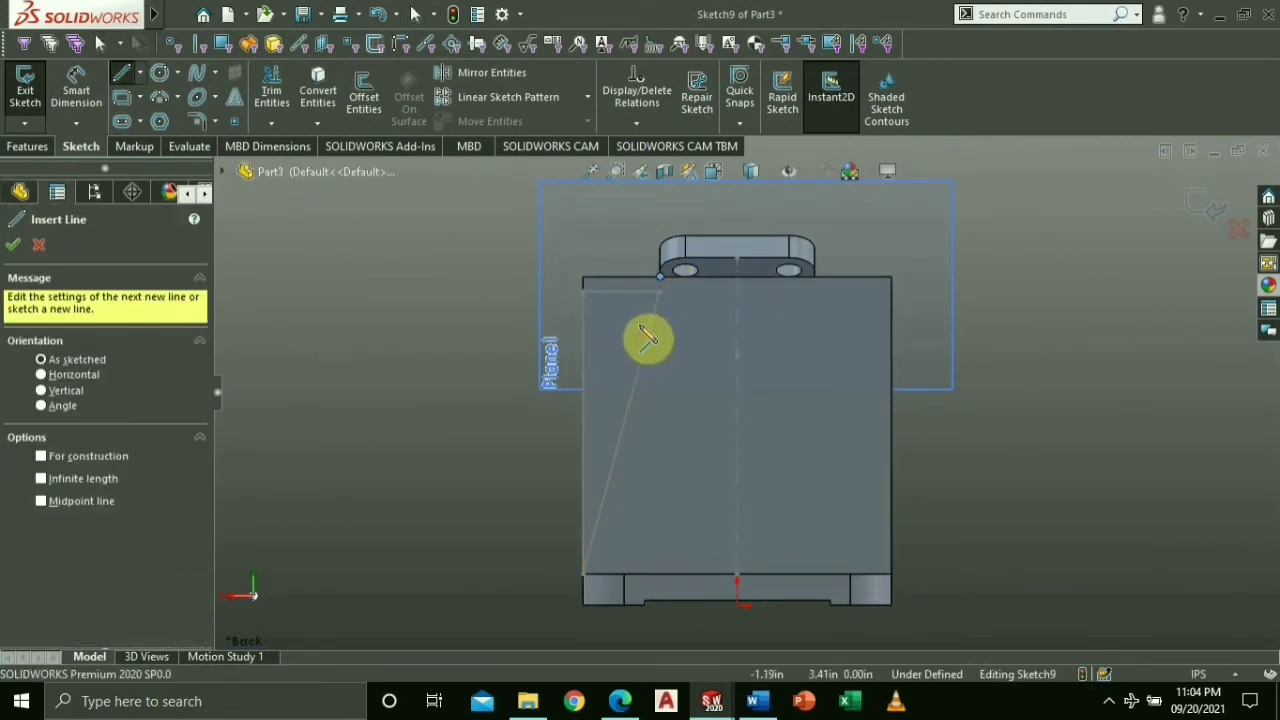
click(596, 588)
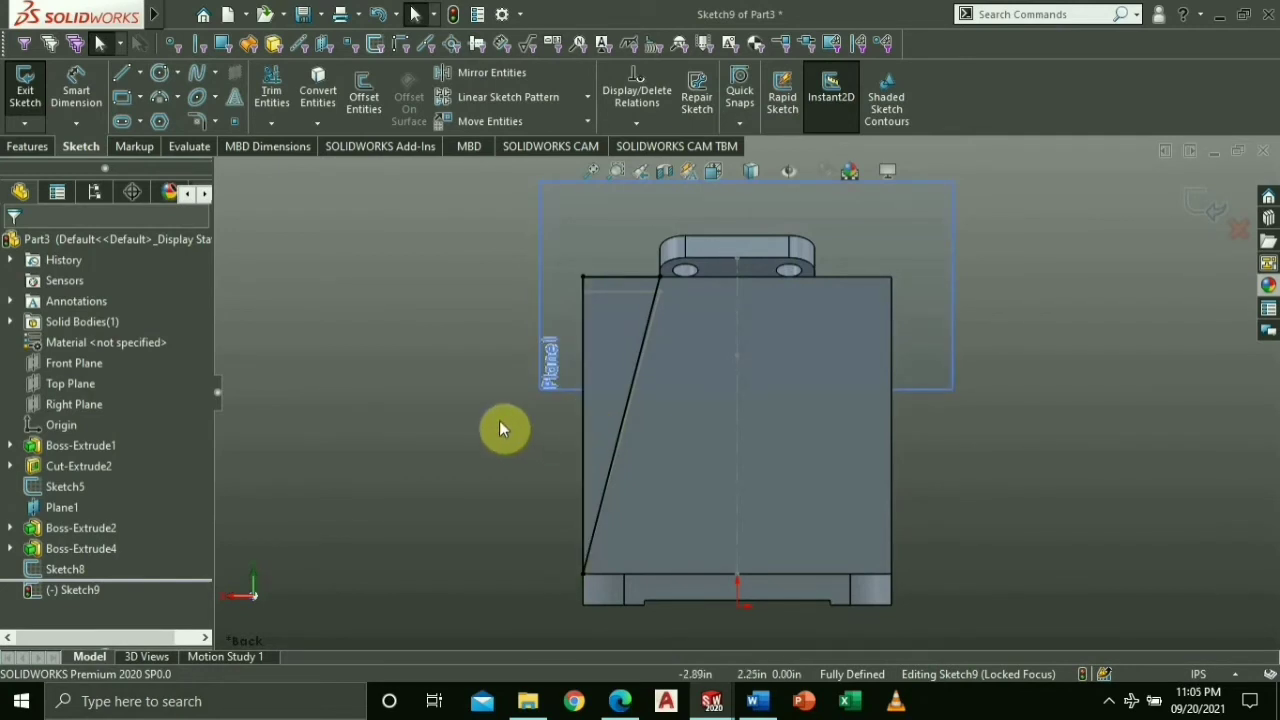
click(584, 430)
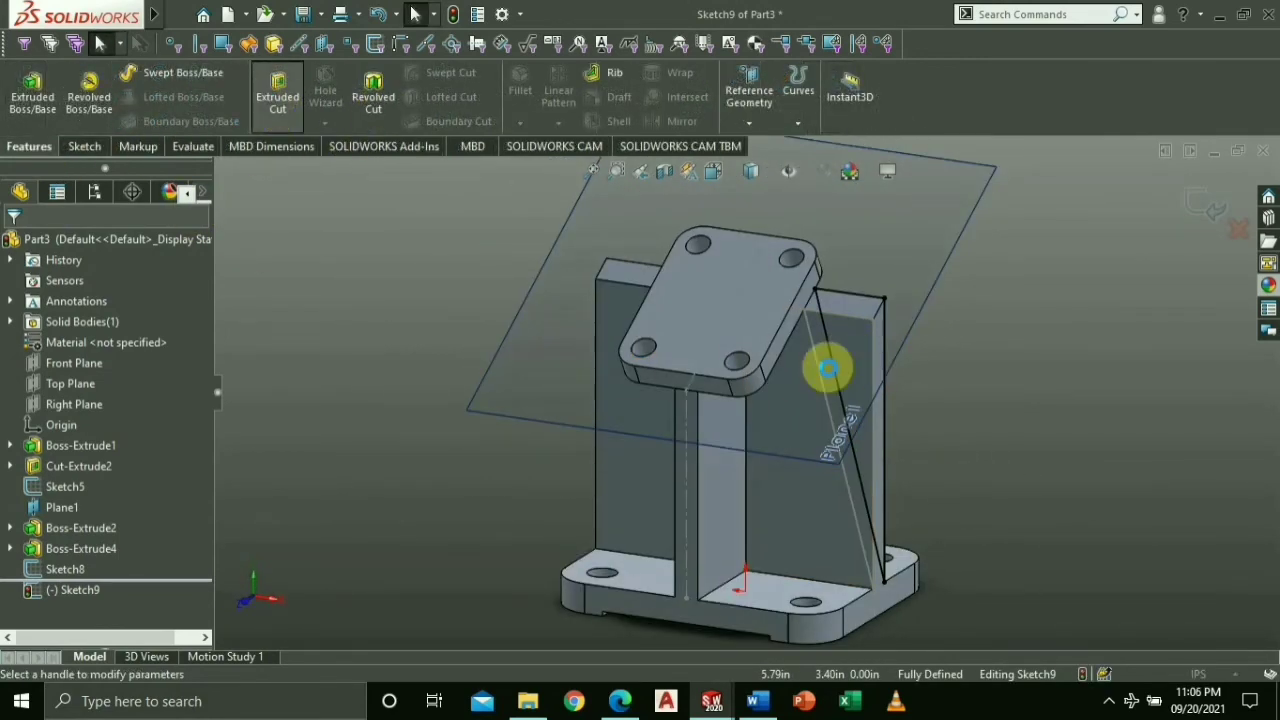
Step: Cut the support's sides along the diagonal lines into a taper with Extruded Cut
click(276, 90)
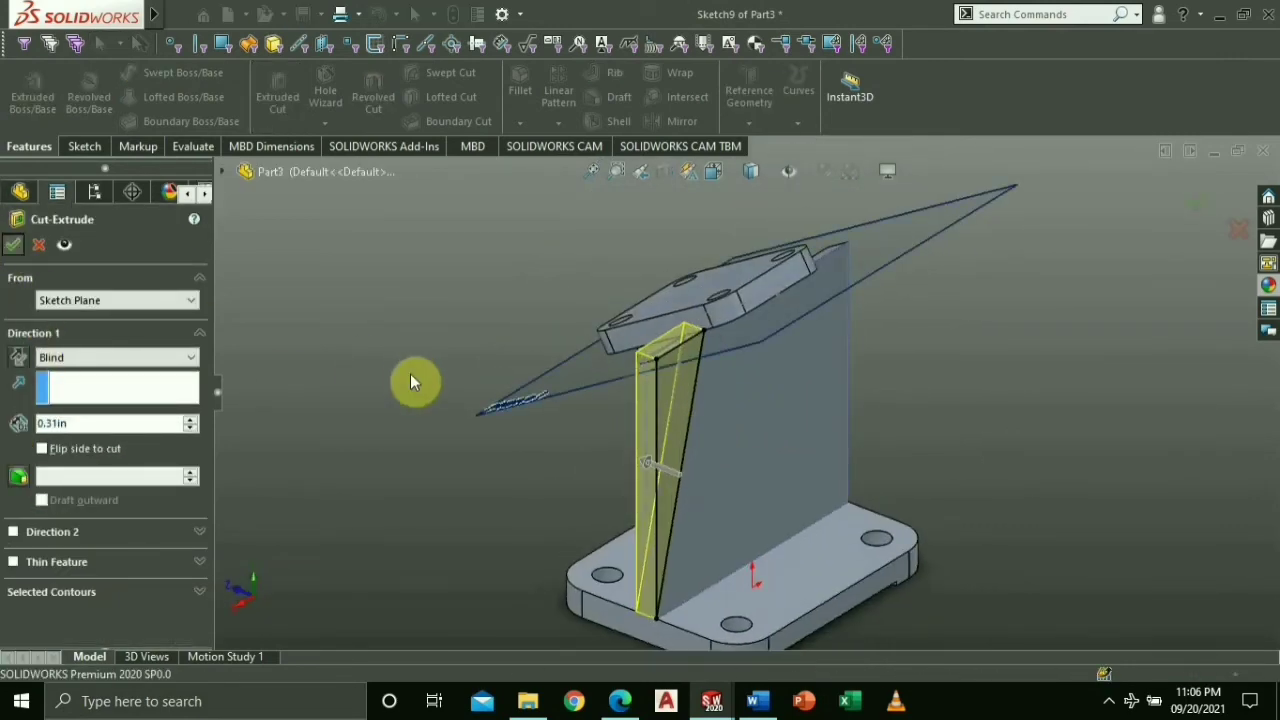
click(14, 244)
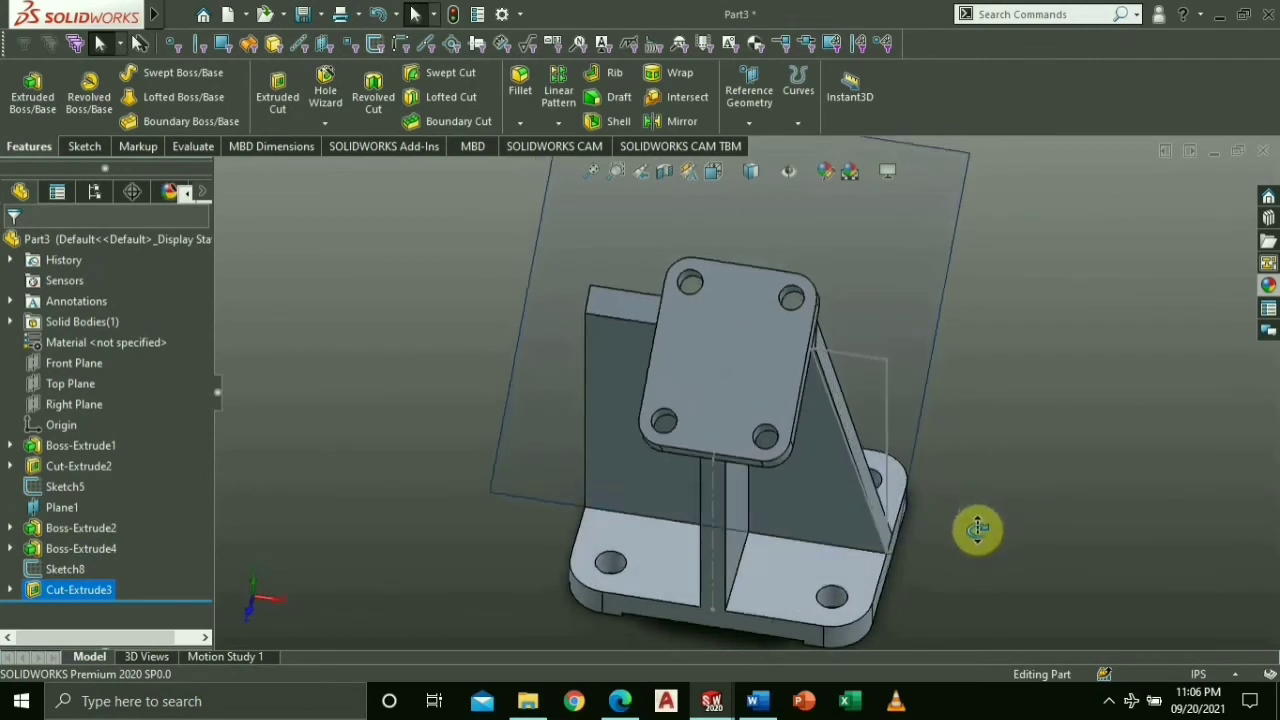
drag(976, 530, 436, 350)
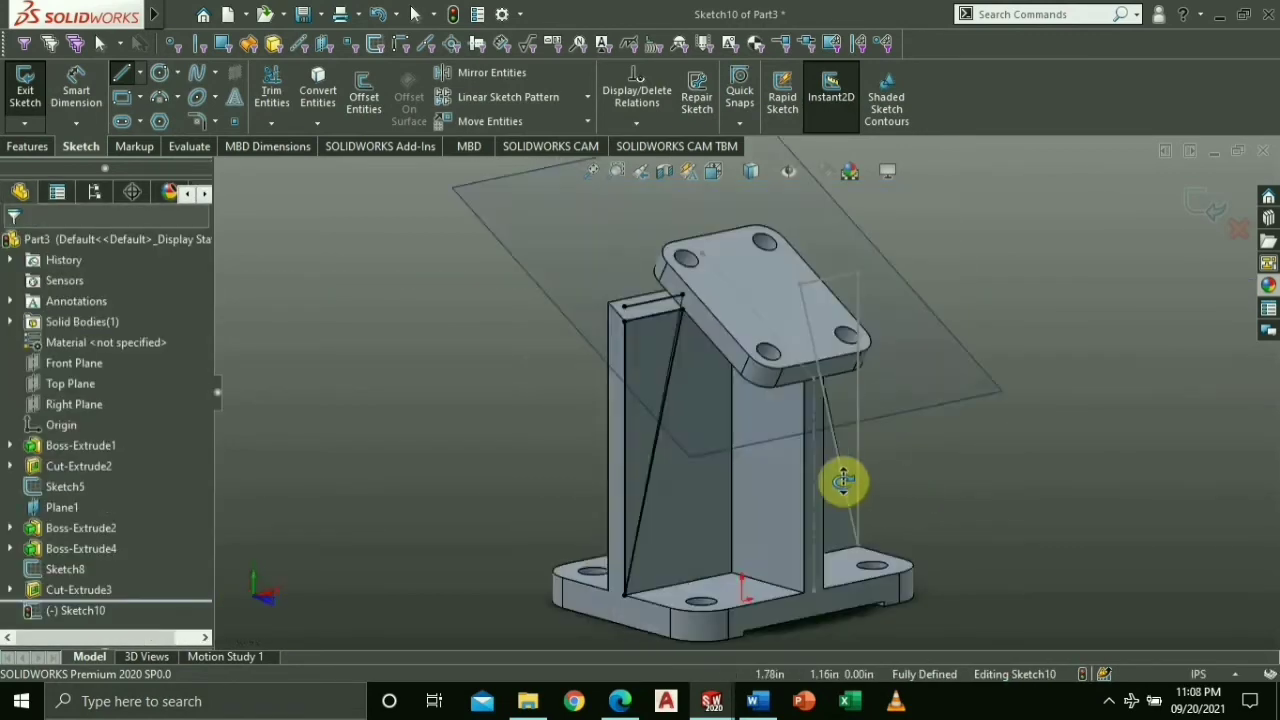
Step: Sketch reference lines on the support's front face located by 0.53 and 1.38 dimensions
drag(844, 480, 620, 386)
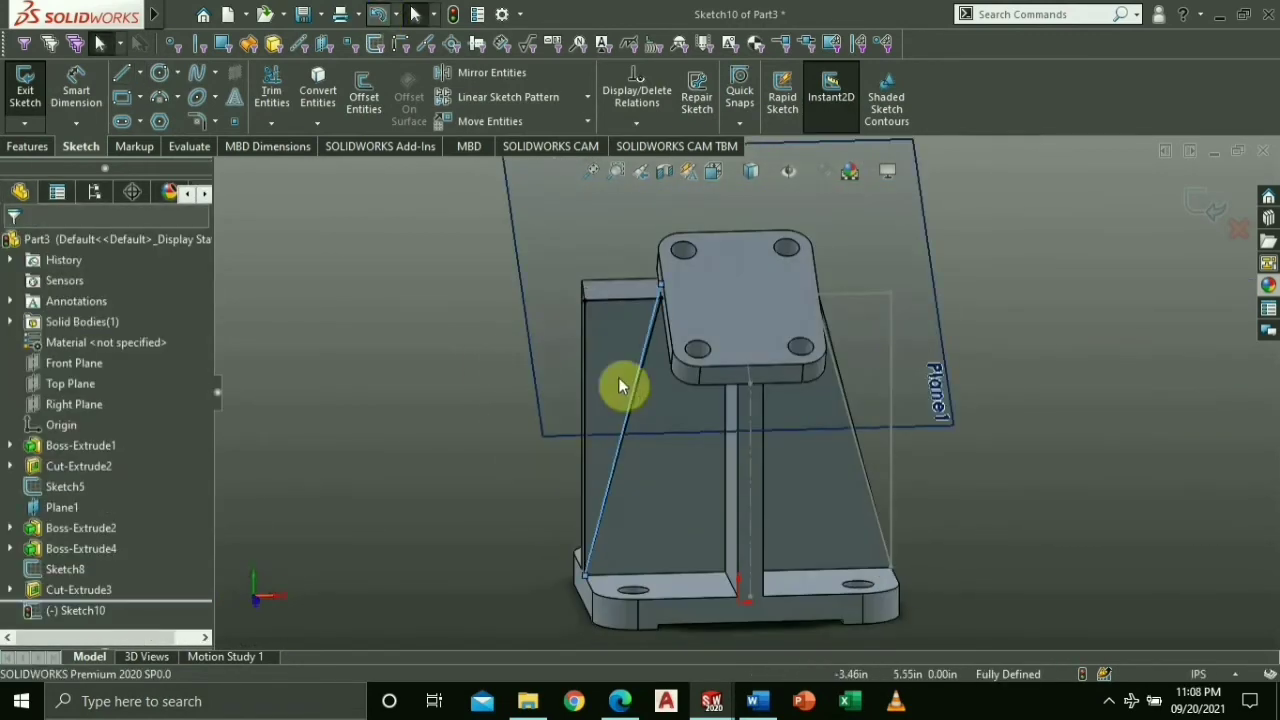
drag(624, 384, 784, 460)
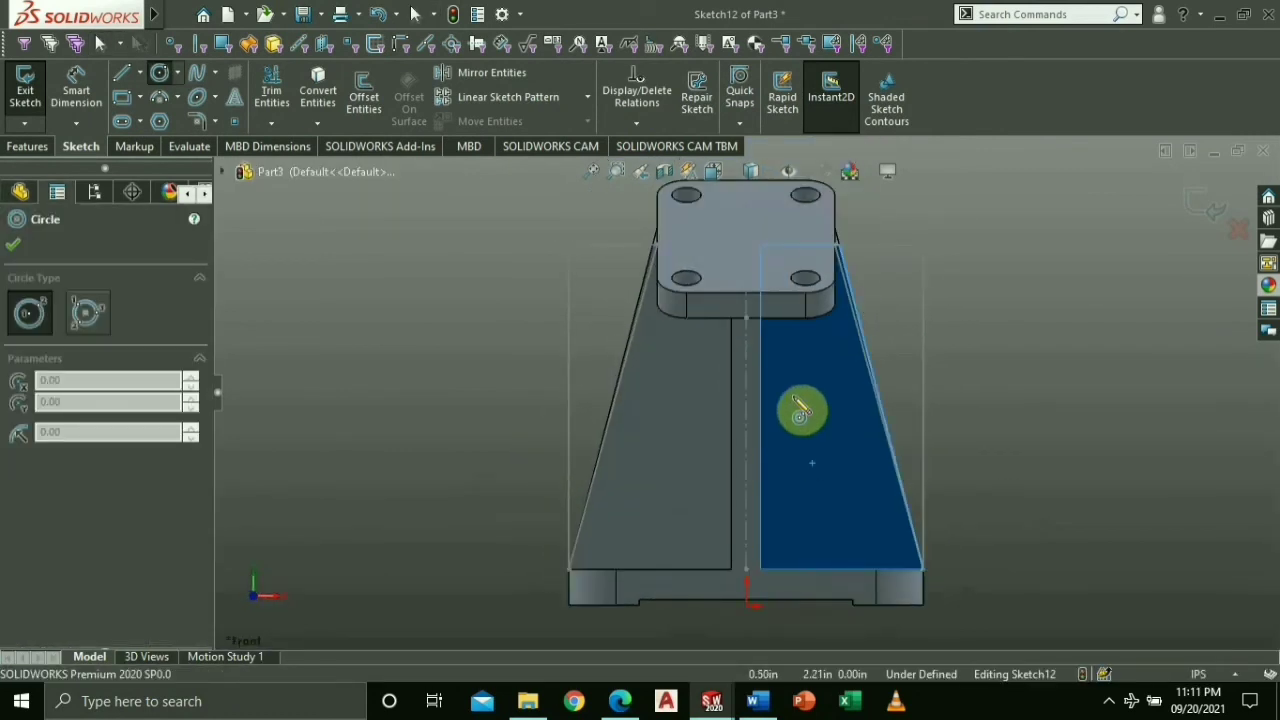
mouse_move(828, 424)
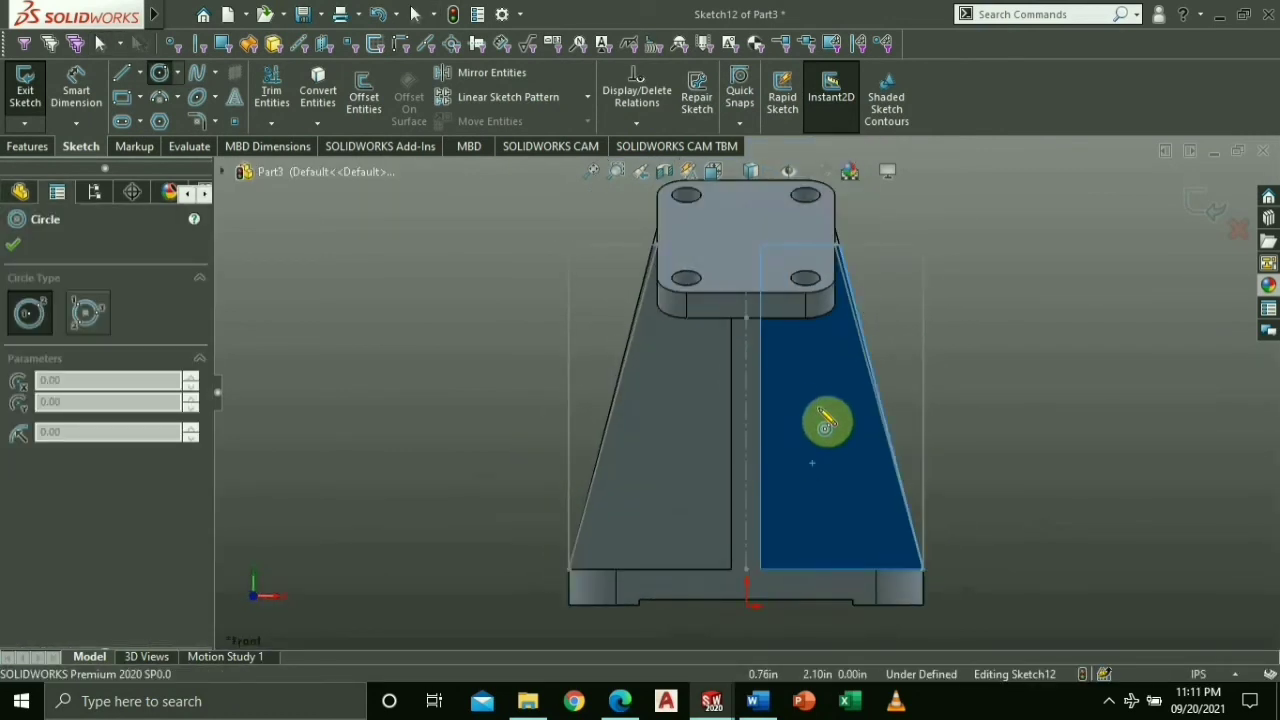
click(124, 72)
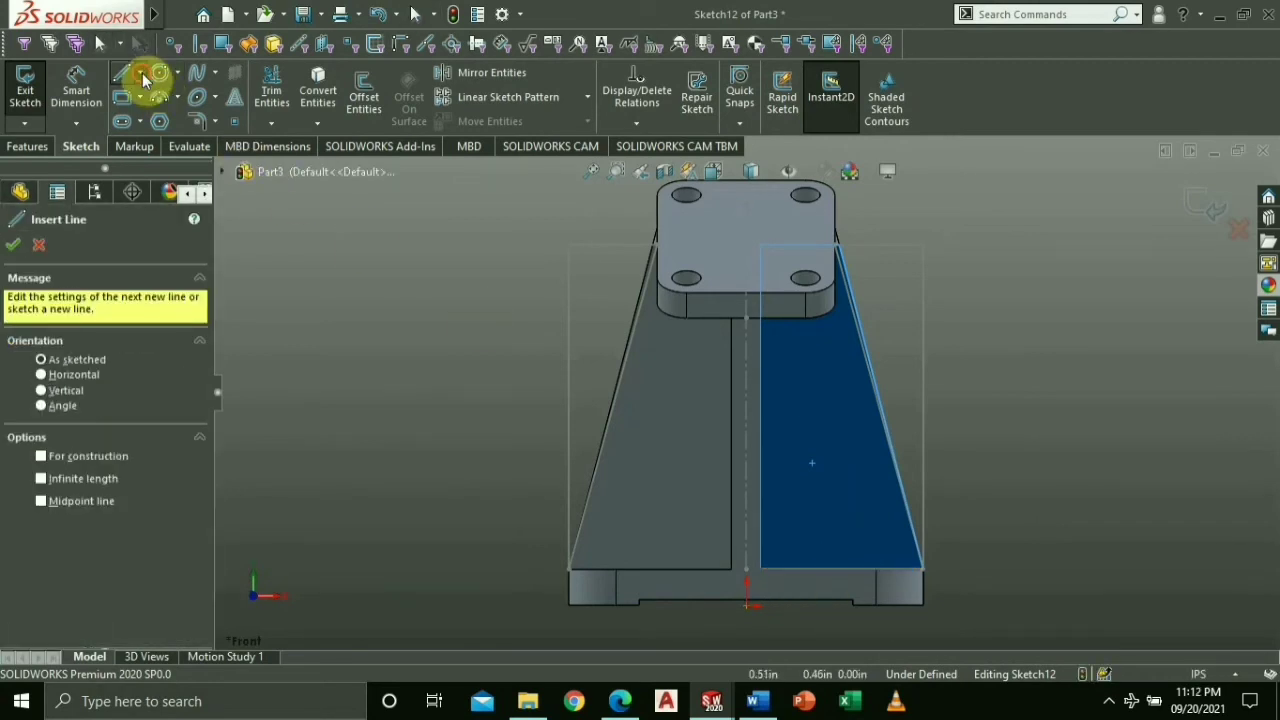
click(40, 456)
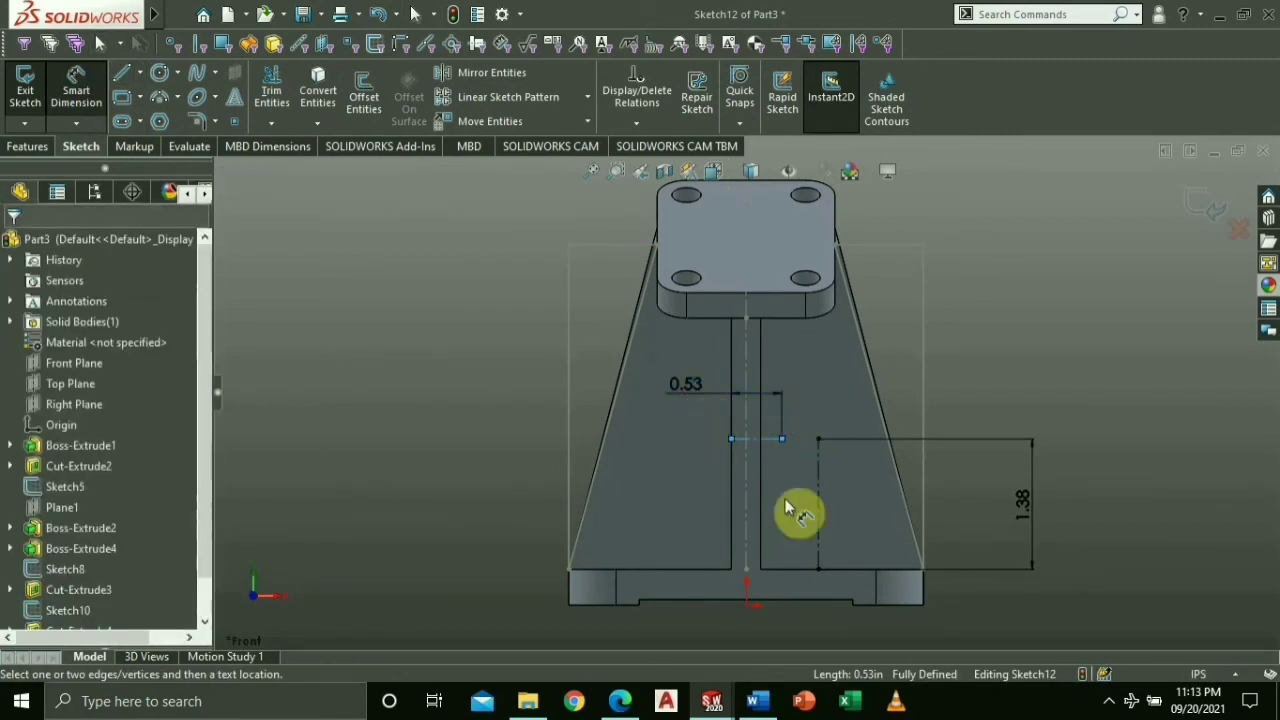
Step: Change the 0.53 offset to 0.50 and draw concentric Ø0.50 and Ø0.75 circles
click(756, 700)
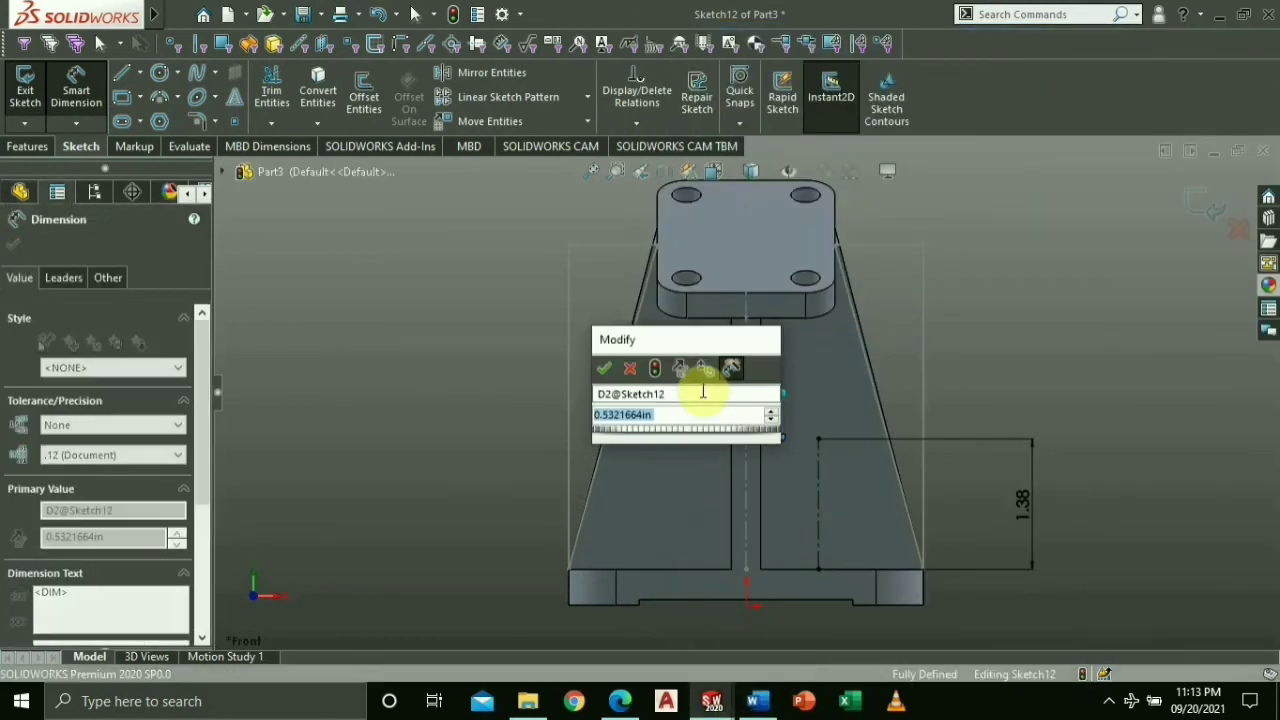
click(604, 368)
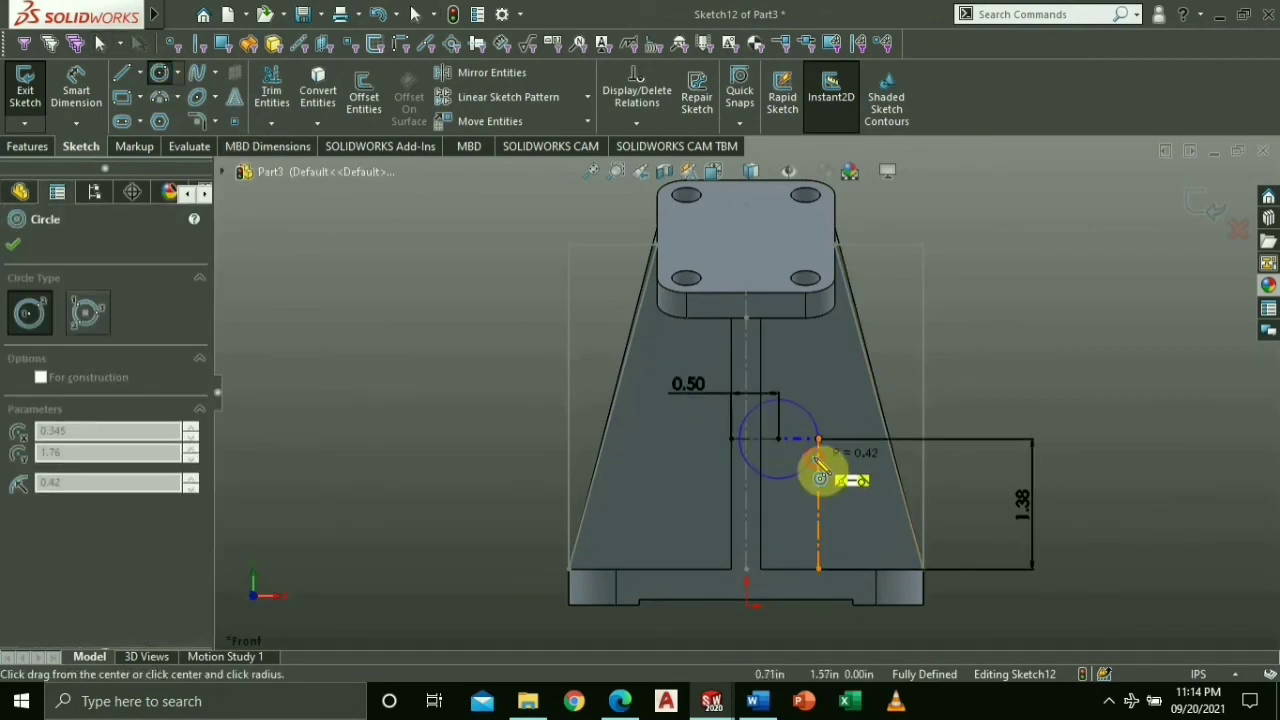
click(756, 700)
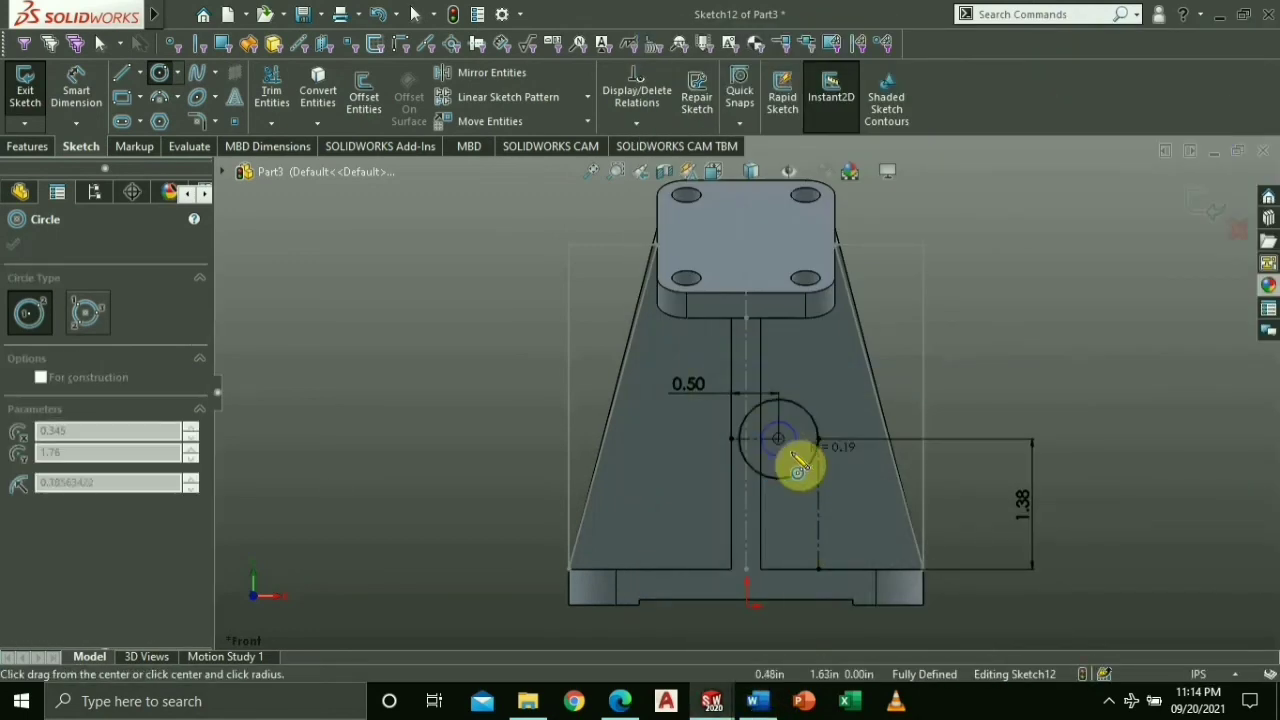
click(756, 700)
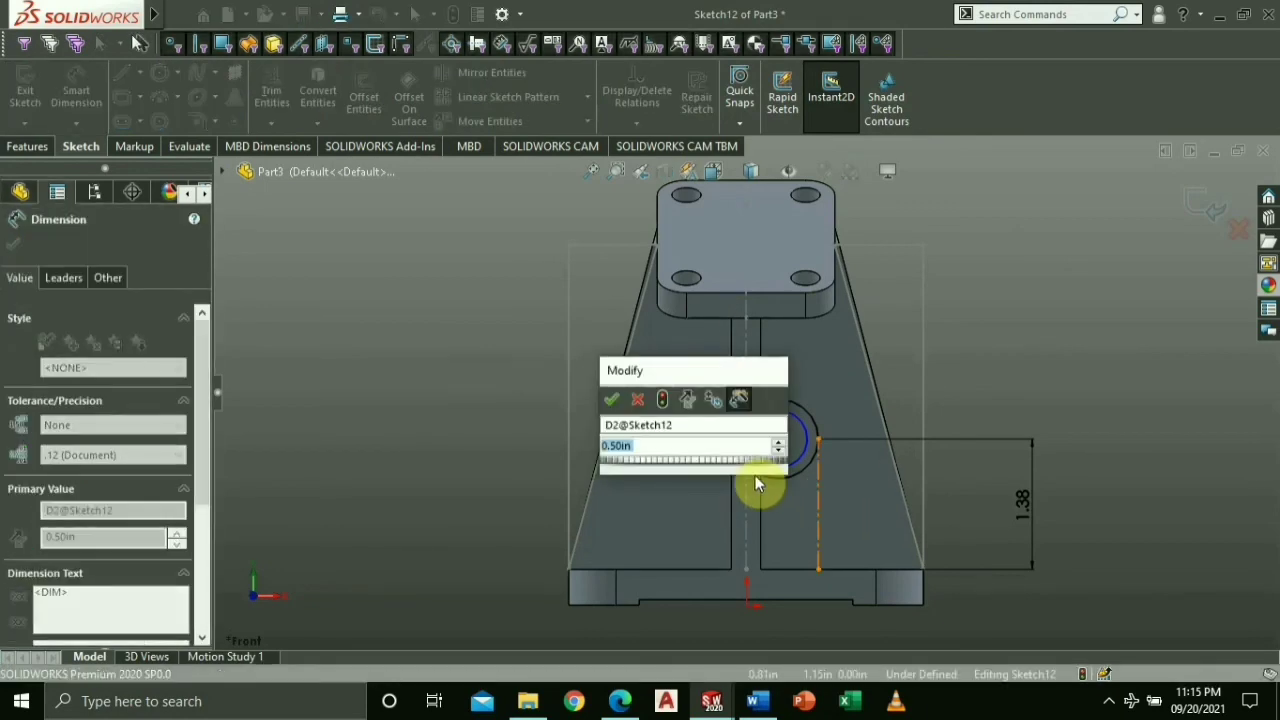
click(612, 400)
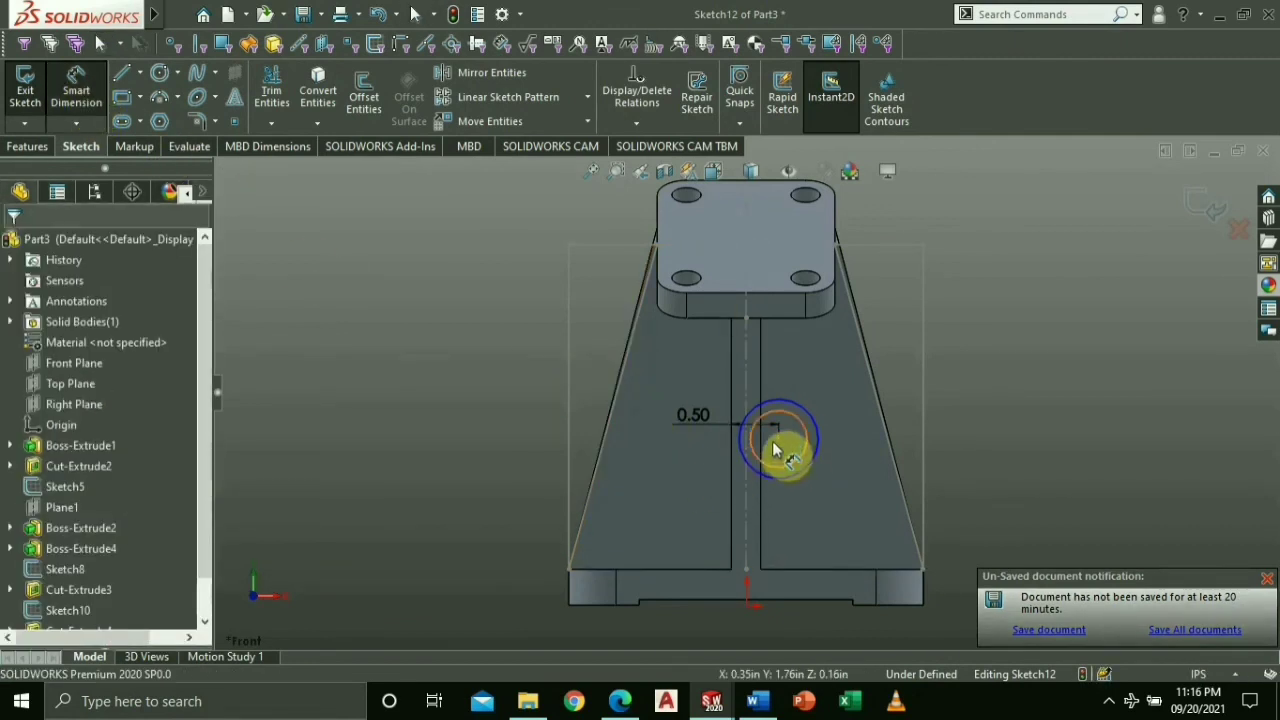
click(778, 438)
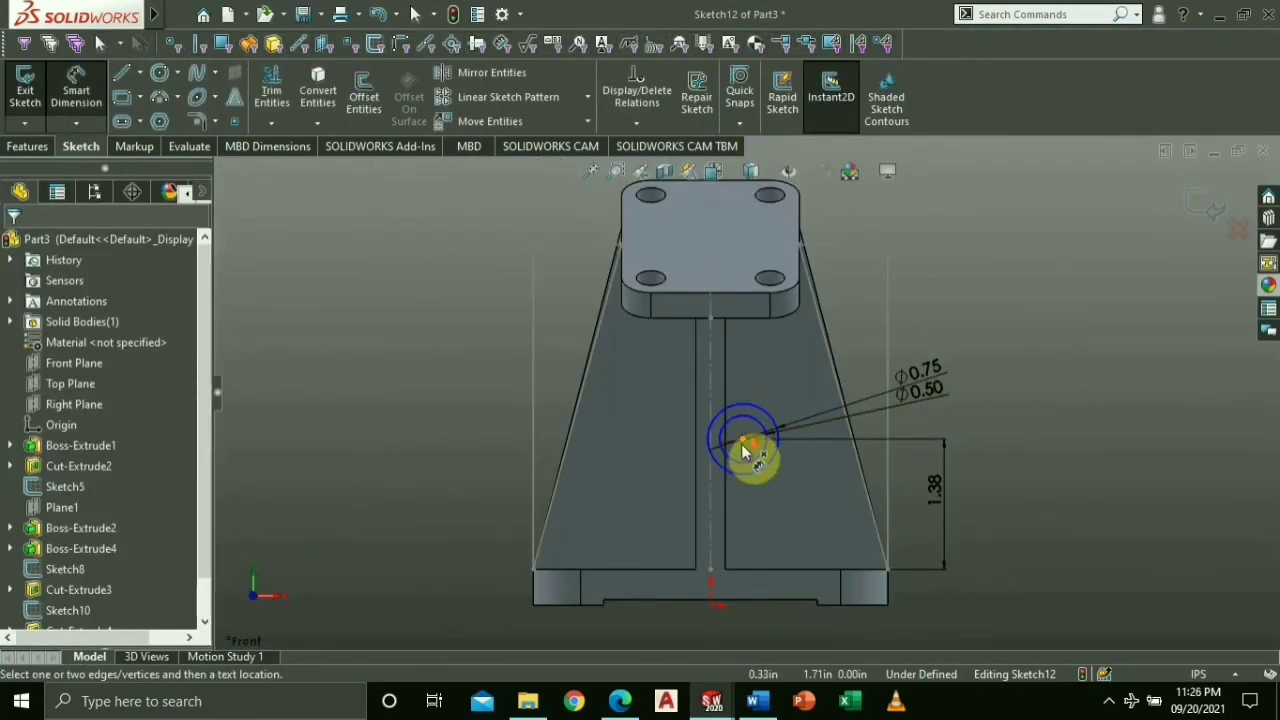
Step: Dimension the circle centre 0.50 across from the origin
click(744, 436)
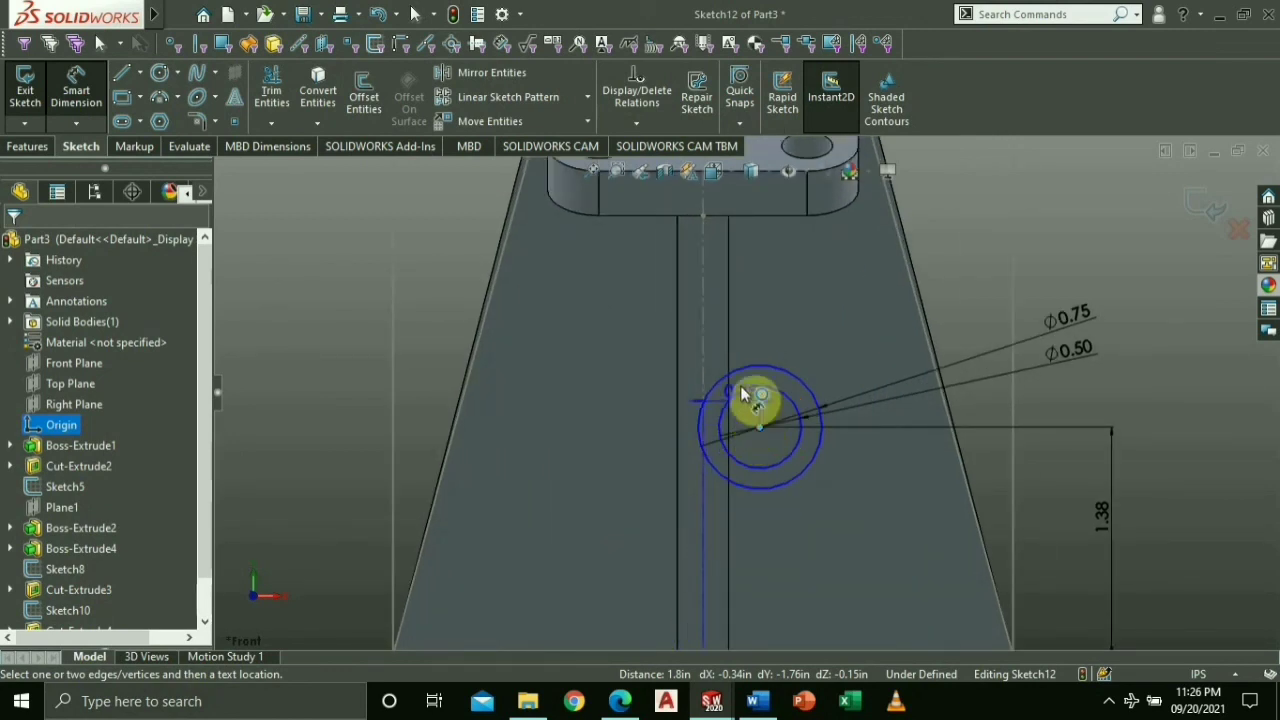
click(760, 360)
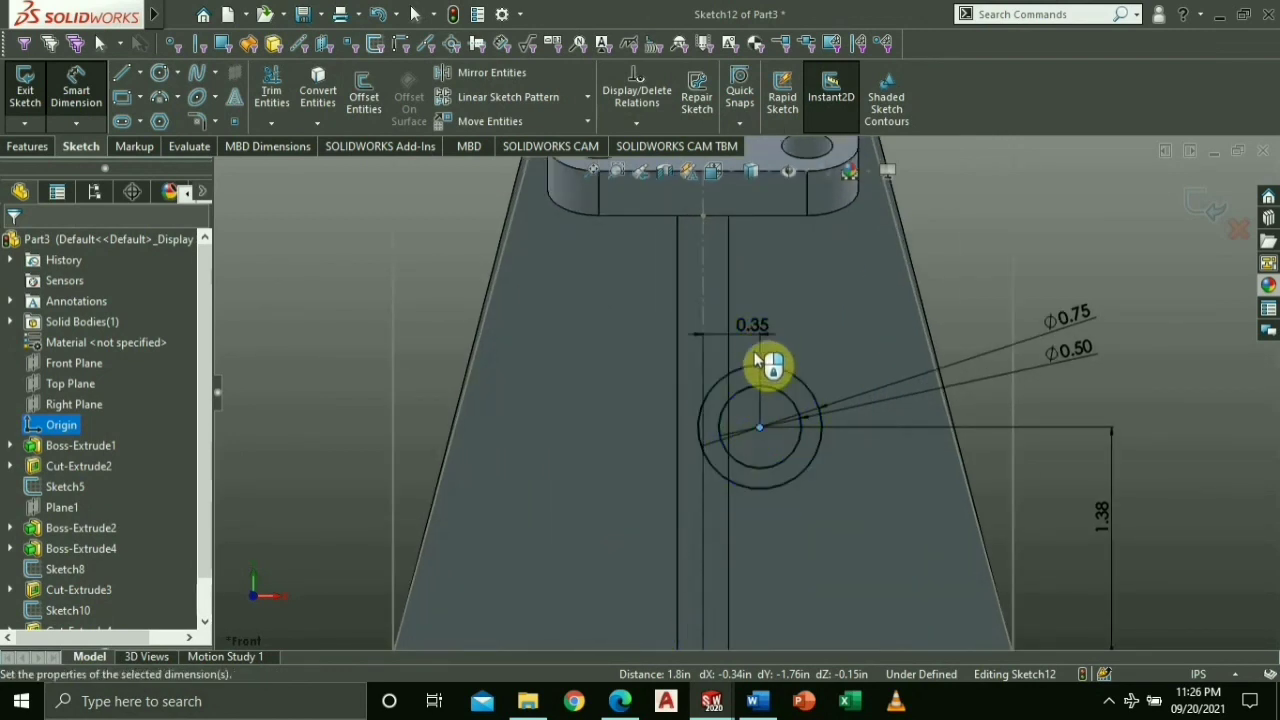
click(752, 324)
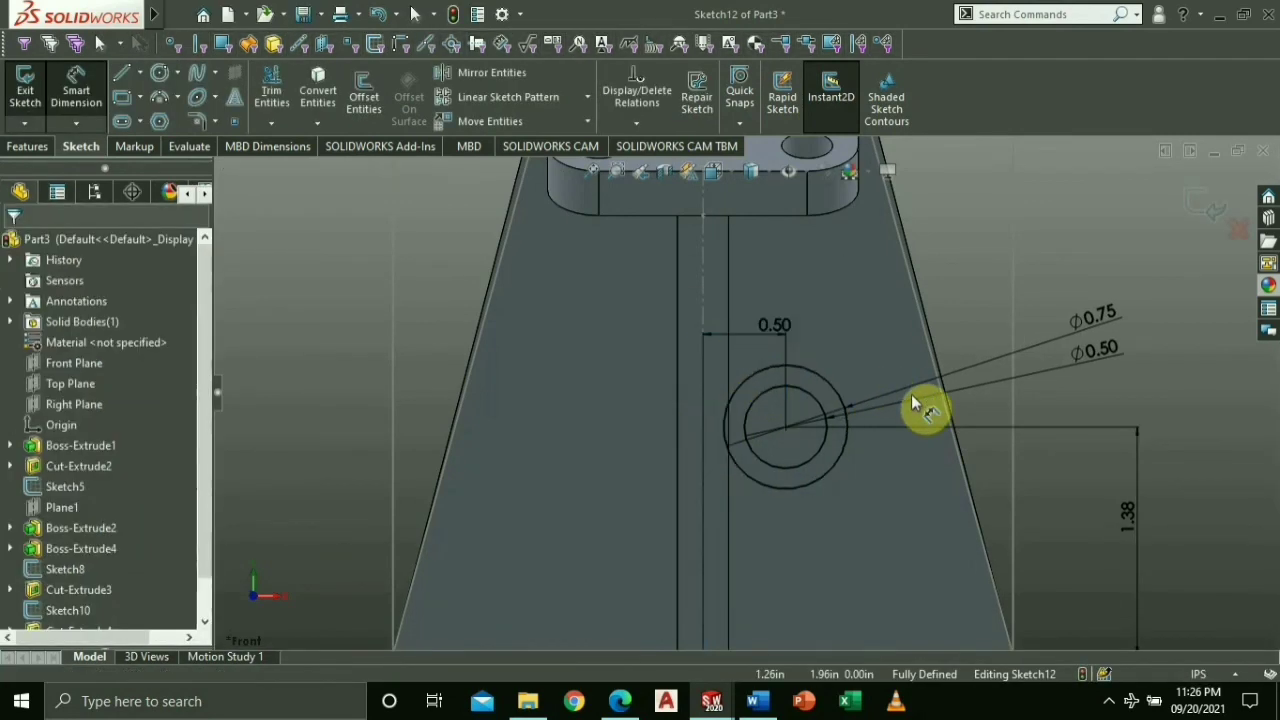
click(28, 146)
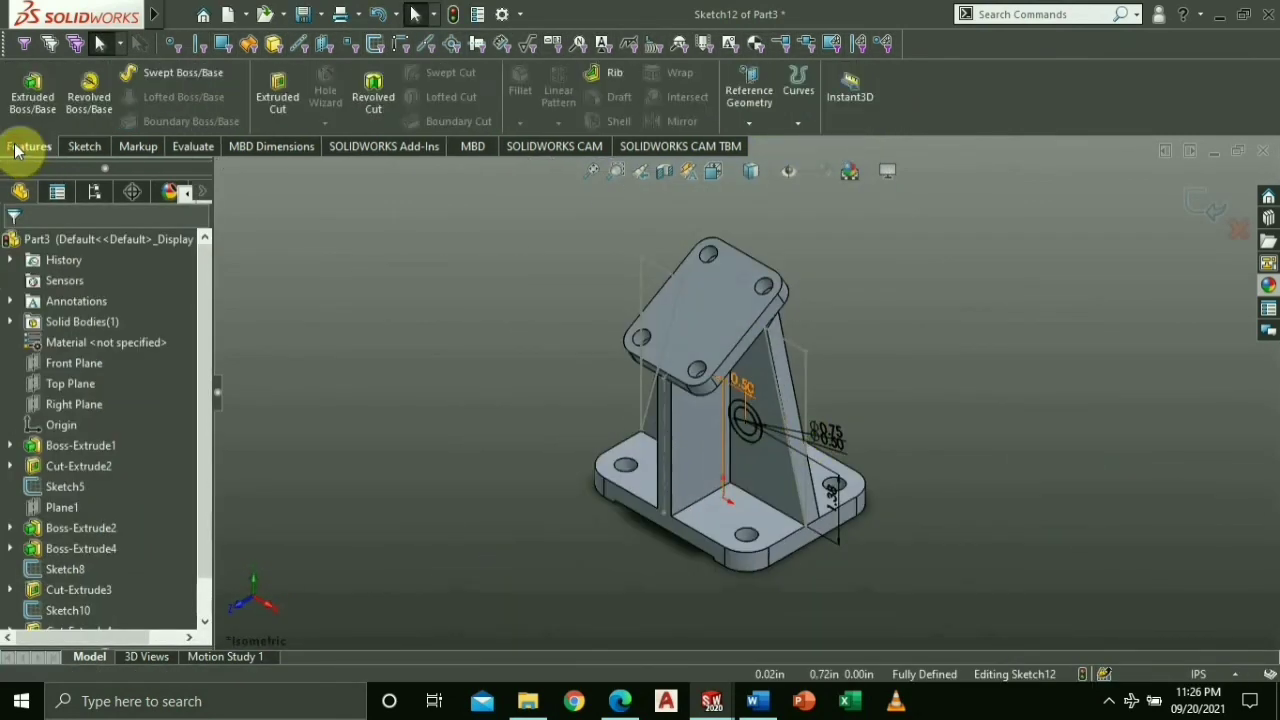
Step: Extrude the concentric circles into a hollow boss, offset 0.59 in from sketch, Blind depth 1.38 in
click(728, 440)
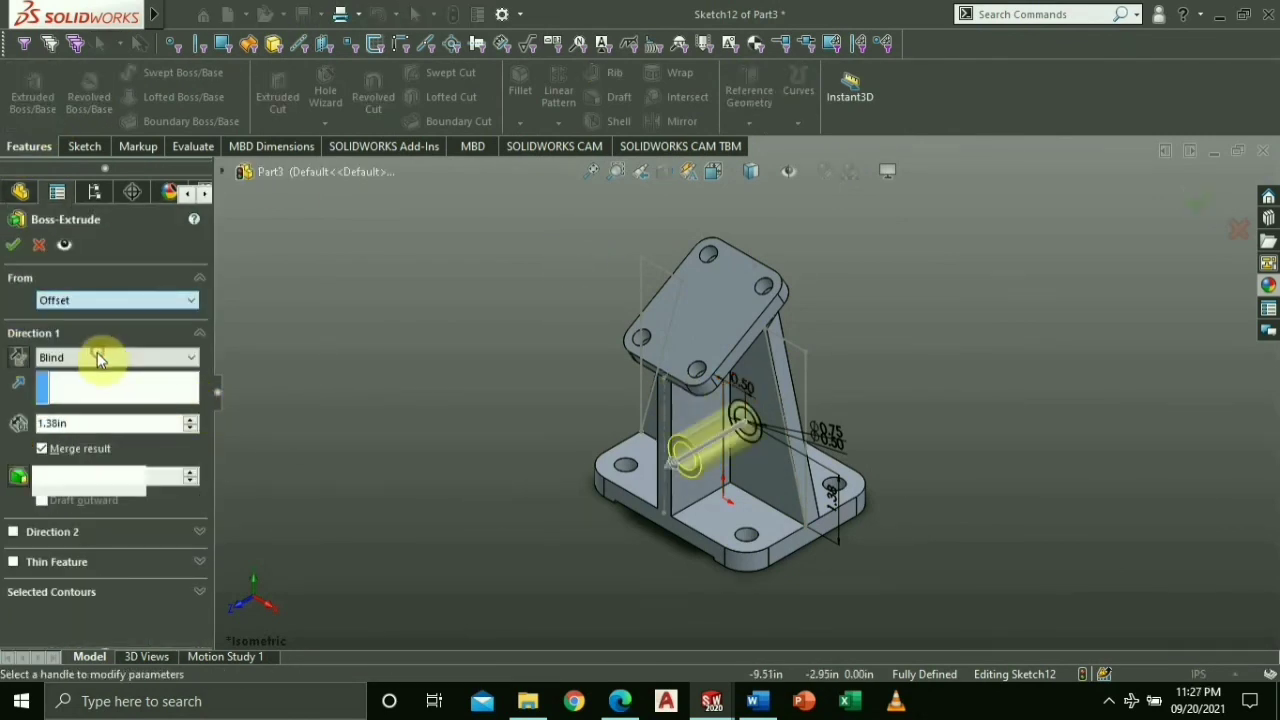
click(756, 700)
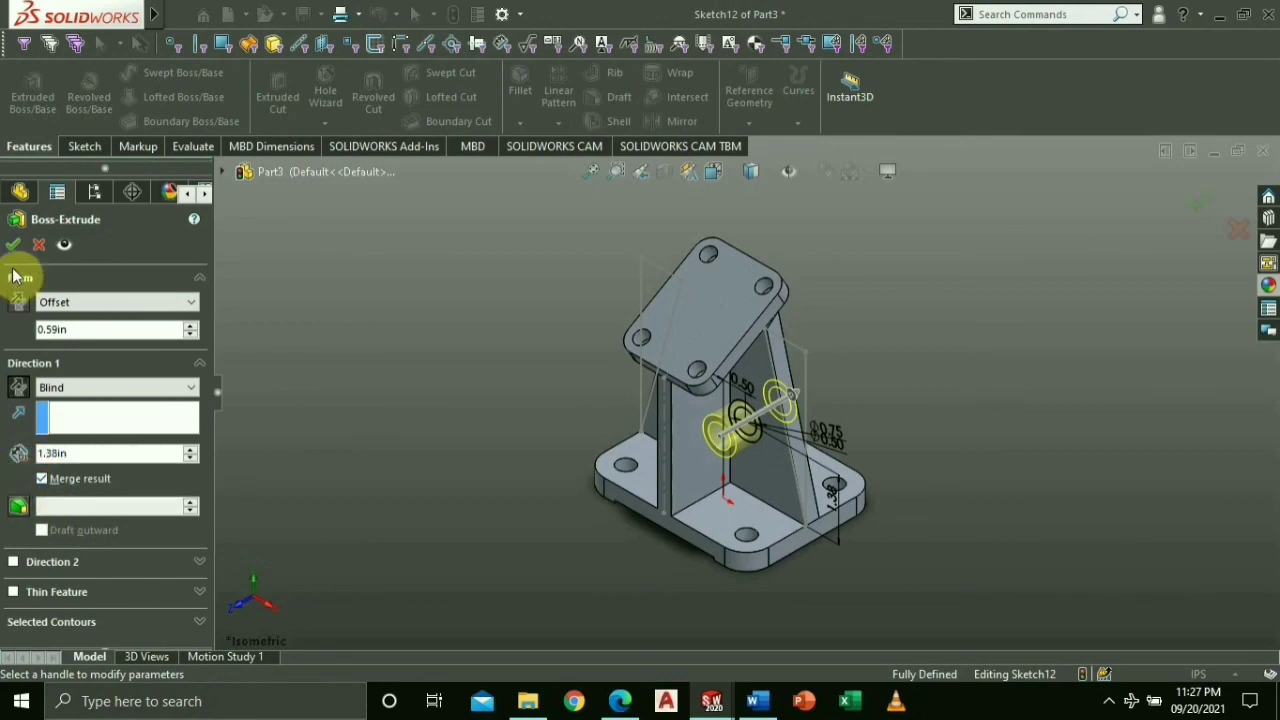
click(12, 244)
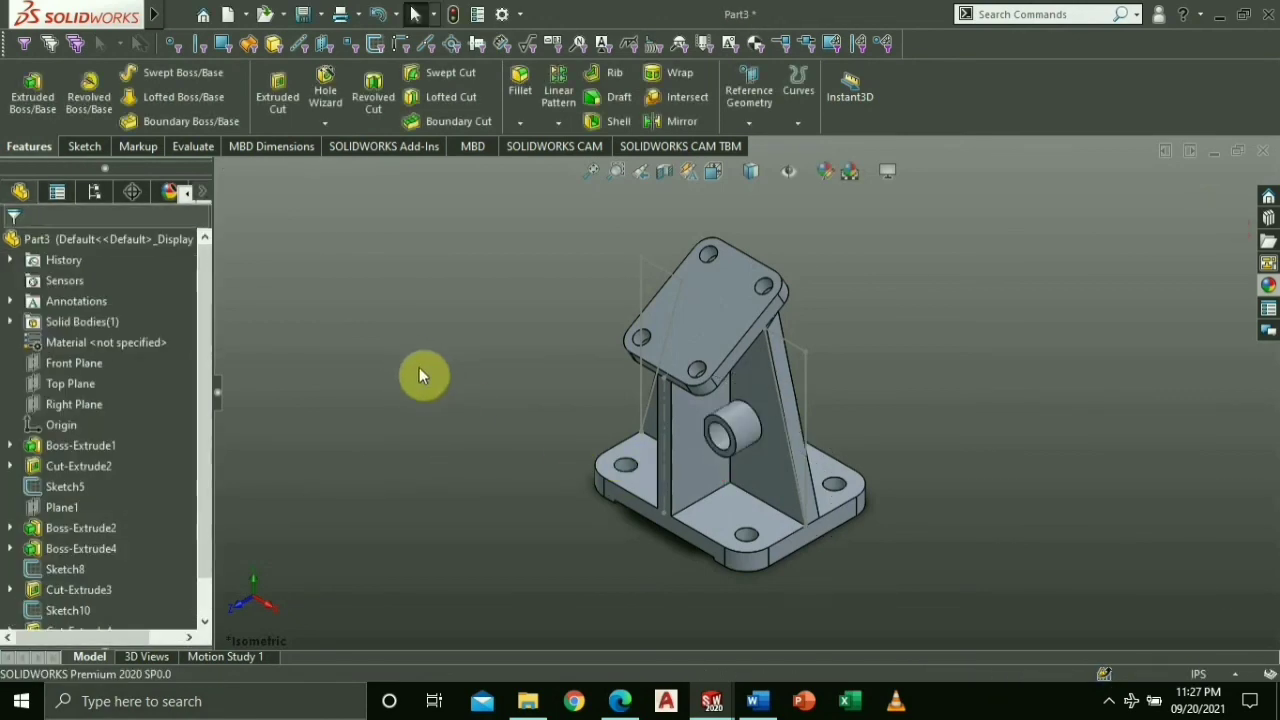